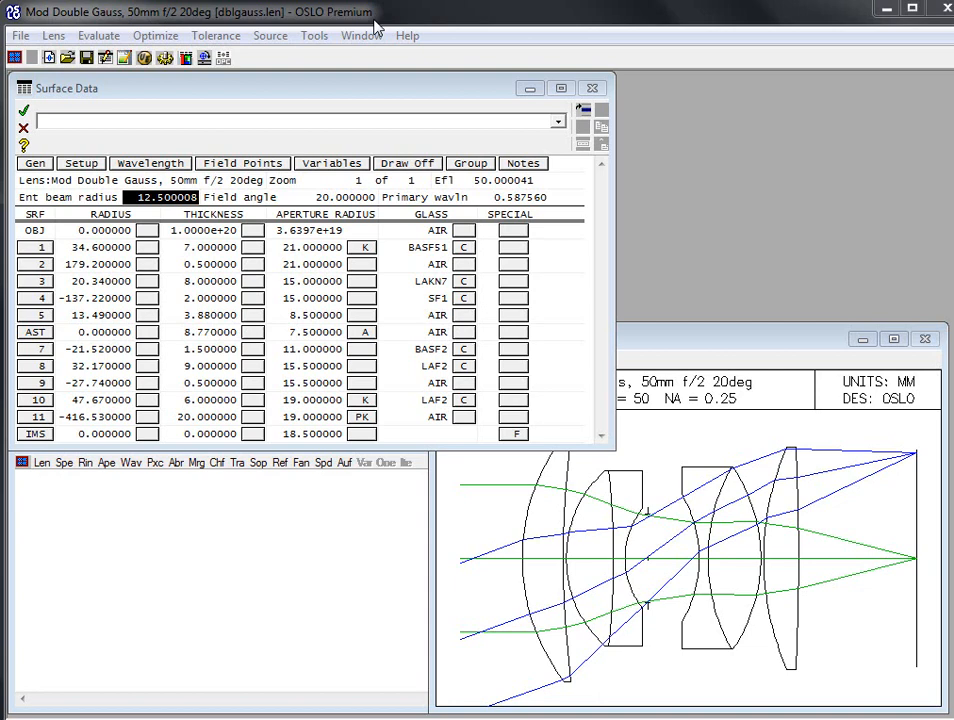
mouse_move(376, 160)
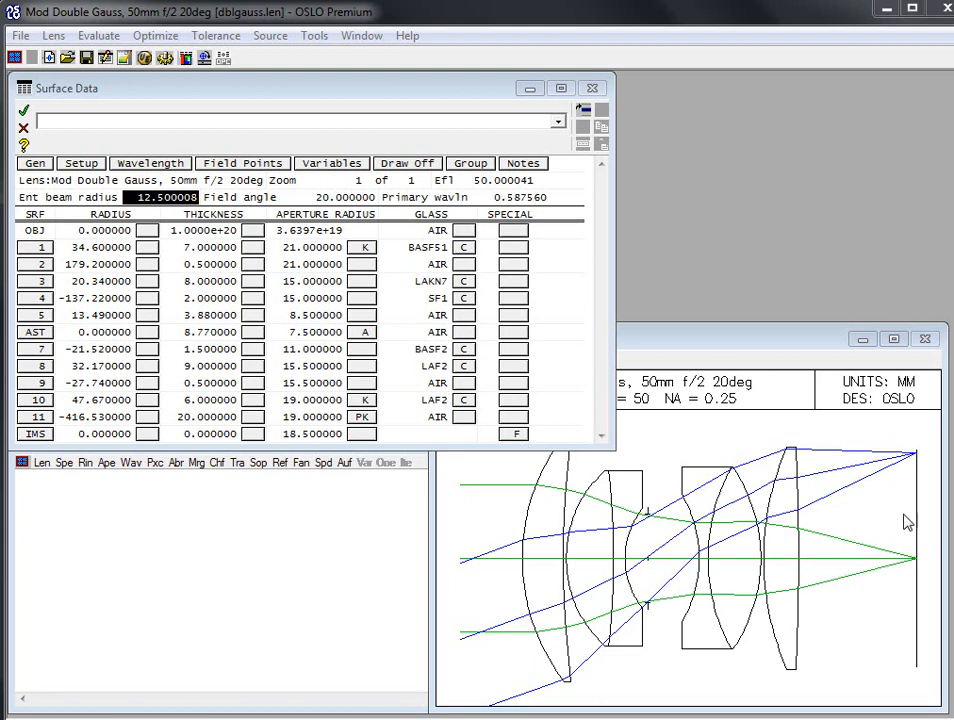
mouse_move(516, 452)
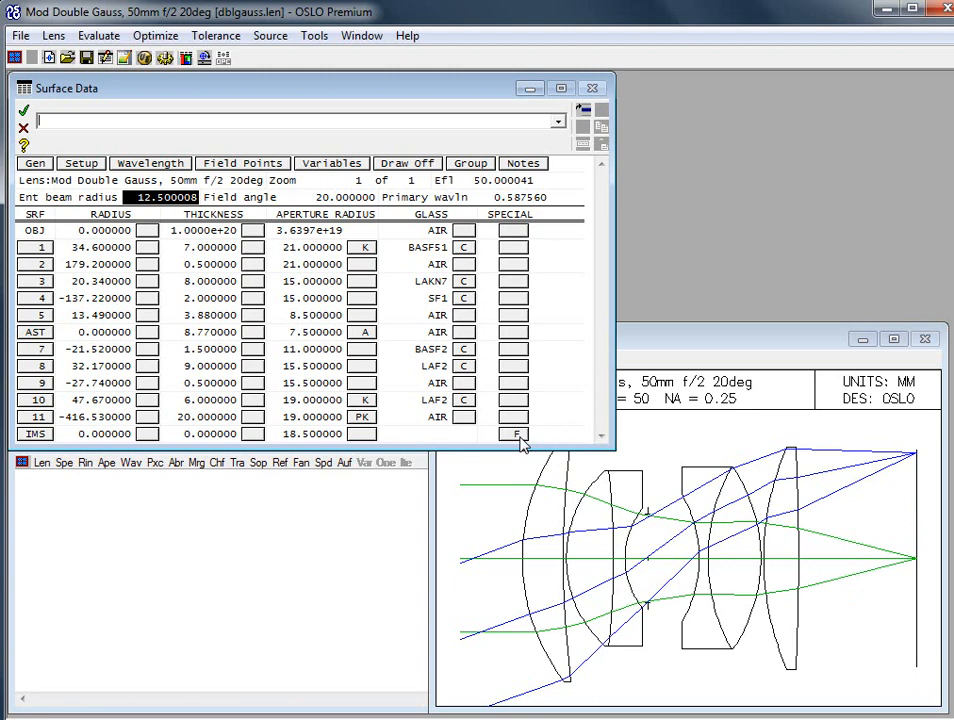
- Review the image surface's general control data and the ray set table, then begin the set-object-point command
click(514, 434)
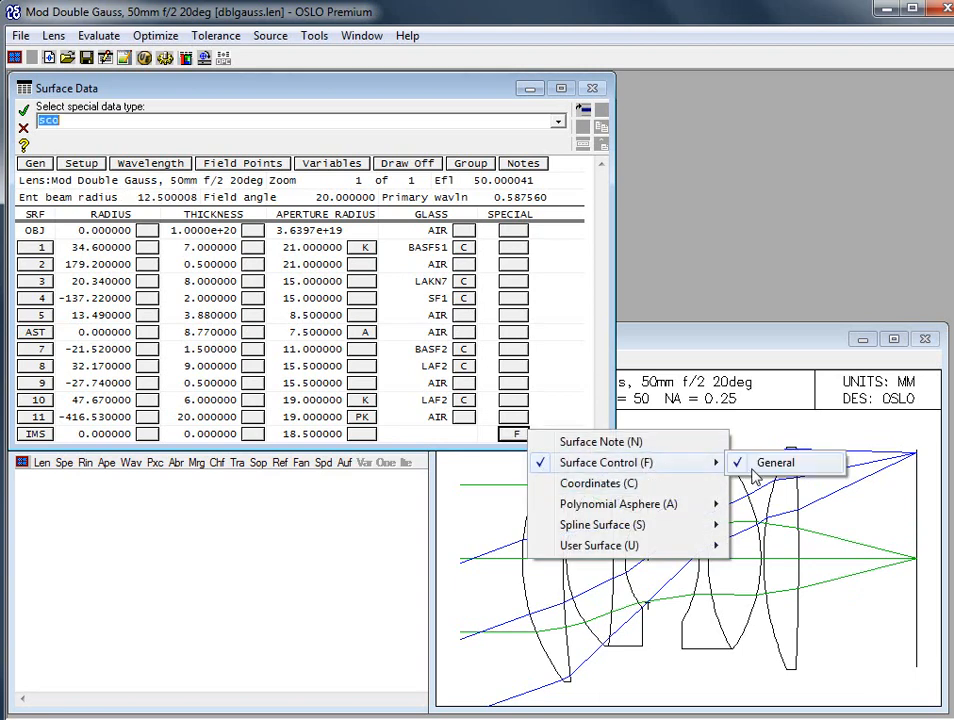
click(784, 462)
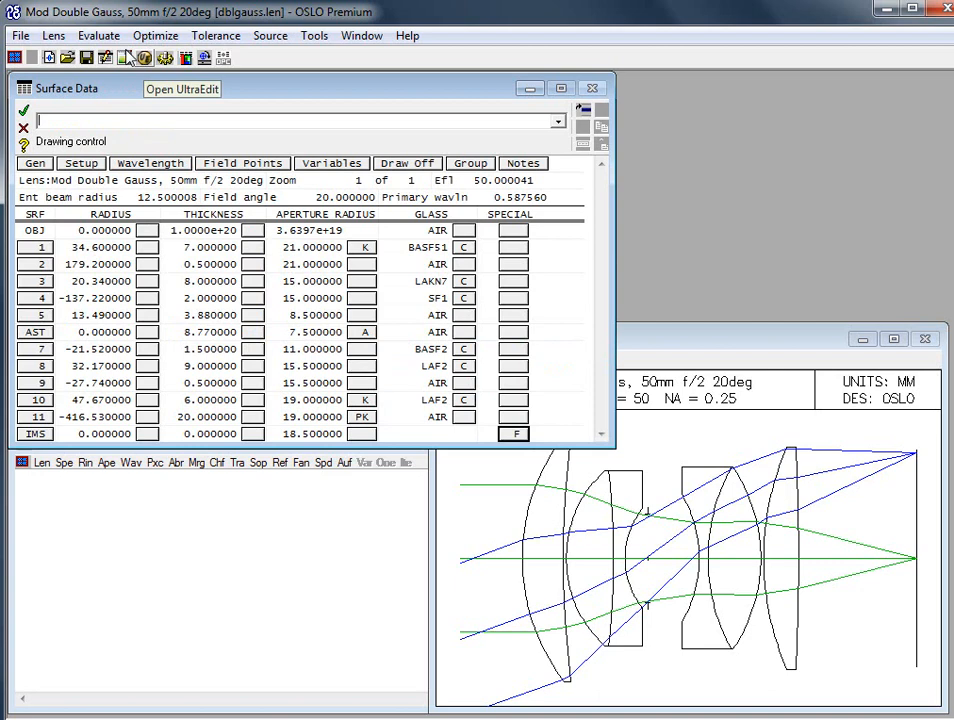
click(156, 36)
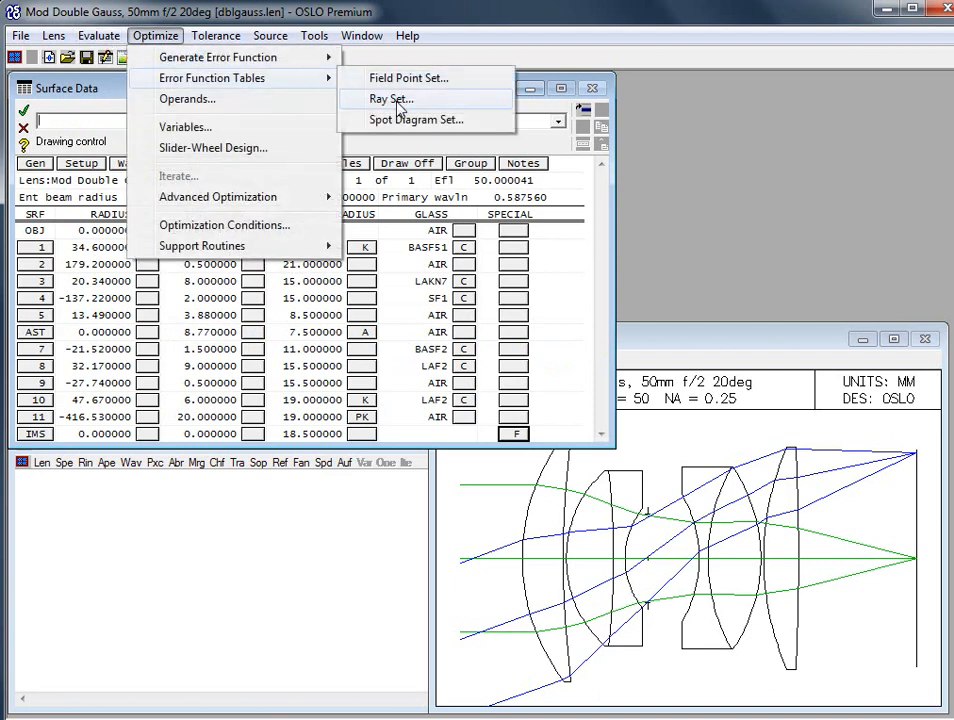
click(392, 98)
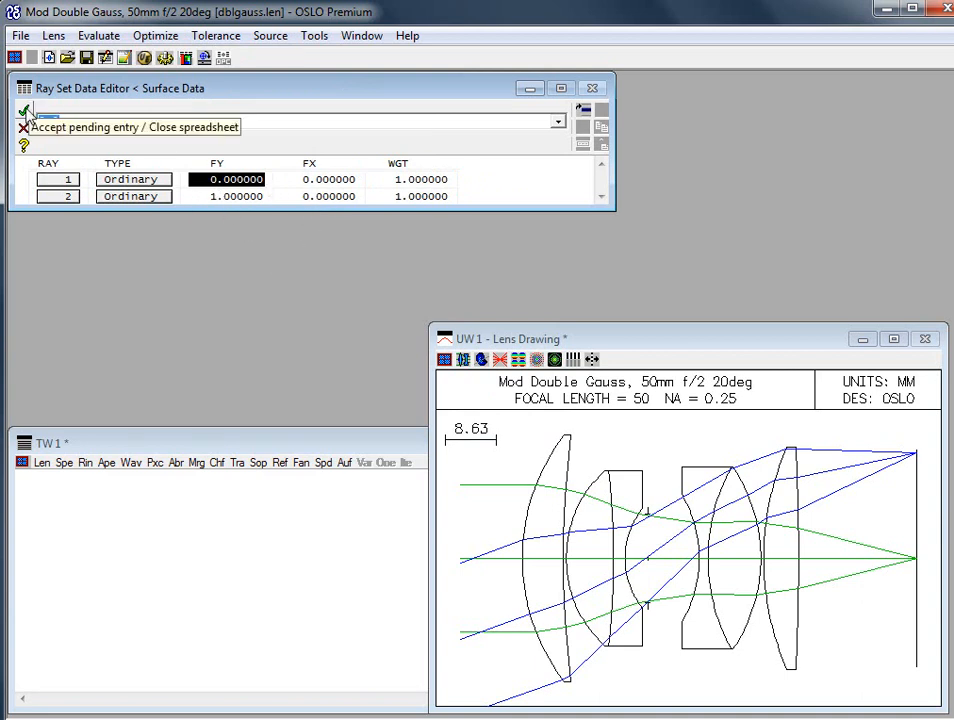
click(24, 112)
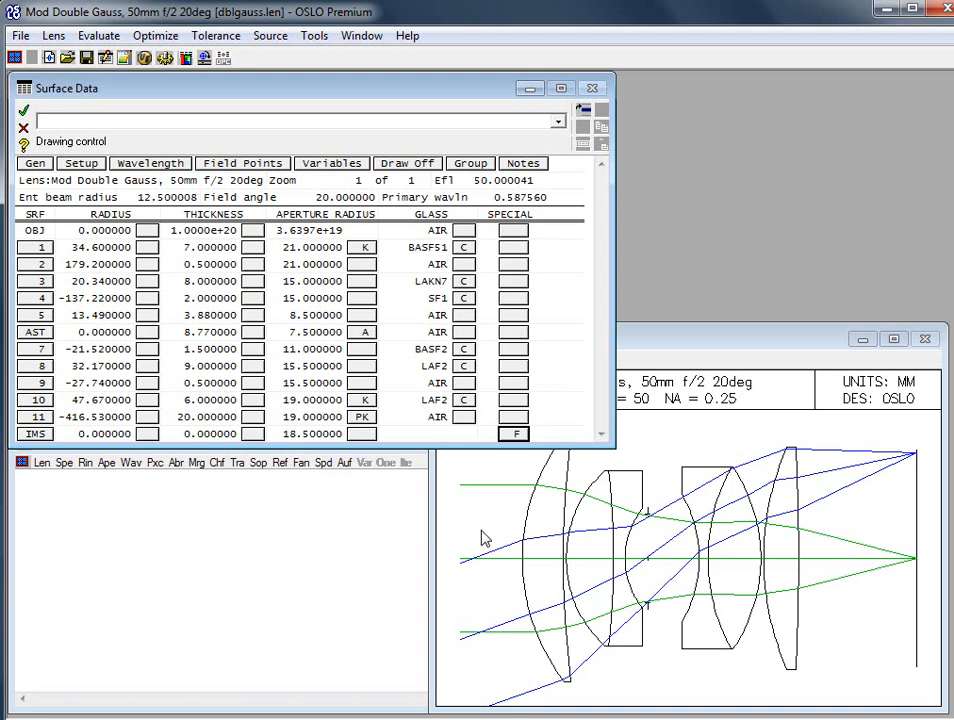
mouse_move(296, 138)
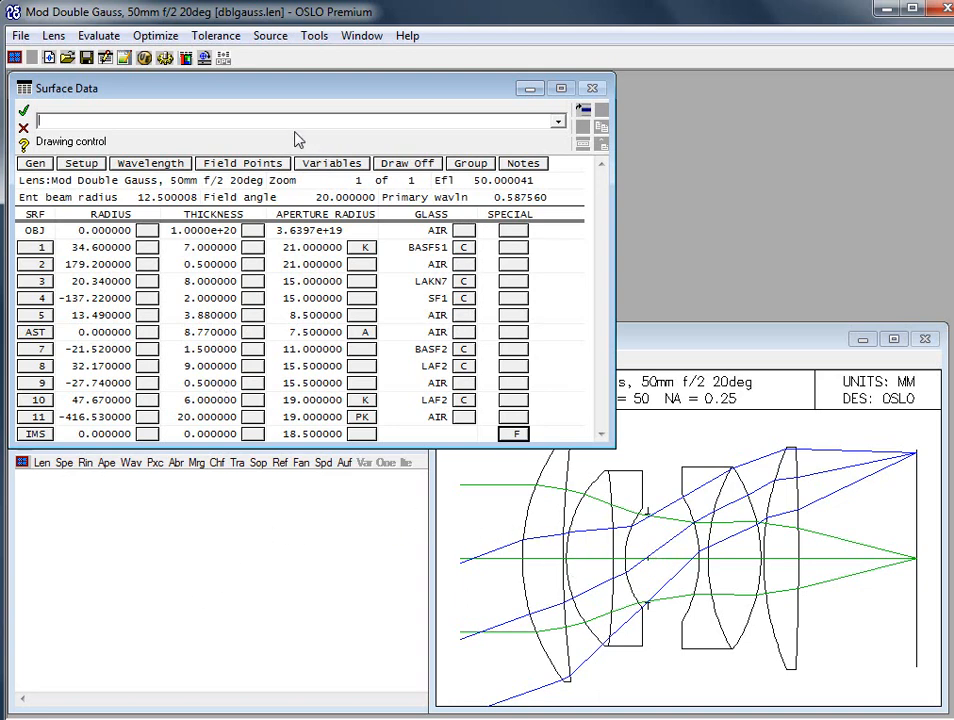
text(s)
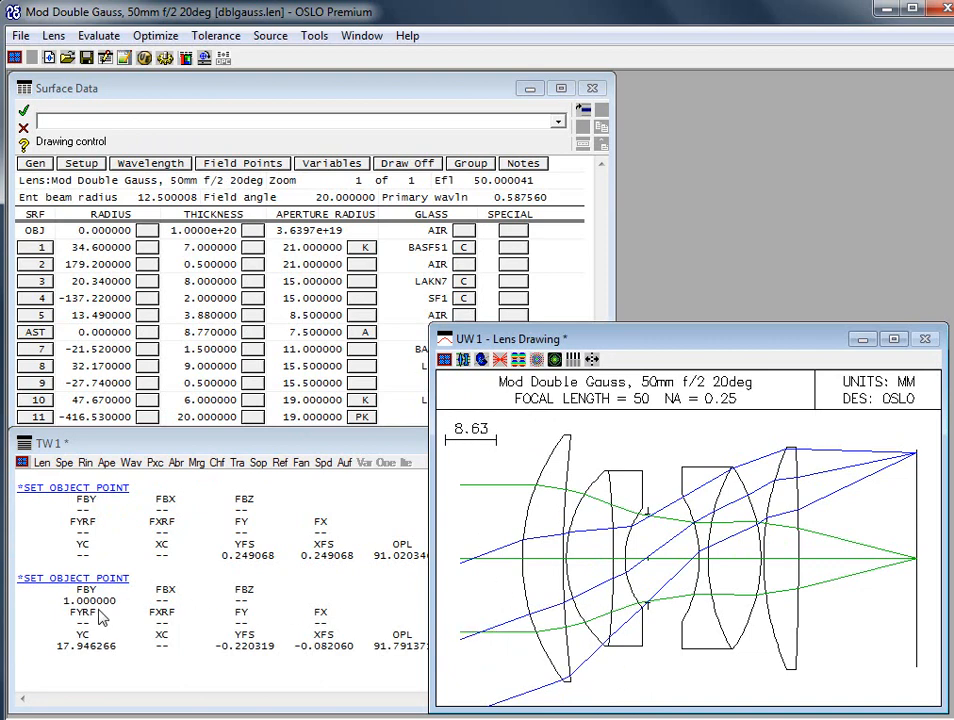
mouse_move(624, 532)
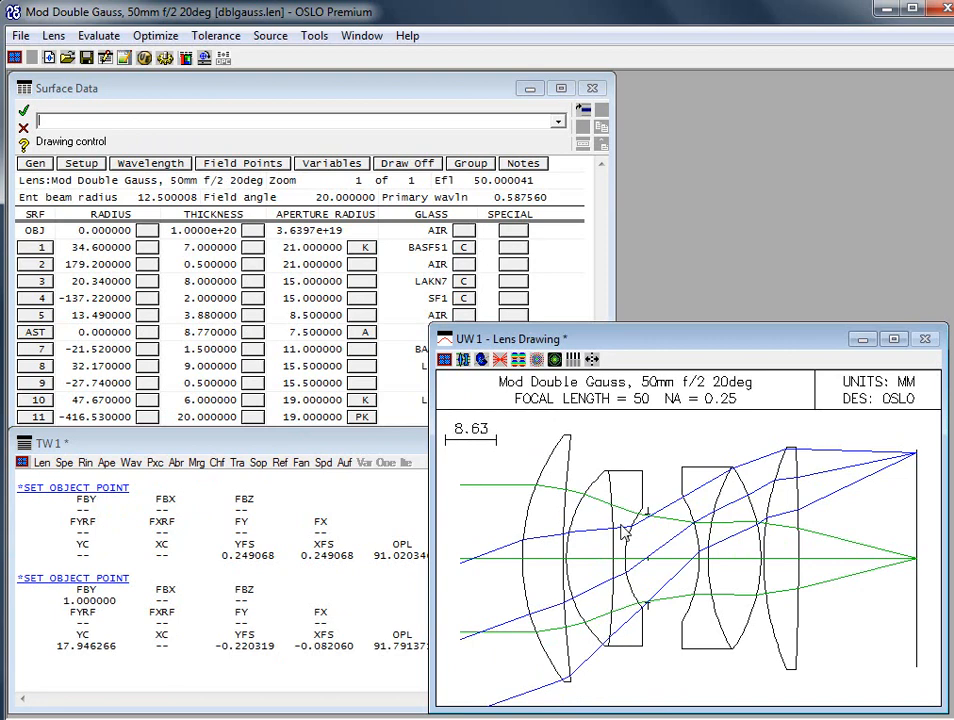
mouse_move(524, 544)
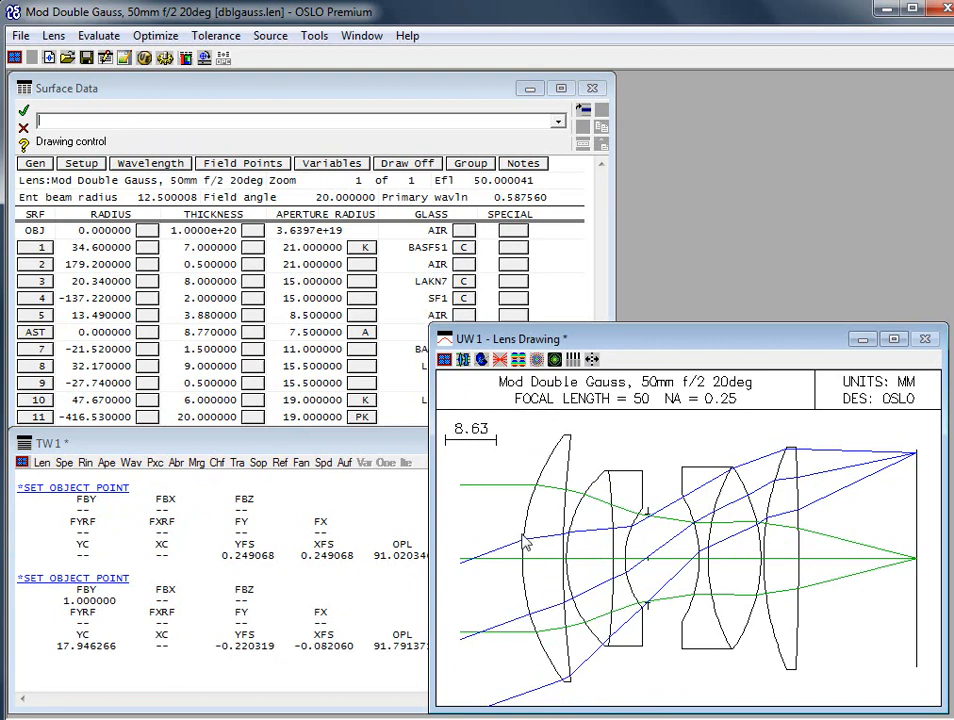
mouse_move(672, 520)
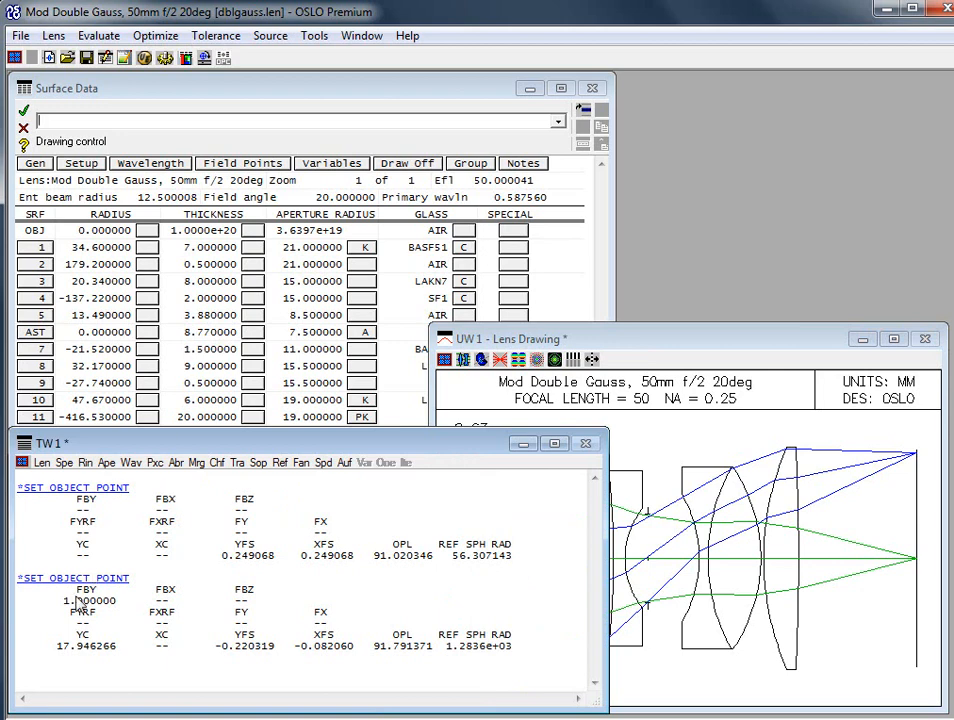
mouse_move(204, 612)
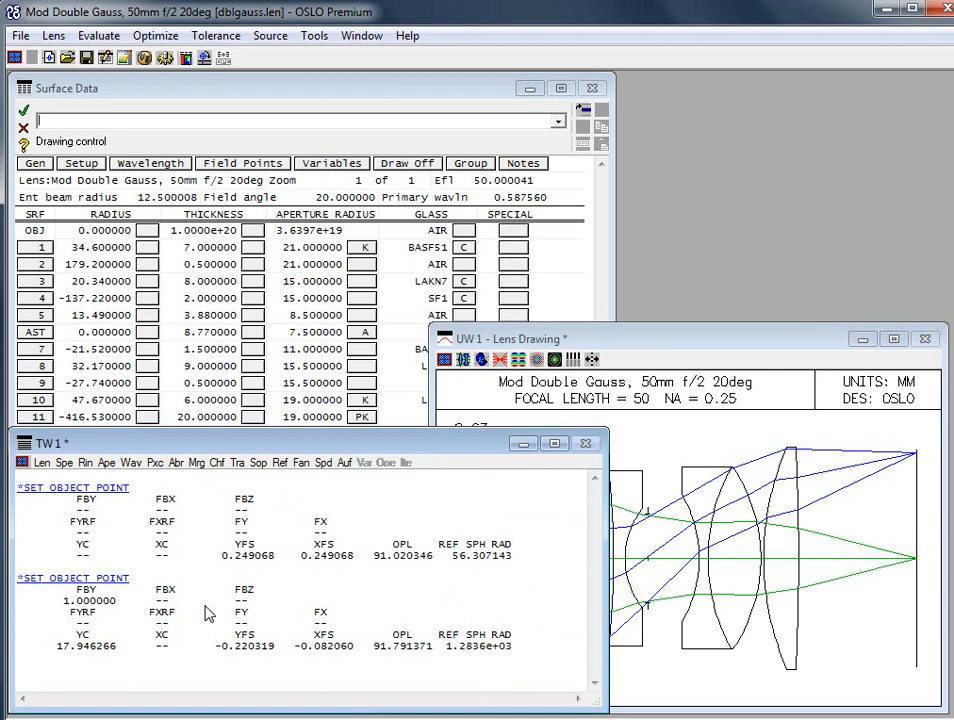
mouse_move(214, 544)
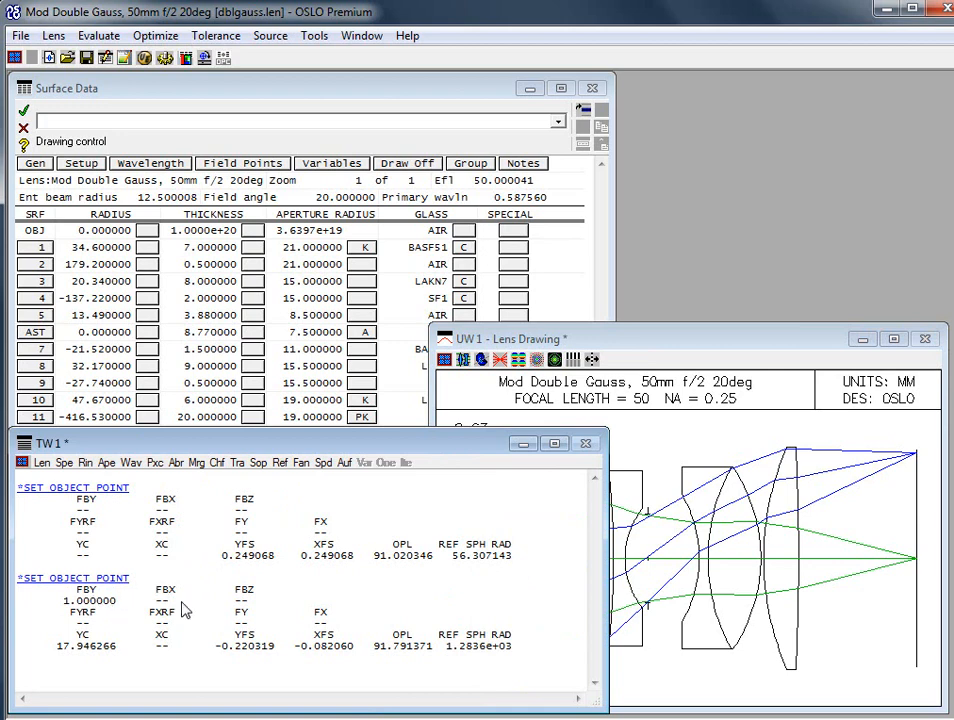
mouse_move(206, 548)
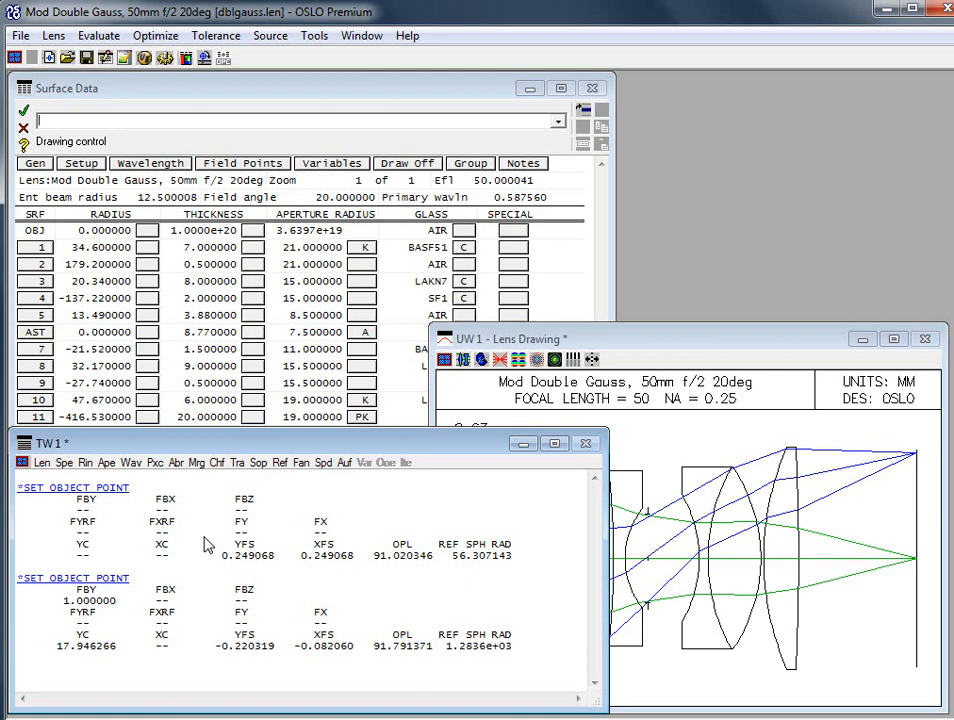
mouse_move(190, 532)
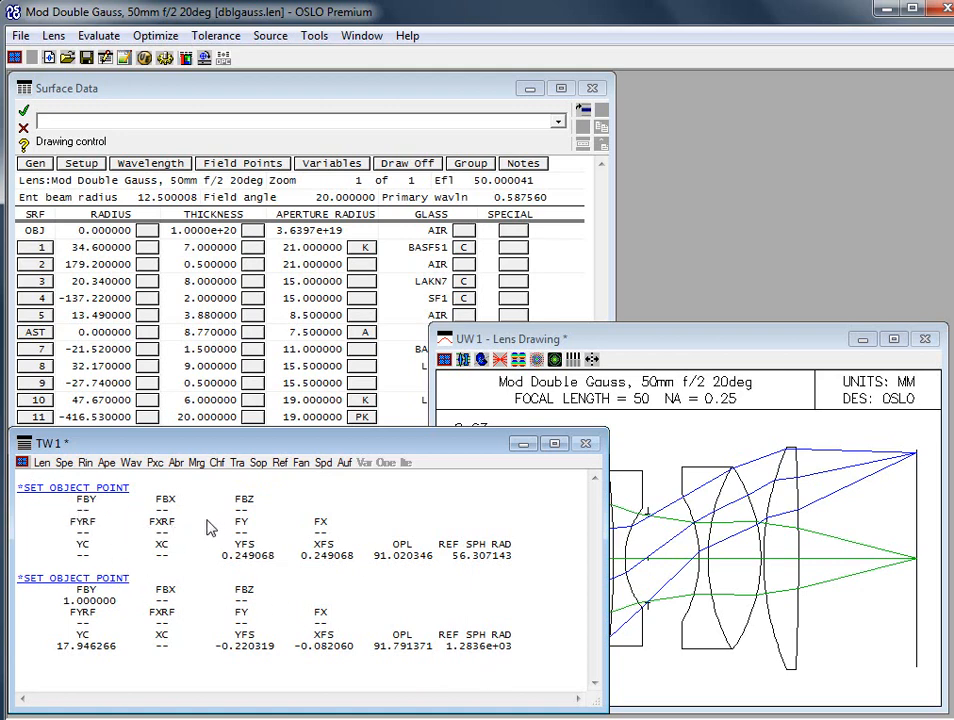
mouse_move(196, 508)
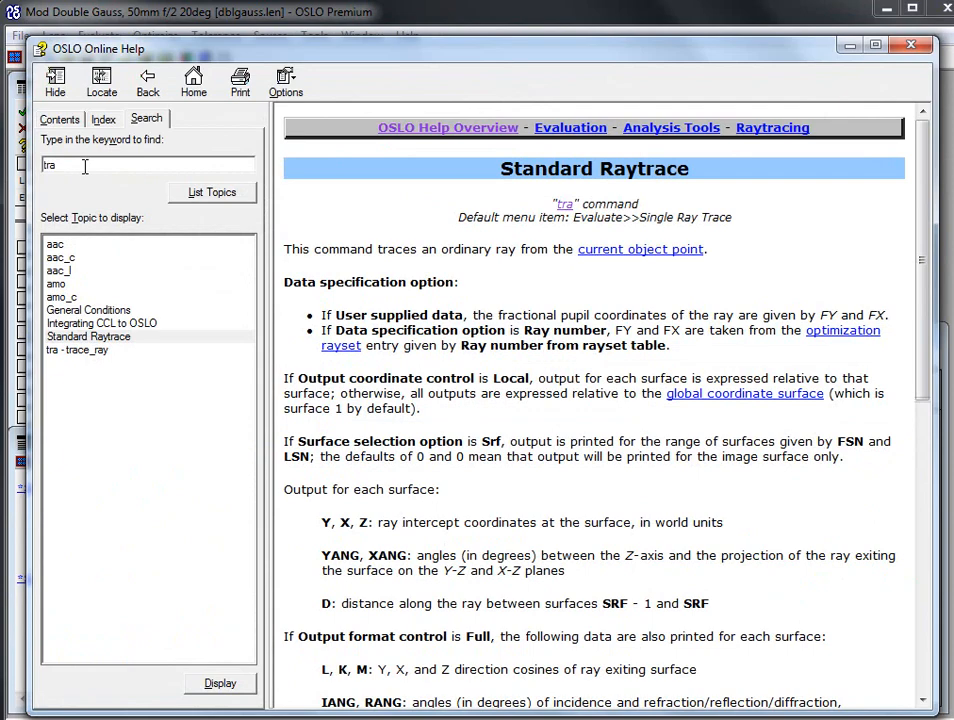
mouse_move(842, 50)
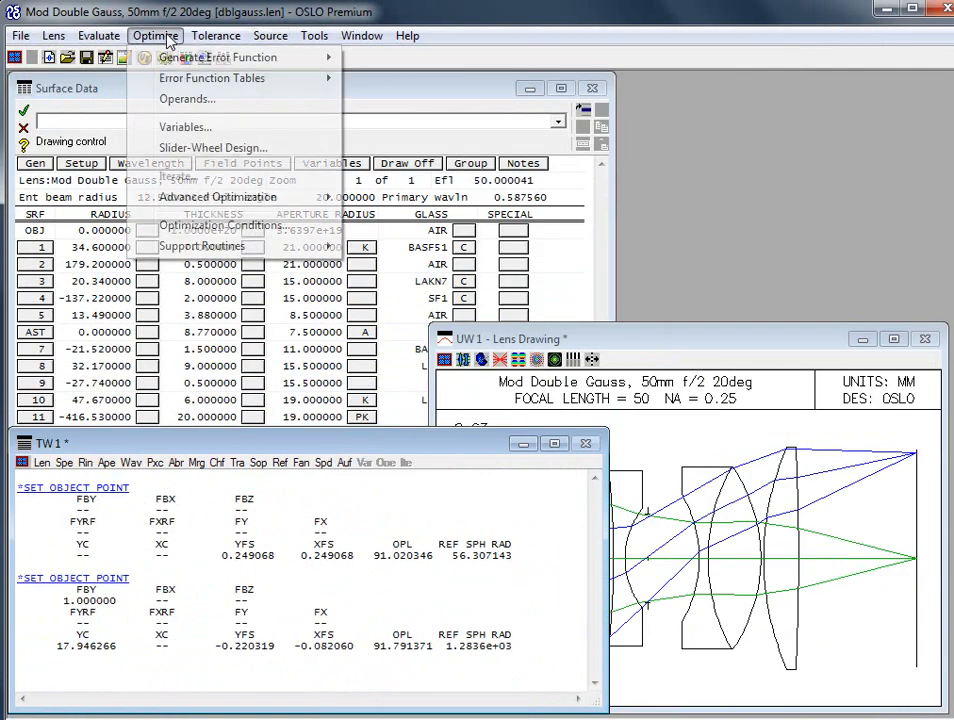
click(104, 36)
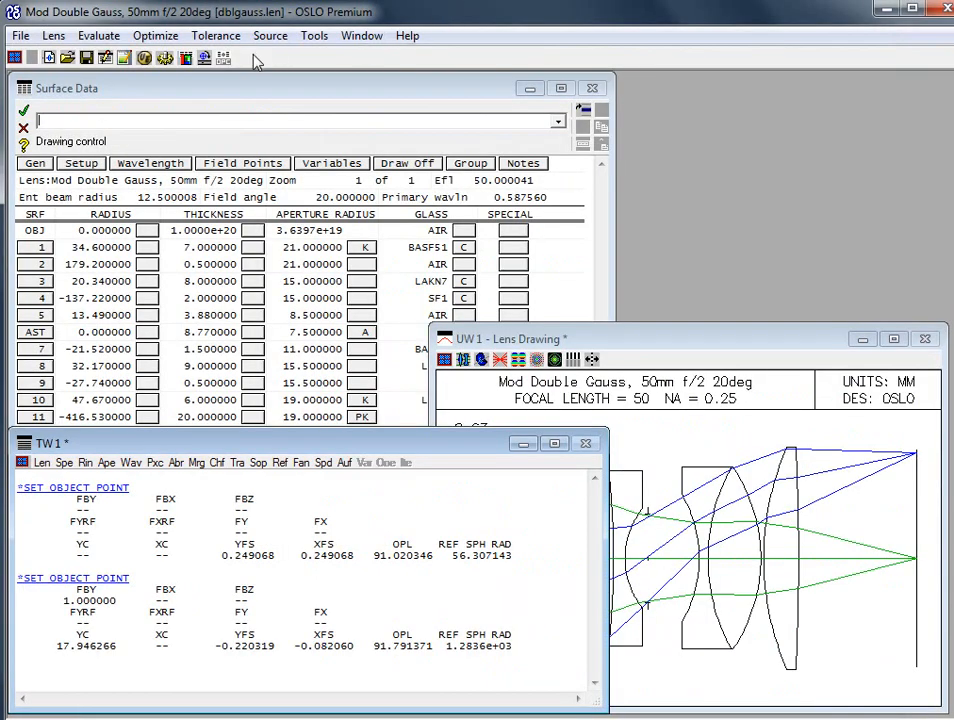
- Configure a single ray trace with Full output format and surface selection All
click(100, 36)
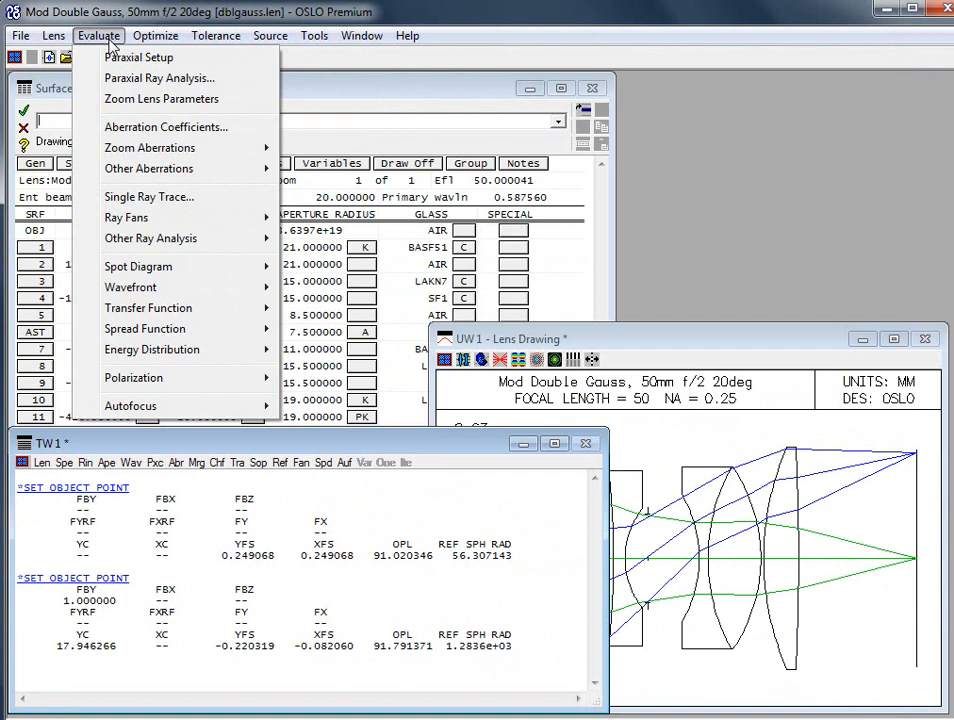
click(148, 196)
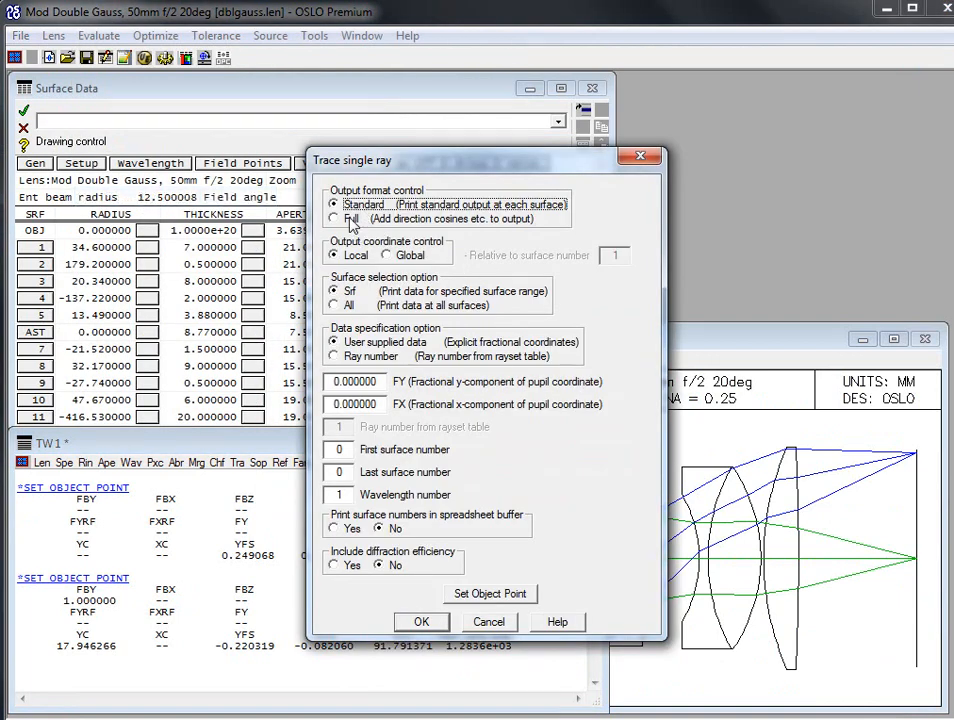
click(334, 218)
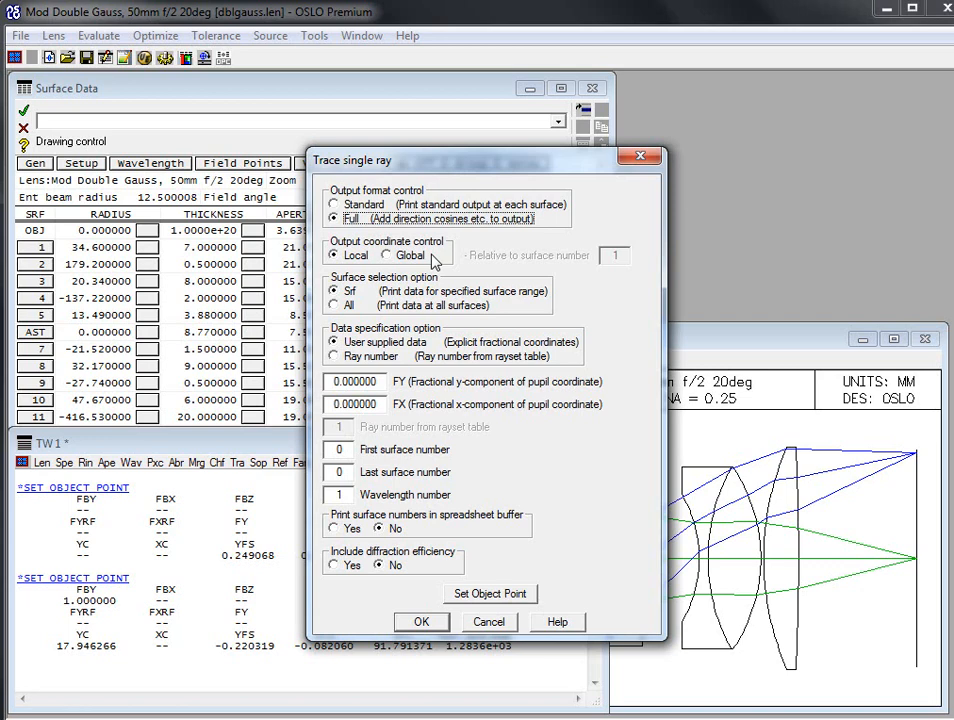
mouse_move(420, 290)
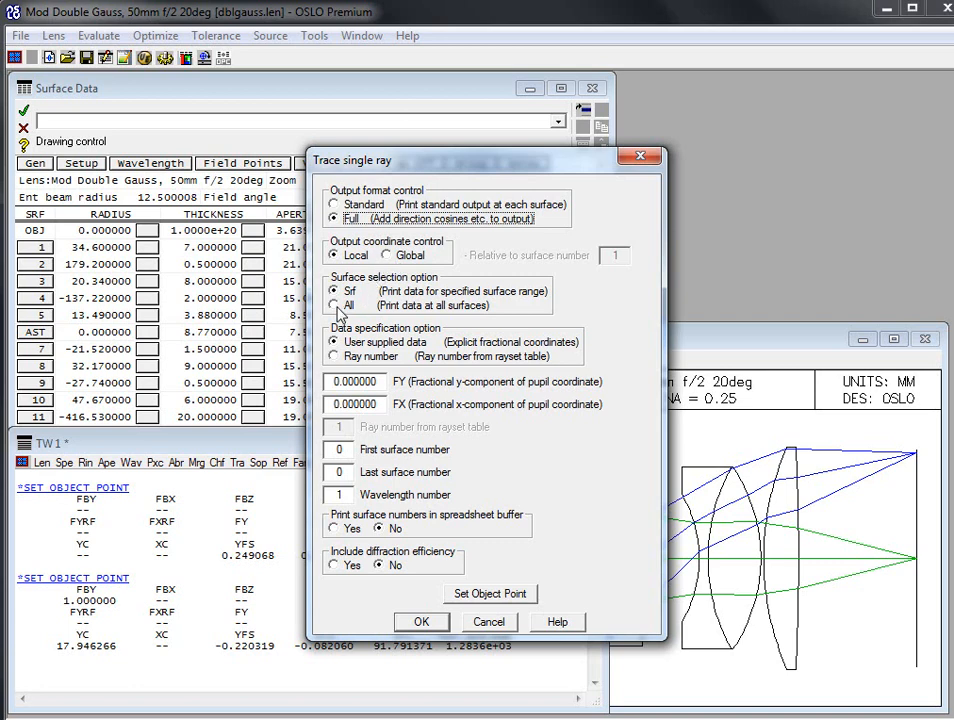
click(336, 304)
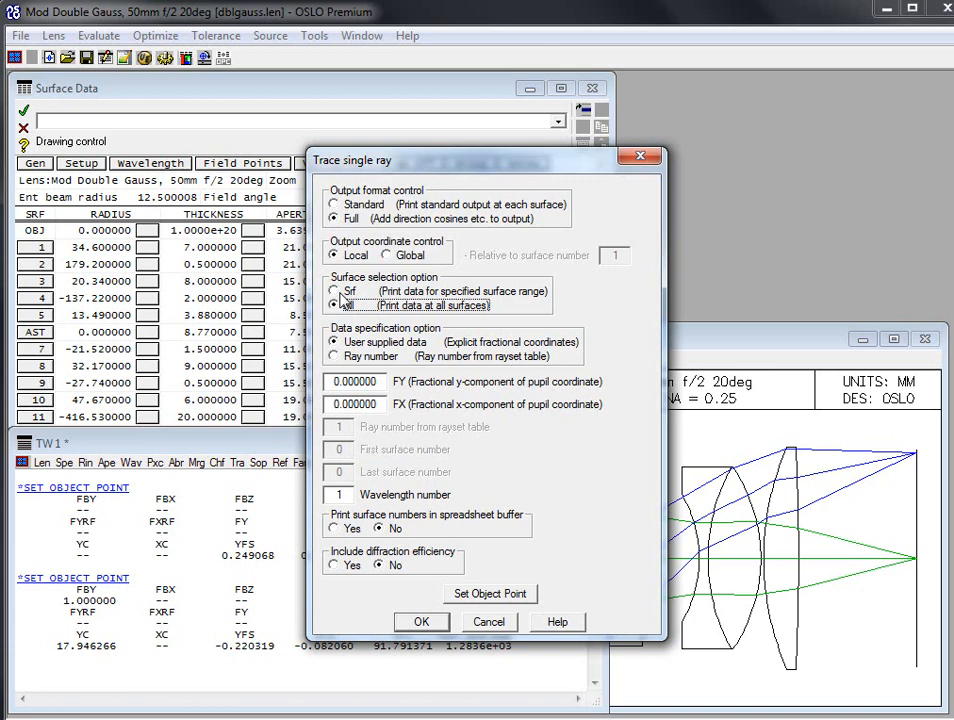
click(334, 292)
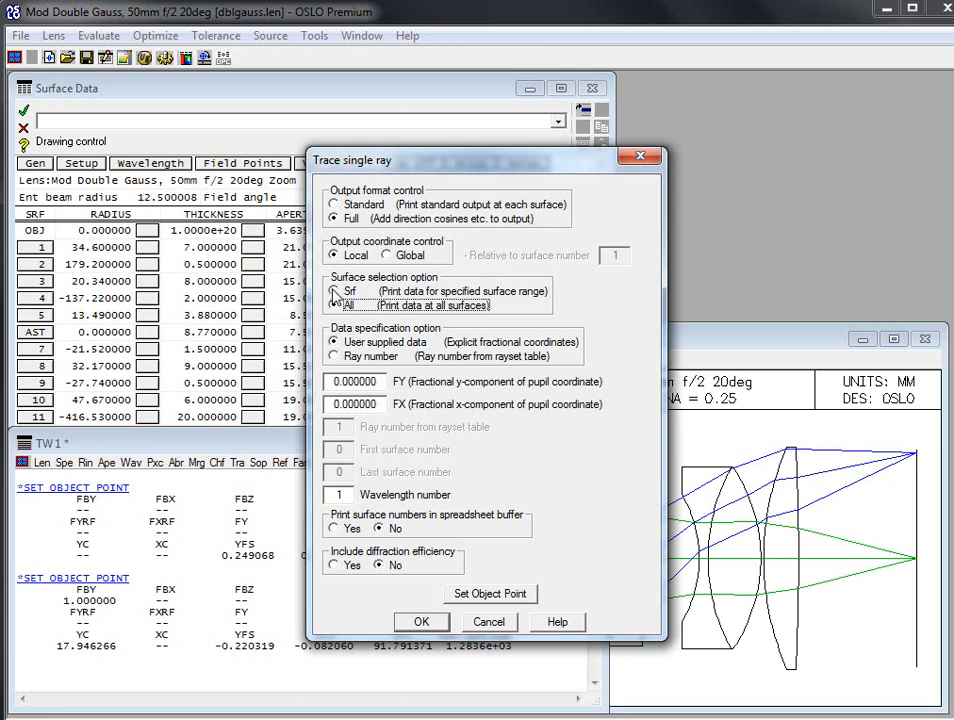
click(334, 292)
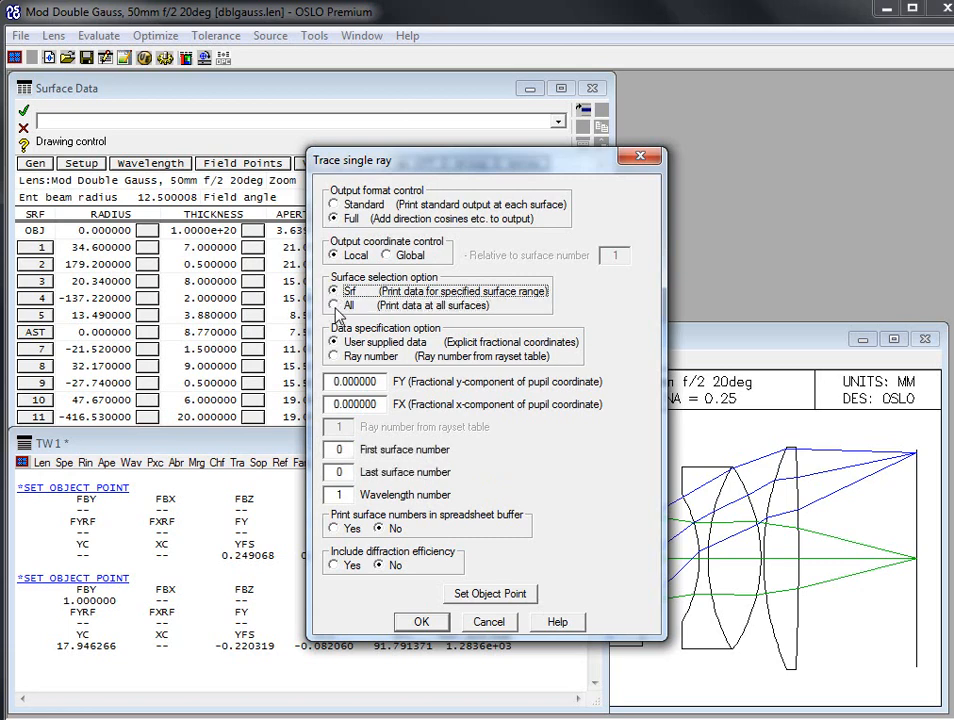
click(334, 304)
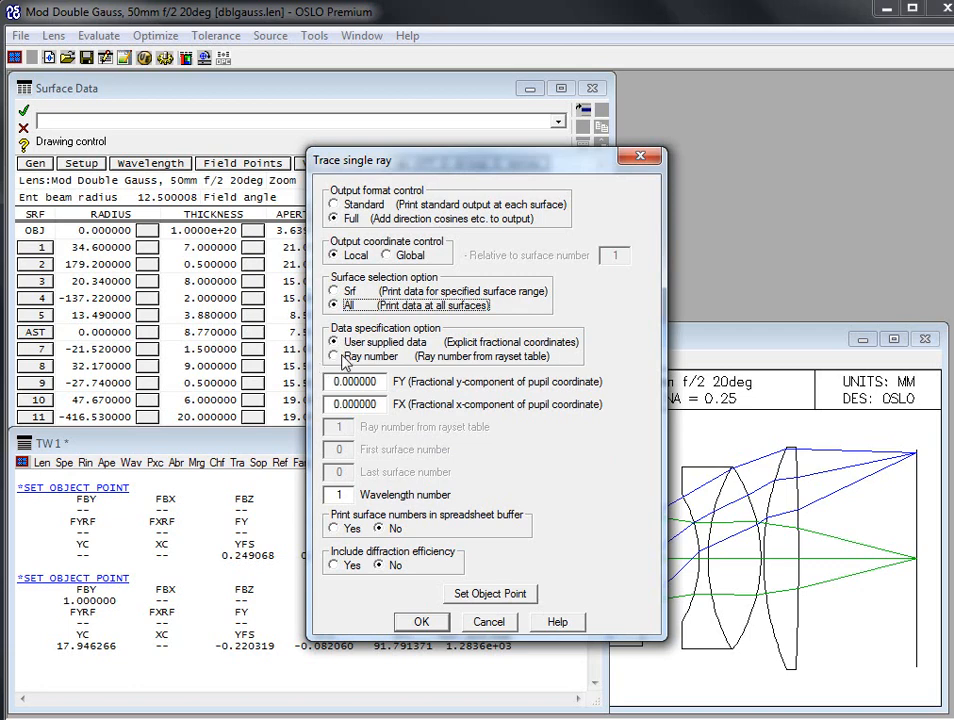
- Trace a ray taken from the ray set table, printing full local coordinates at every surface
click(334, 356)
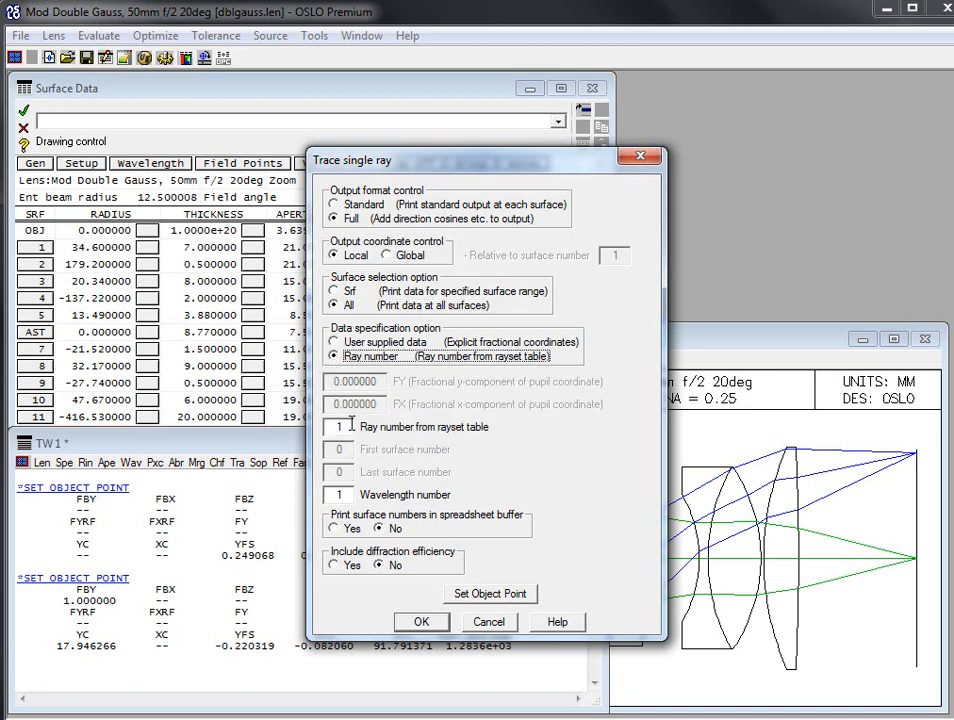
mouse_move(348, 444)
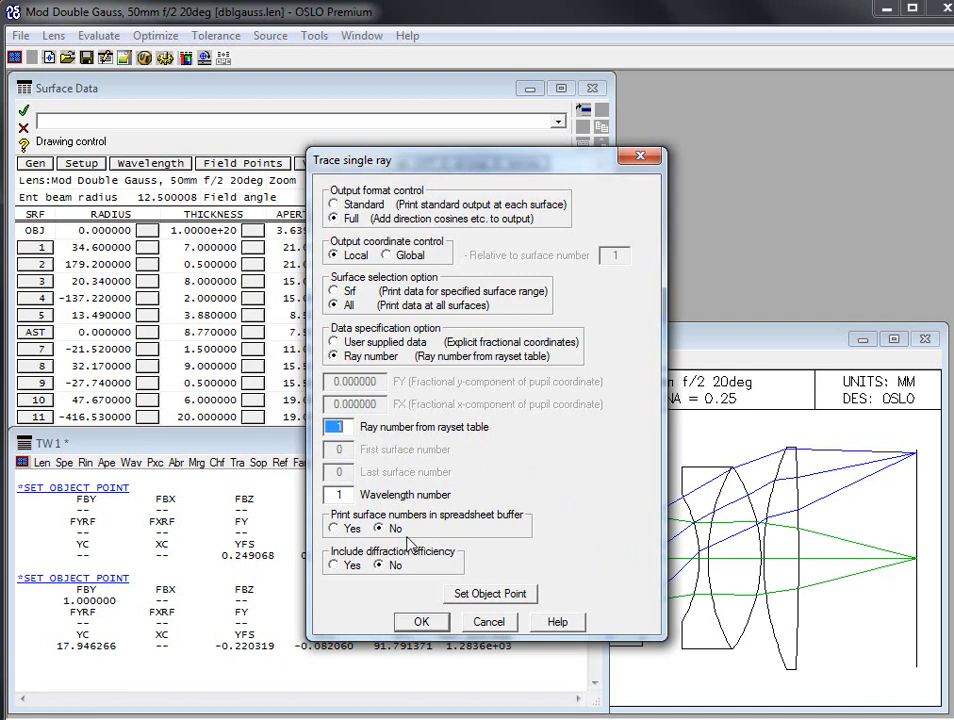
mouse_move(422, 570)
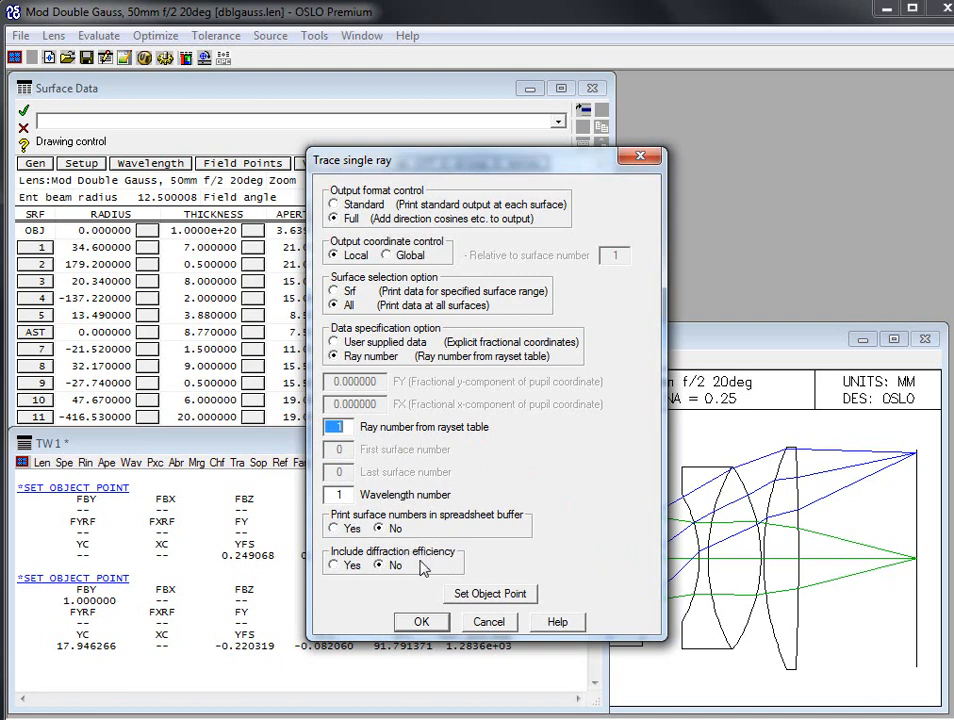
mouse_move(516, 624)
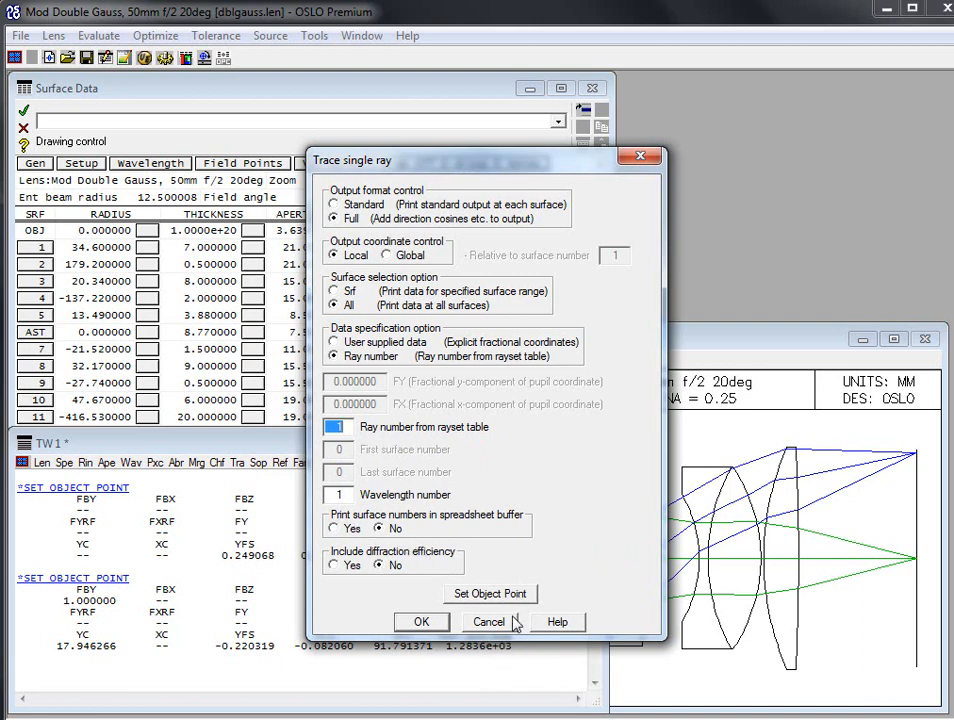
mouse_move(508, 594)
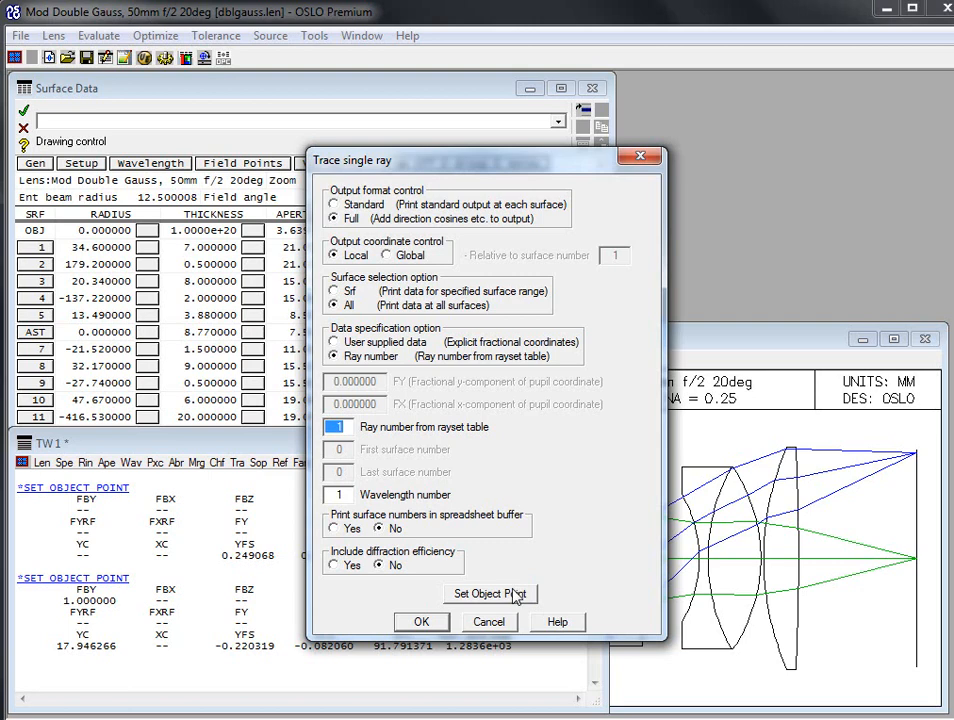
mouse_move(518, 600)
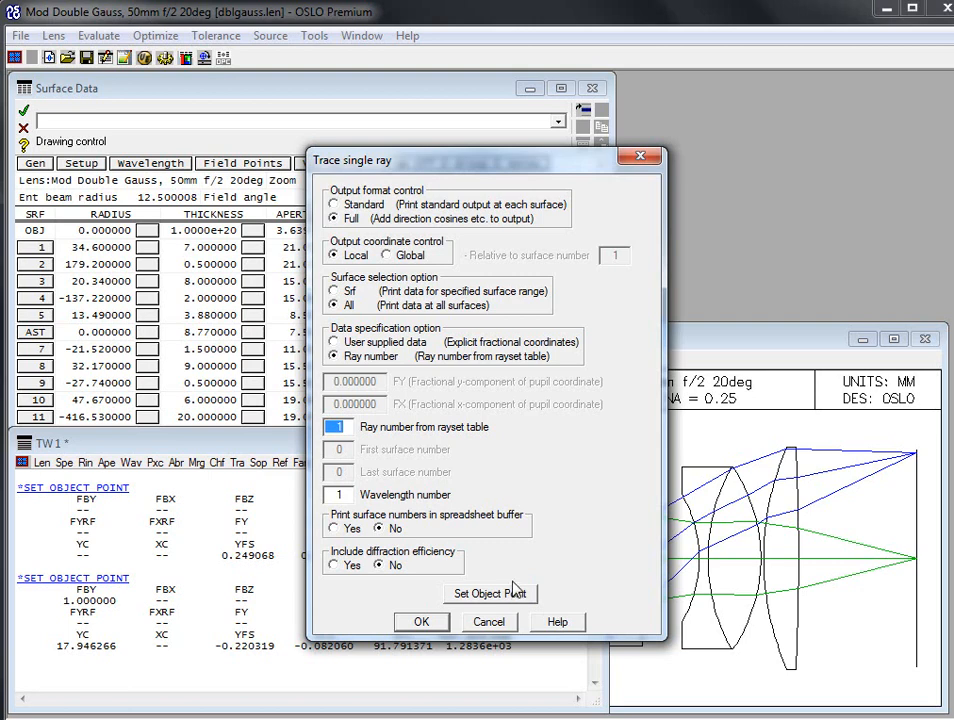
mouse_move(510, 592)
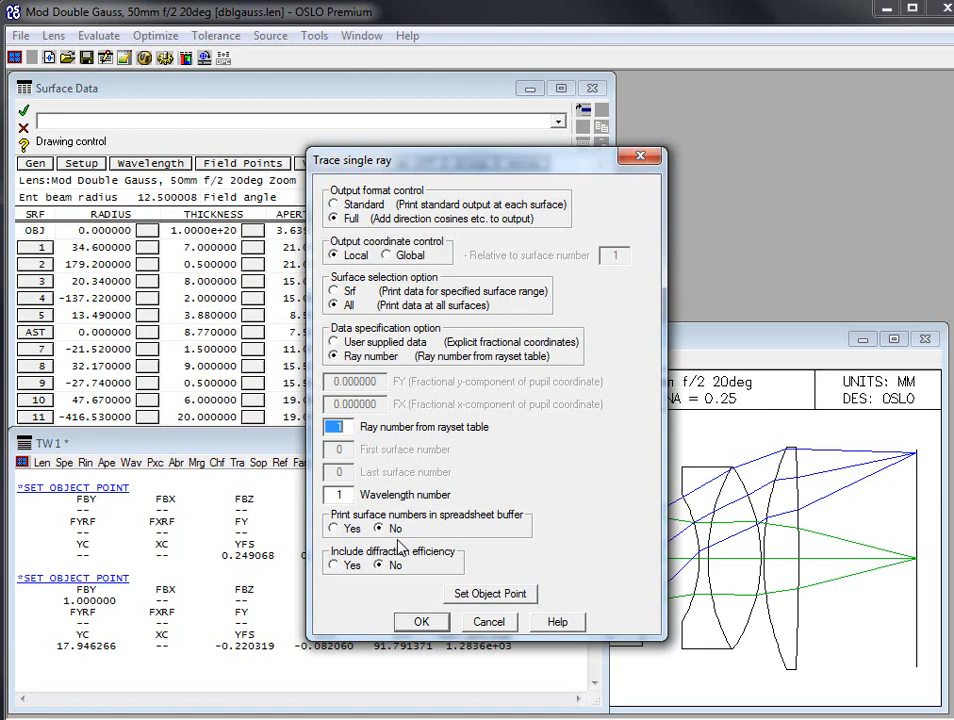
click(422, 620)
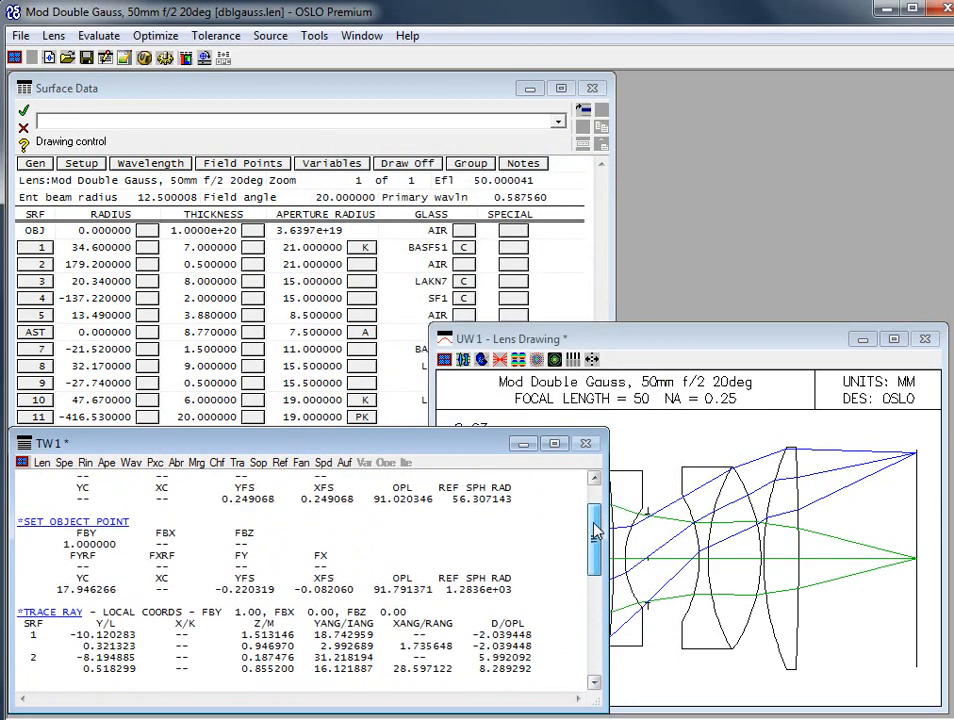
- Scroll through the Standard Raytrace help topic describing each output quantity
scroll(down, 3)
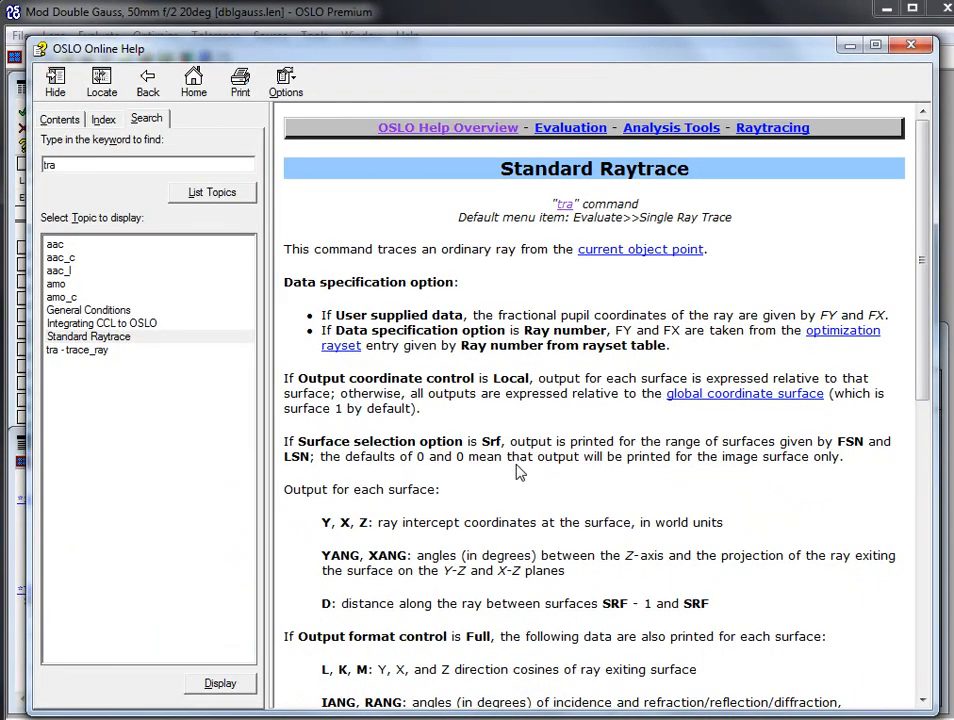
scroll(down, 3)
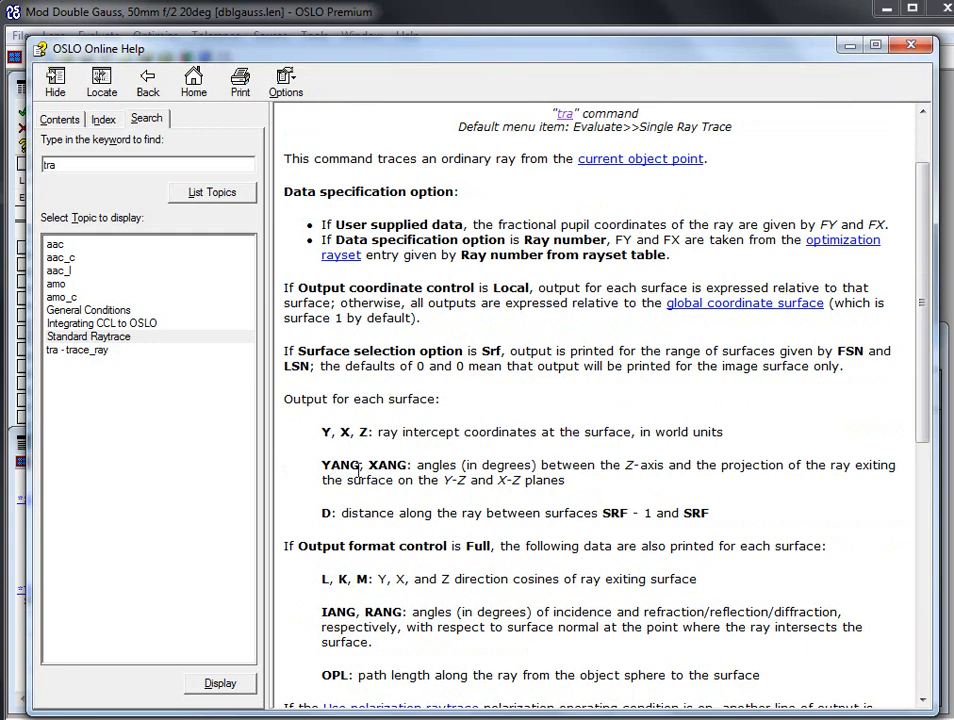
mouse_move(688, 492)
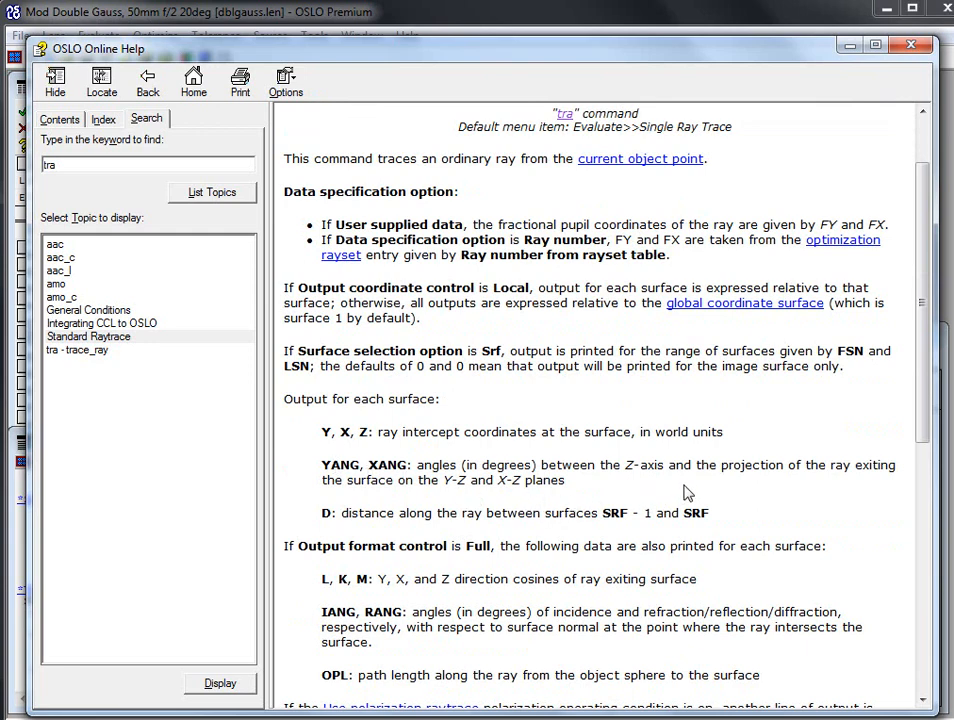
mouse_move(516, 508)
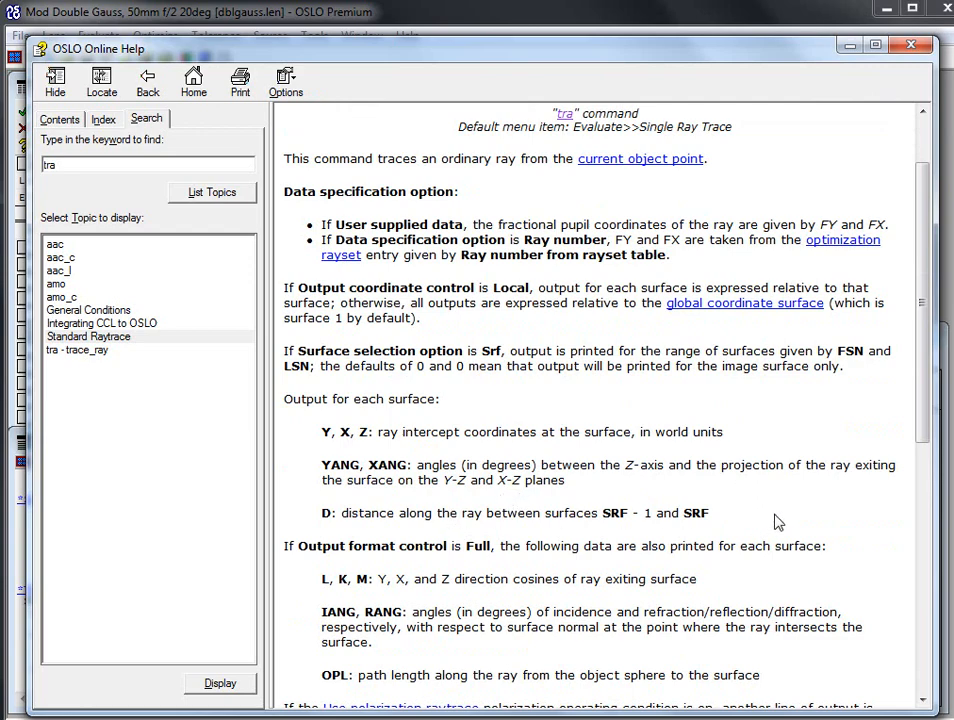
scroll(down, 3)
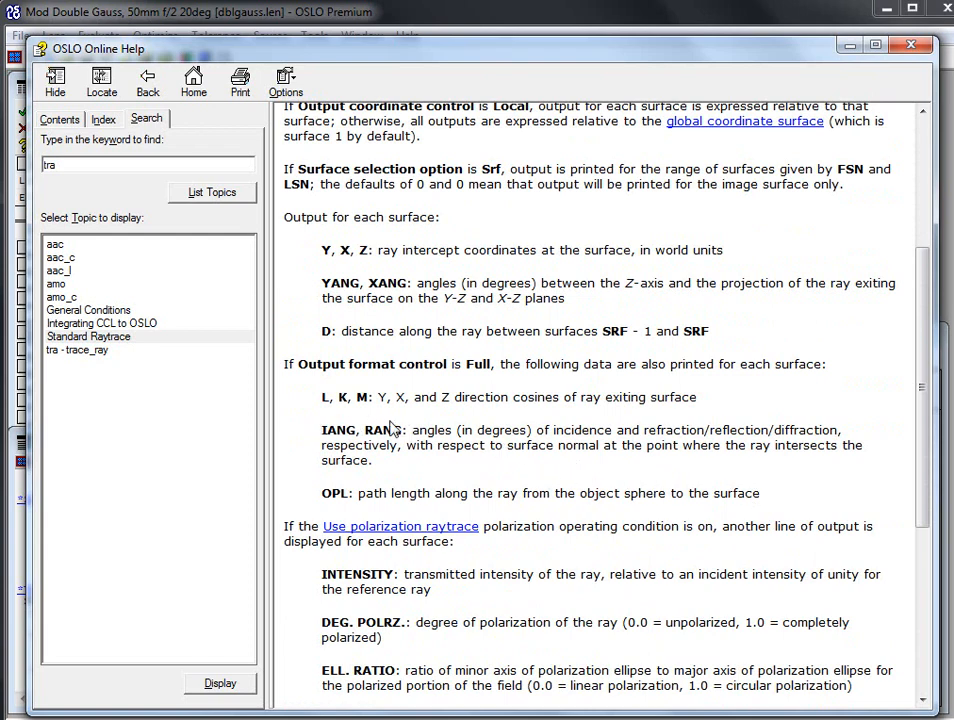
mouse_move(308, 456)
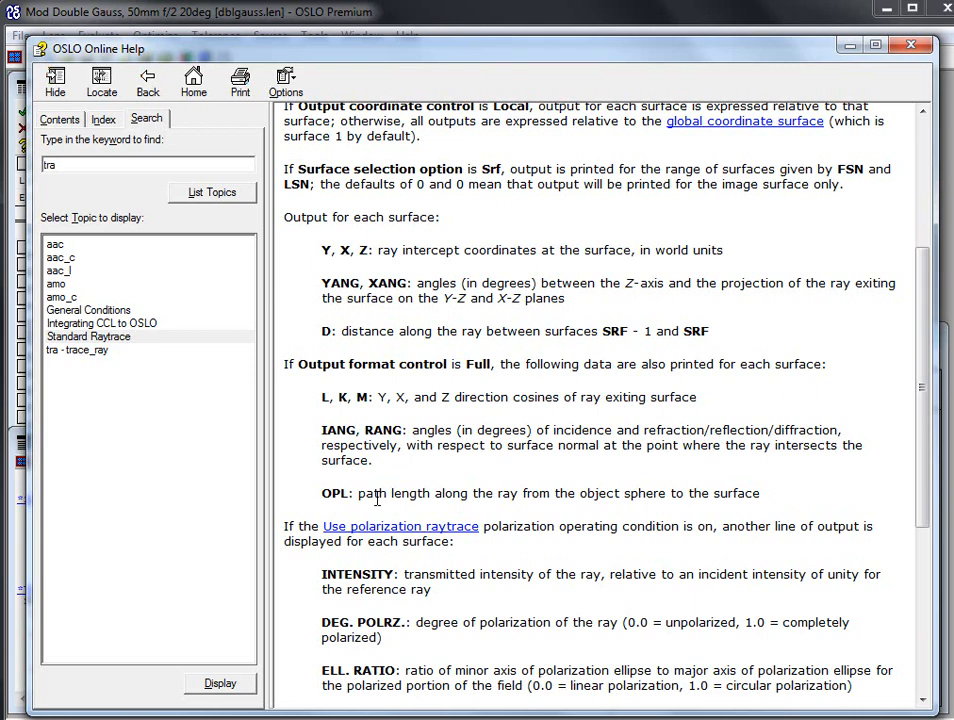
mouse_move(412, 488)
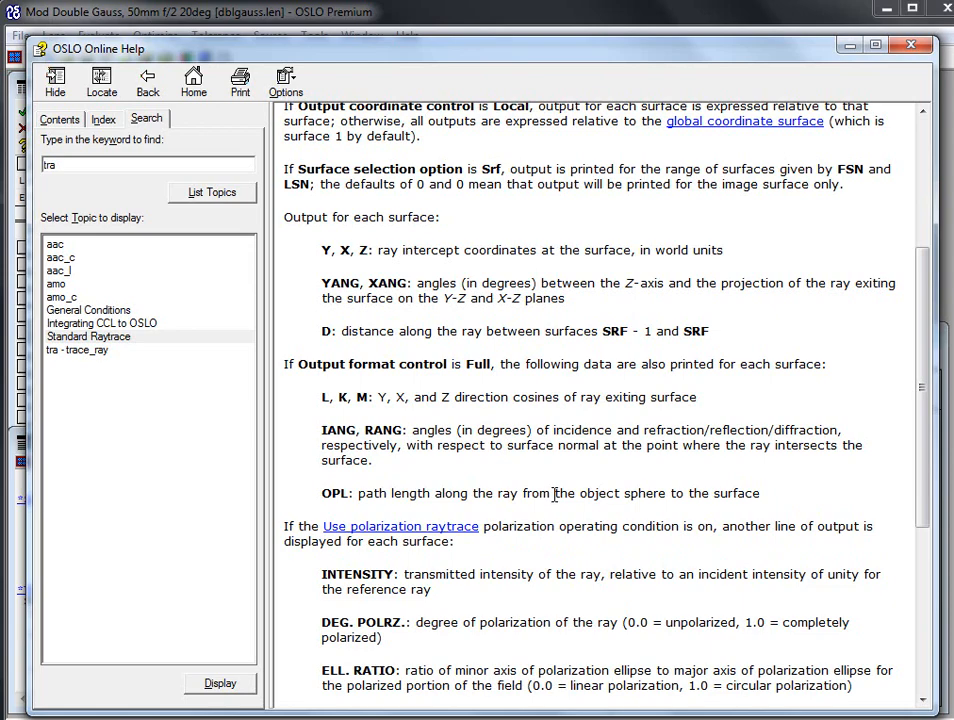
scroll(down, 3)
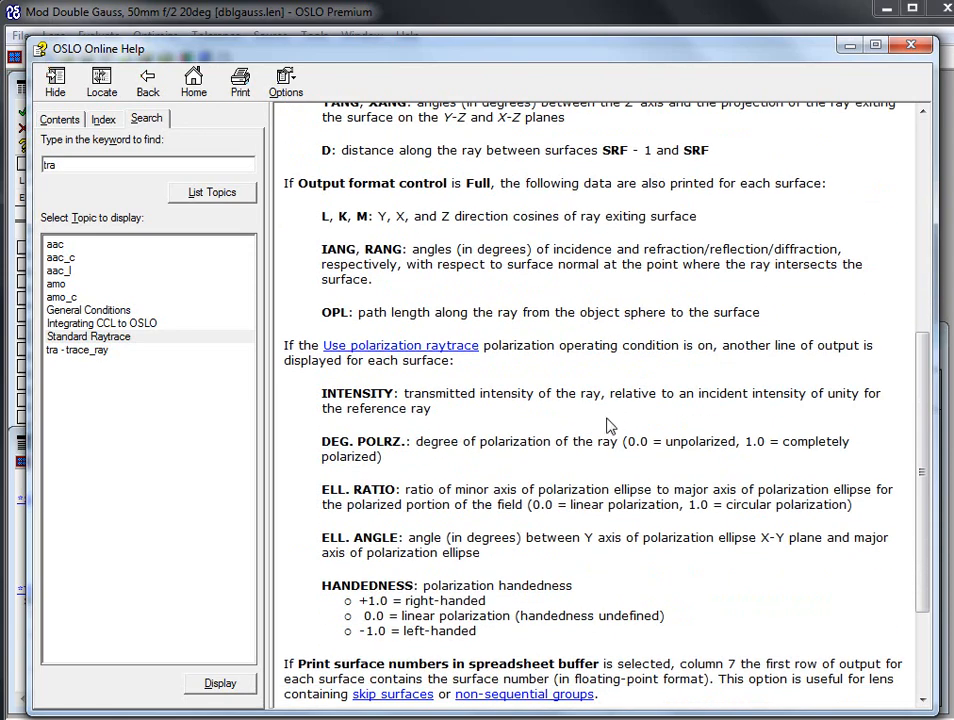
scroll(down, 3)
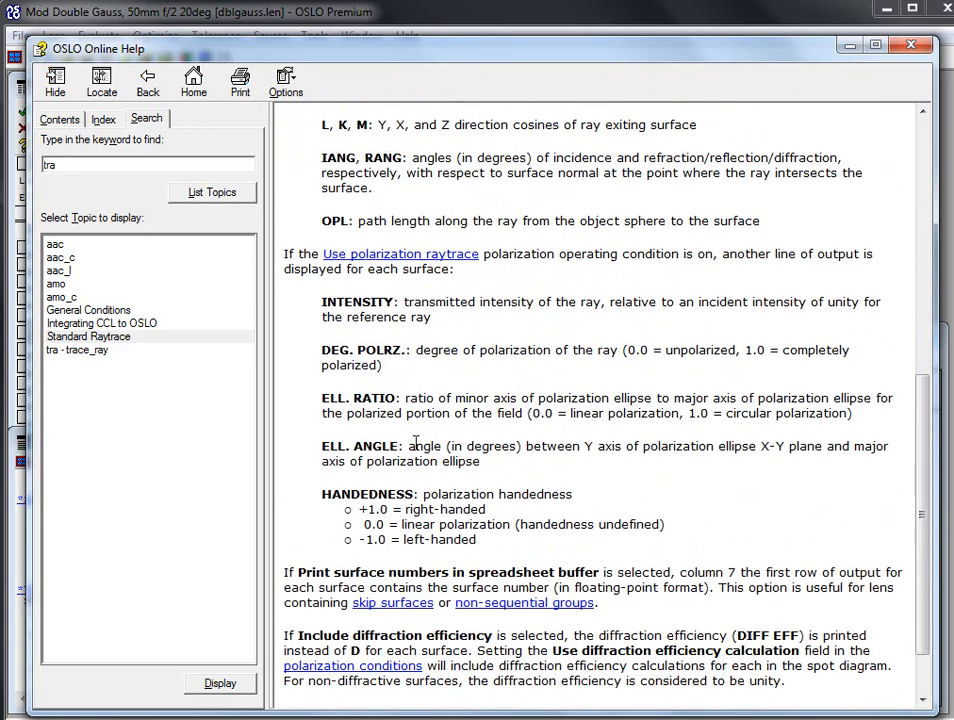
mouse_move(824, 58)
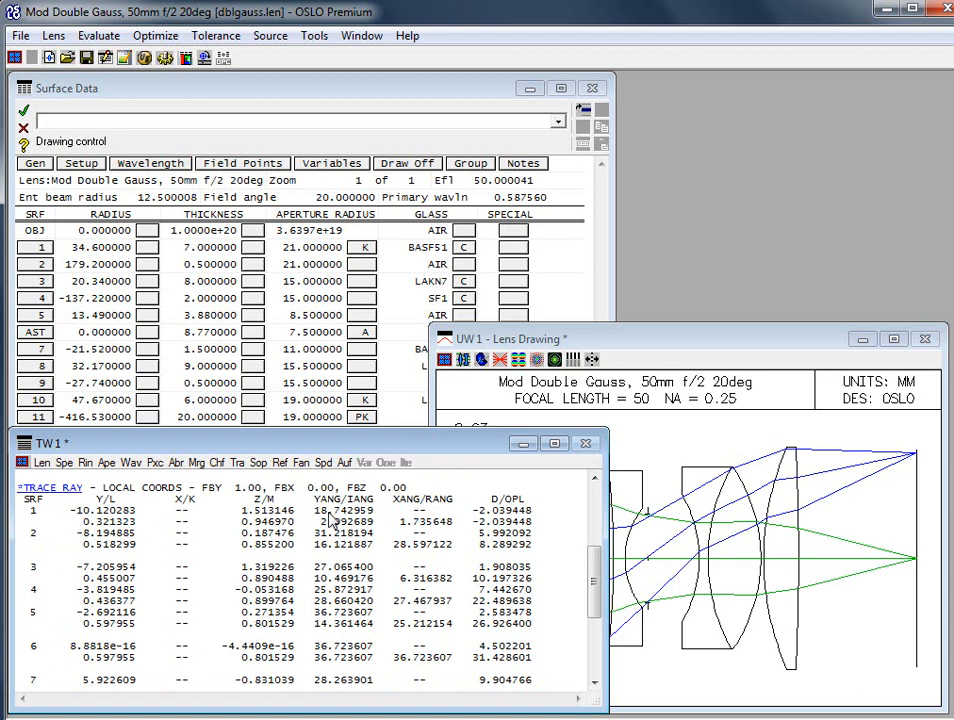
mouse_move(368, 516)
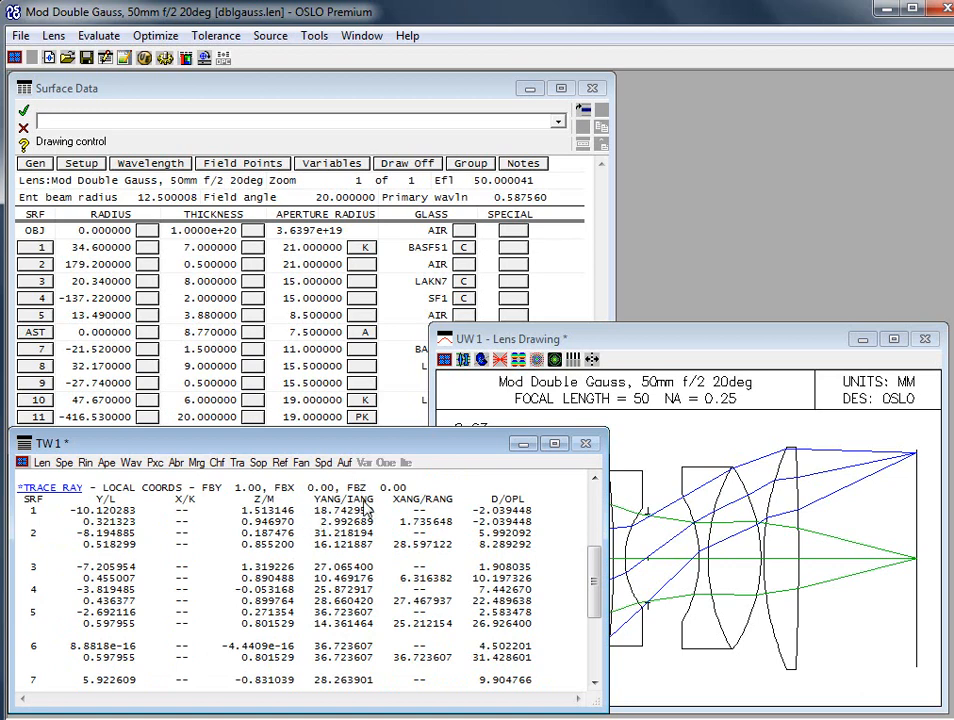
mouse_move(660, 600)
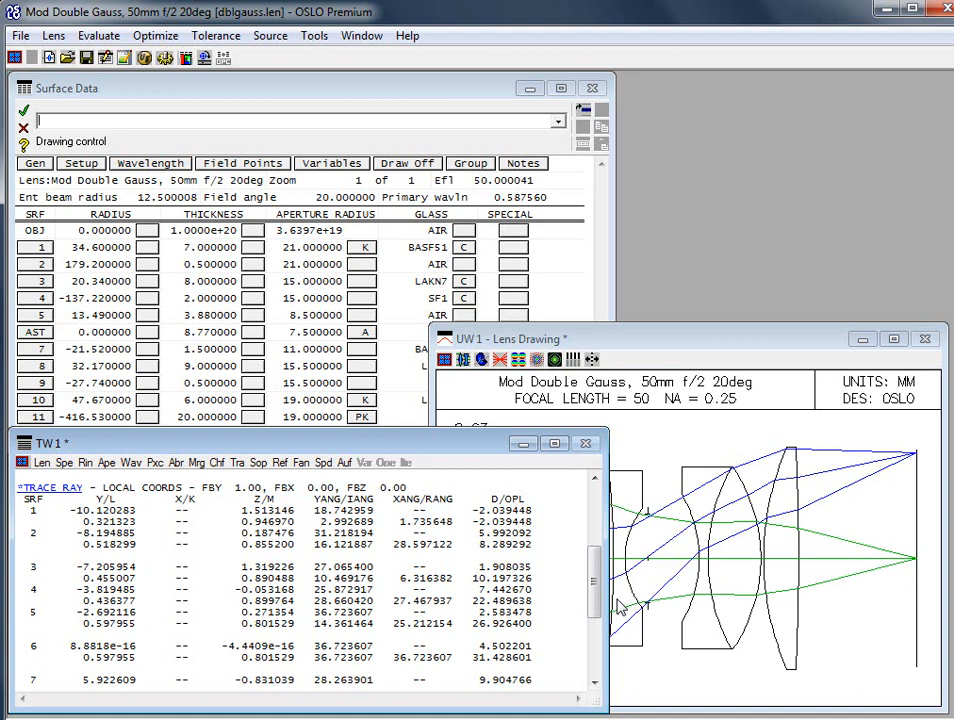
mouse_move(750, 476)
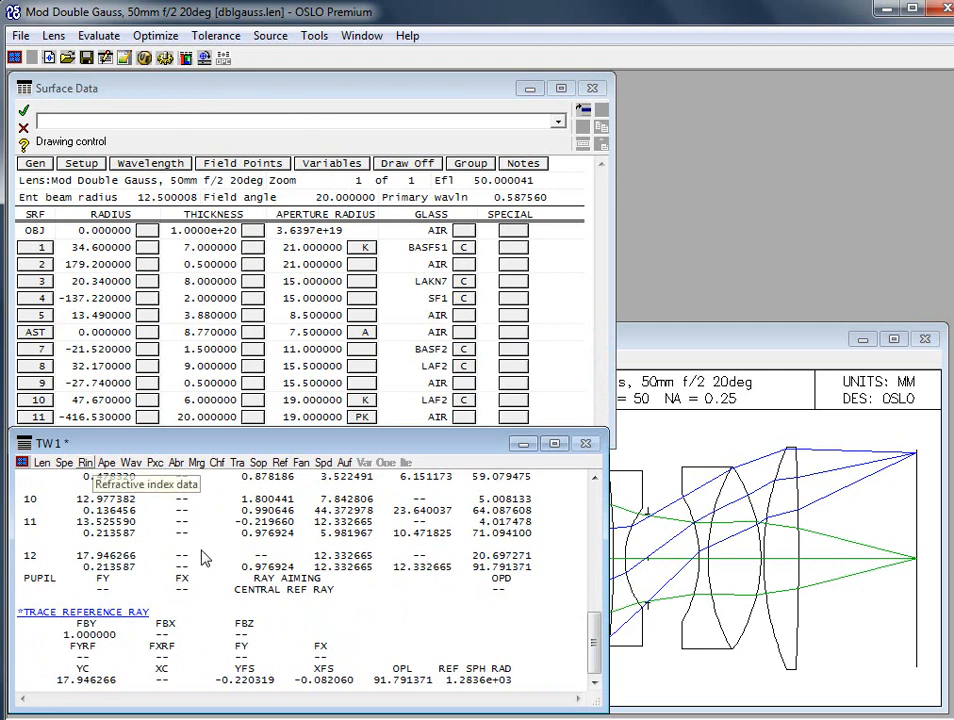
mouse_move(340, 576)
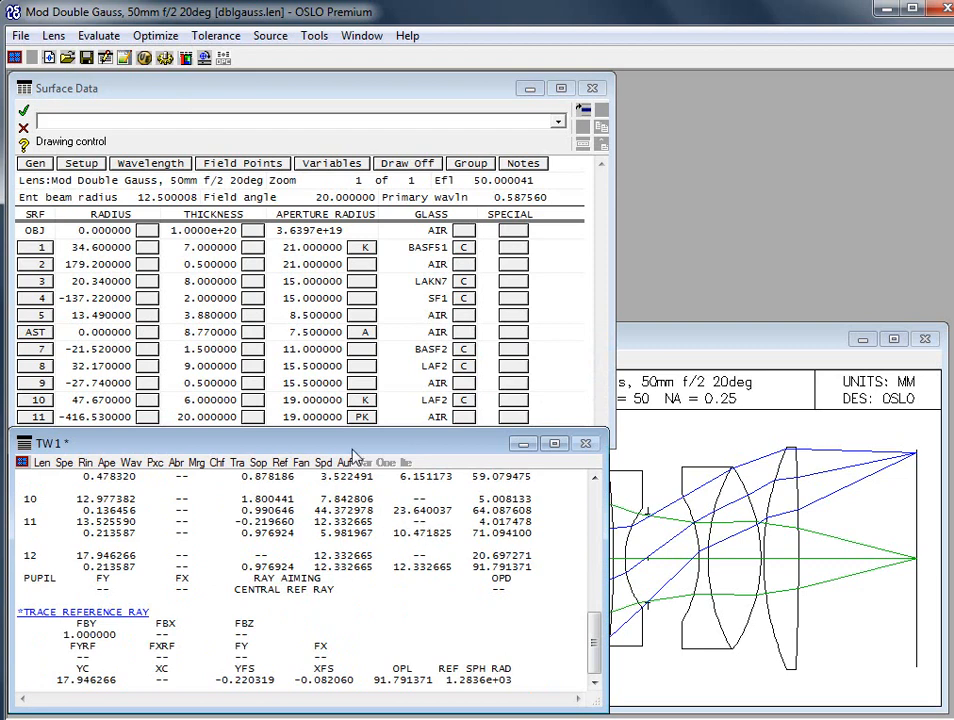
mouse_move(240, 316)
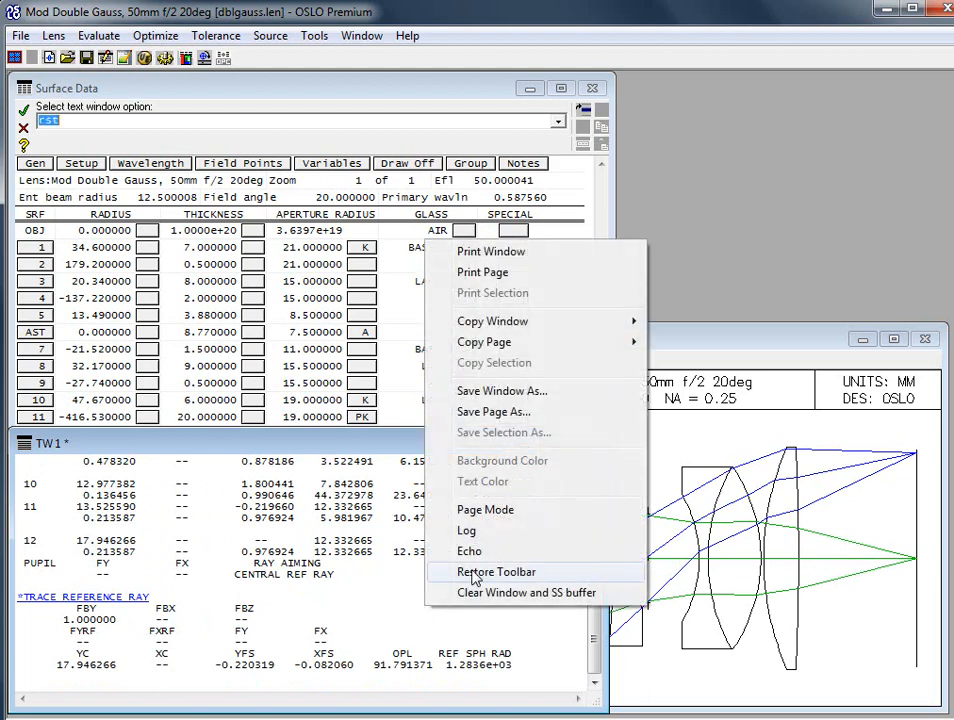
- Clear the text output window and generate the ray set table via Optimize > Error Function Tables
click(522, 592)
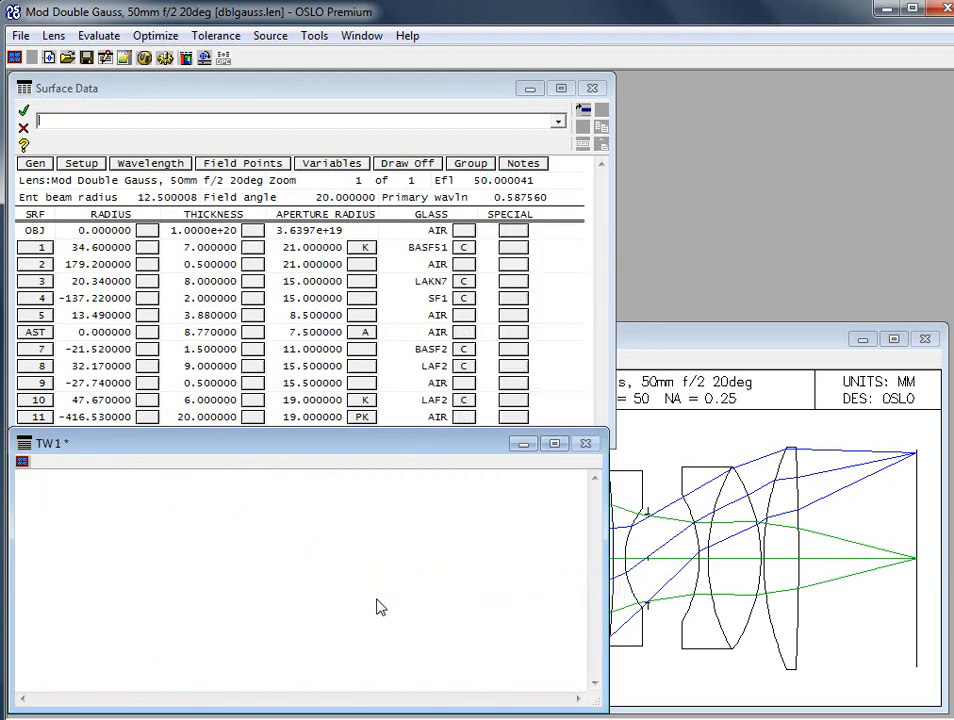
mouse_move(20, 460)
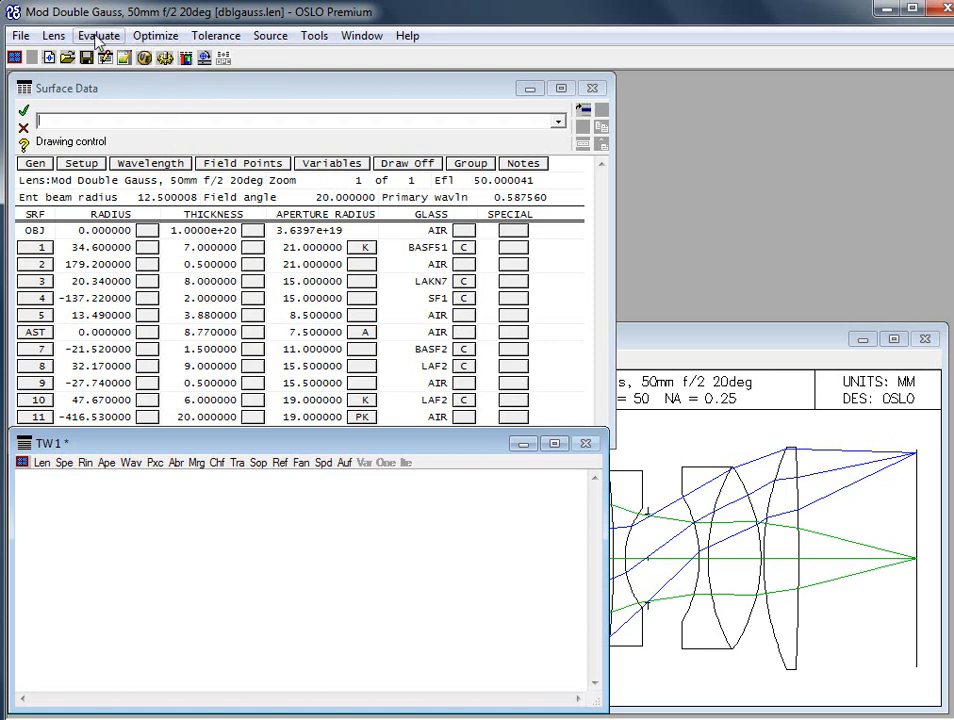
click(162, 36)
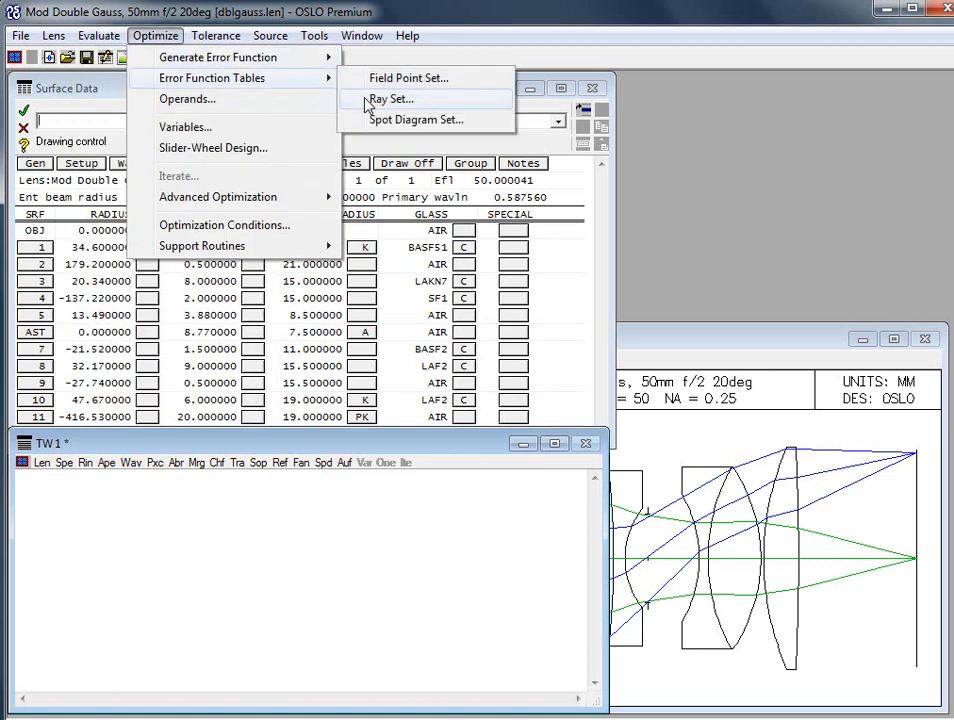
click(392, 98)
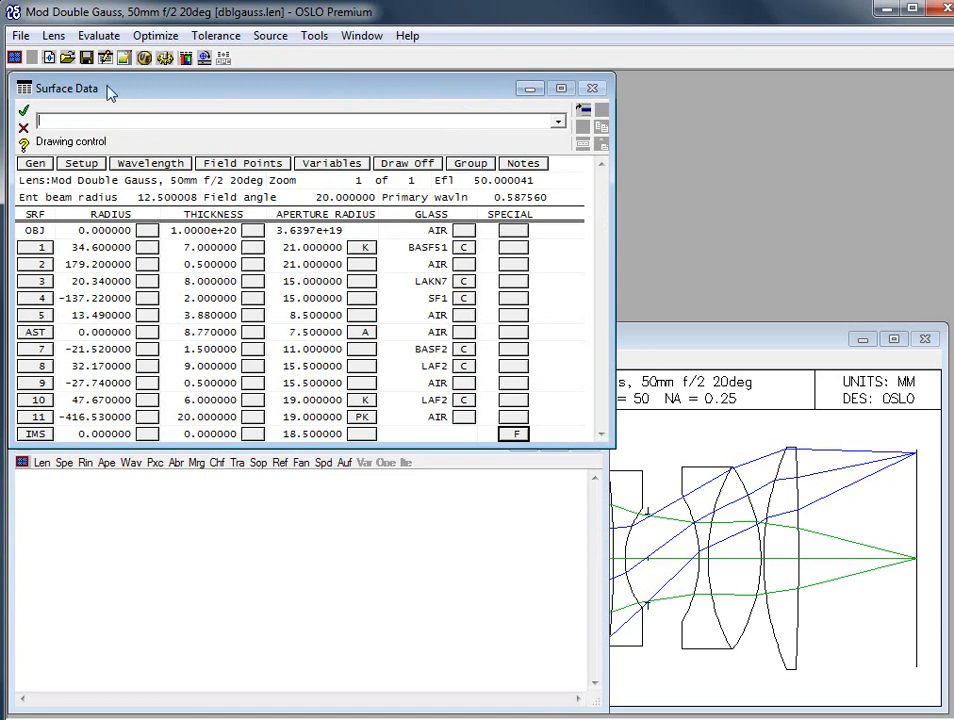
- Trace ray 2 from the ray set table with full output, then work in the surface data window
click(120, 36)
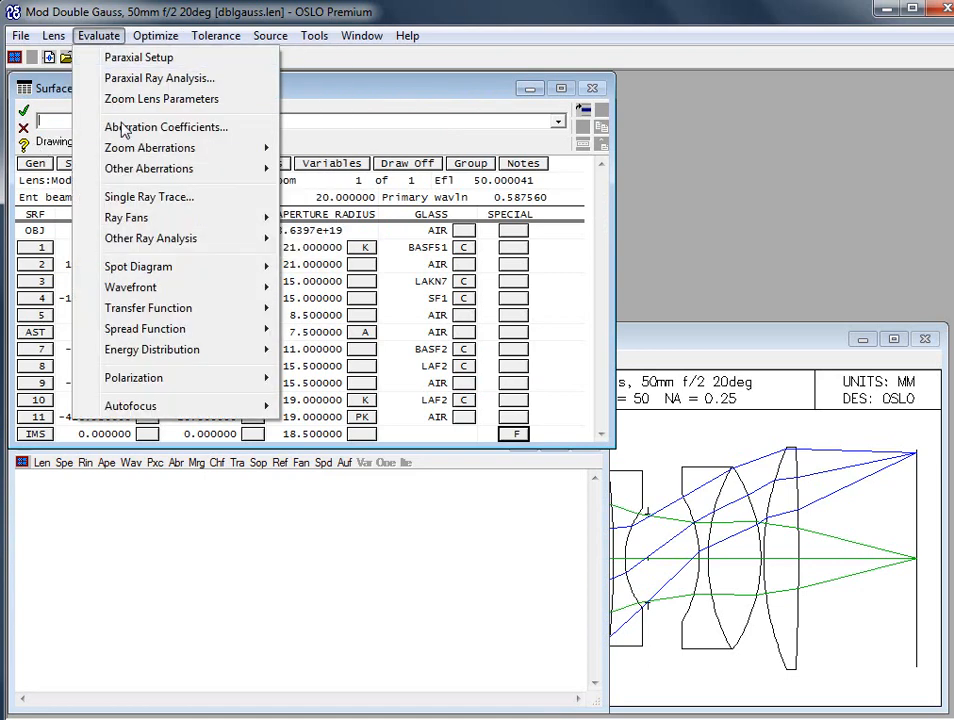
click(148, 196)
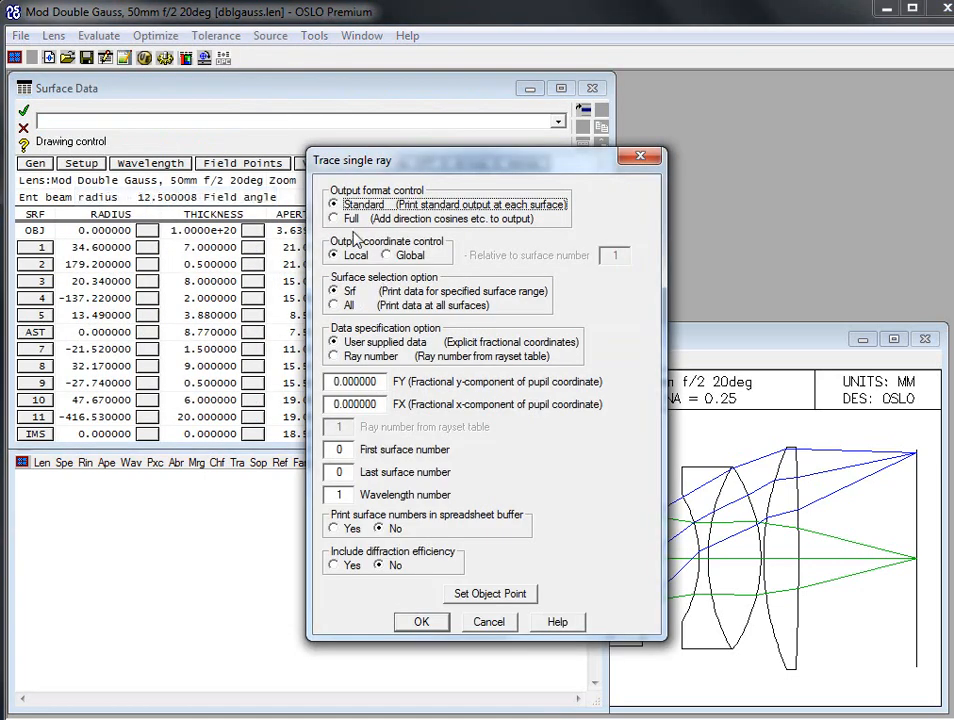
click(332, 218)
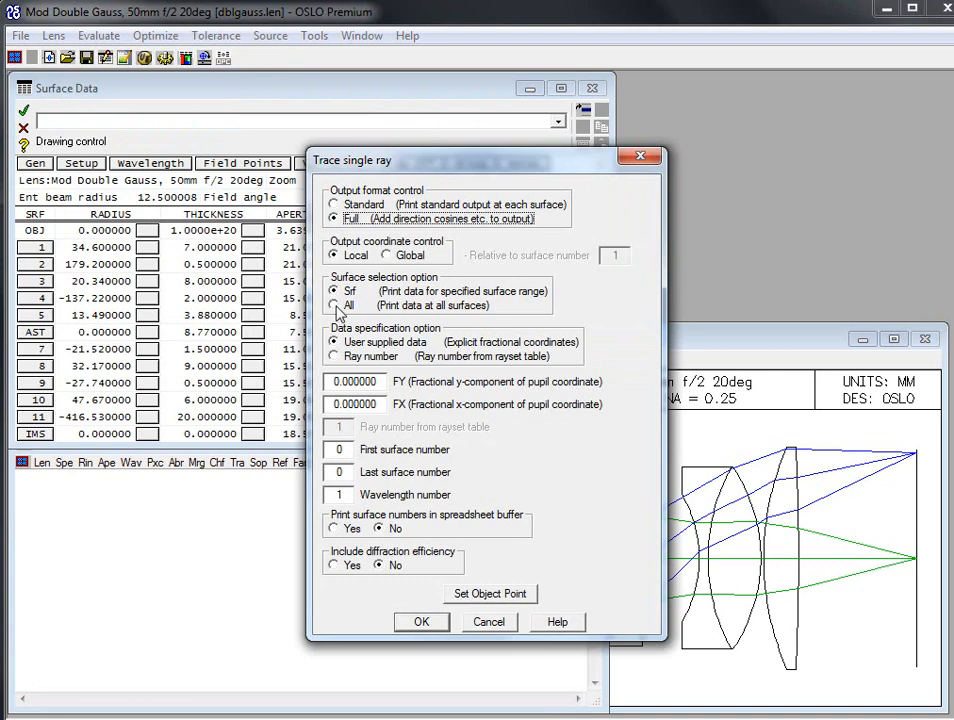
click(334, 292)
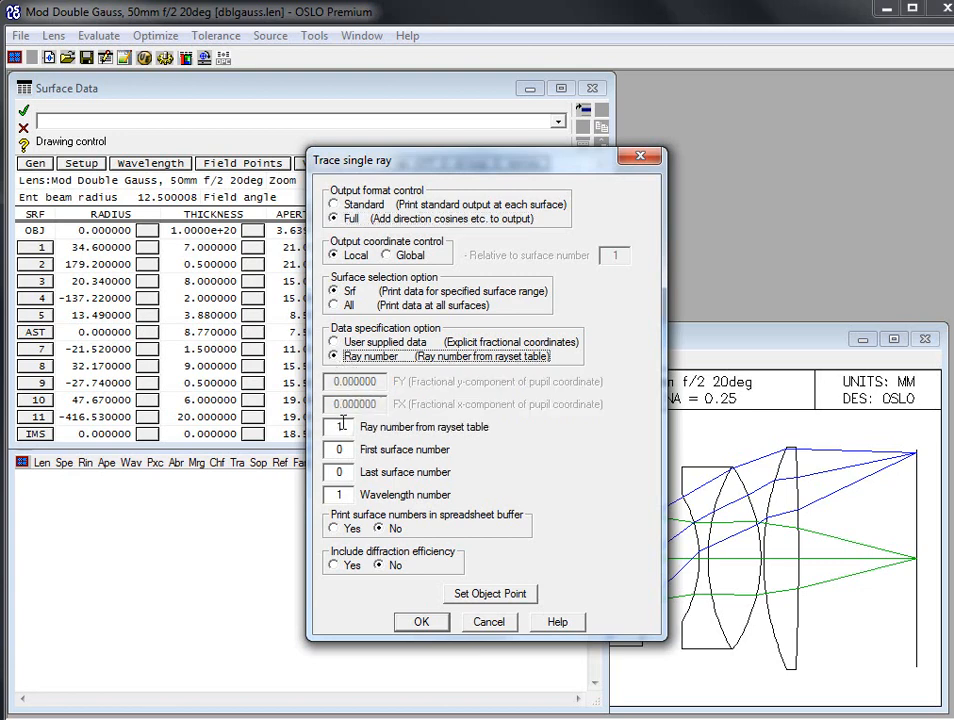
text(2)
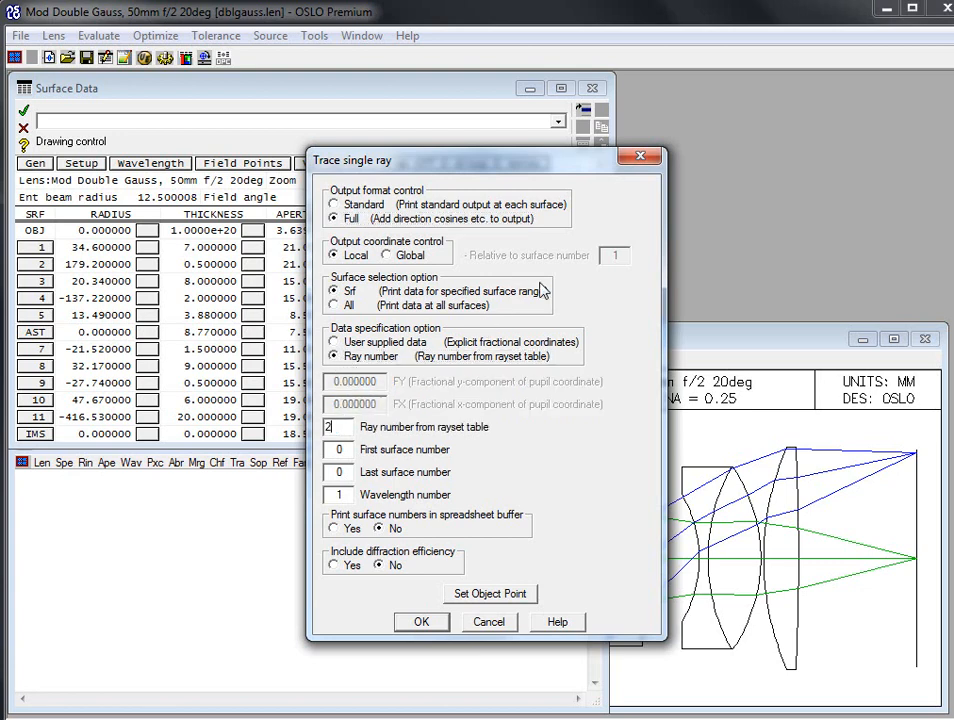
click(420, 622)
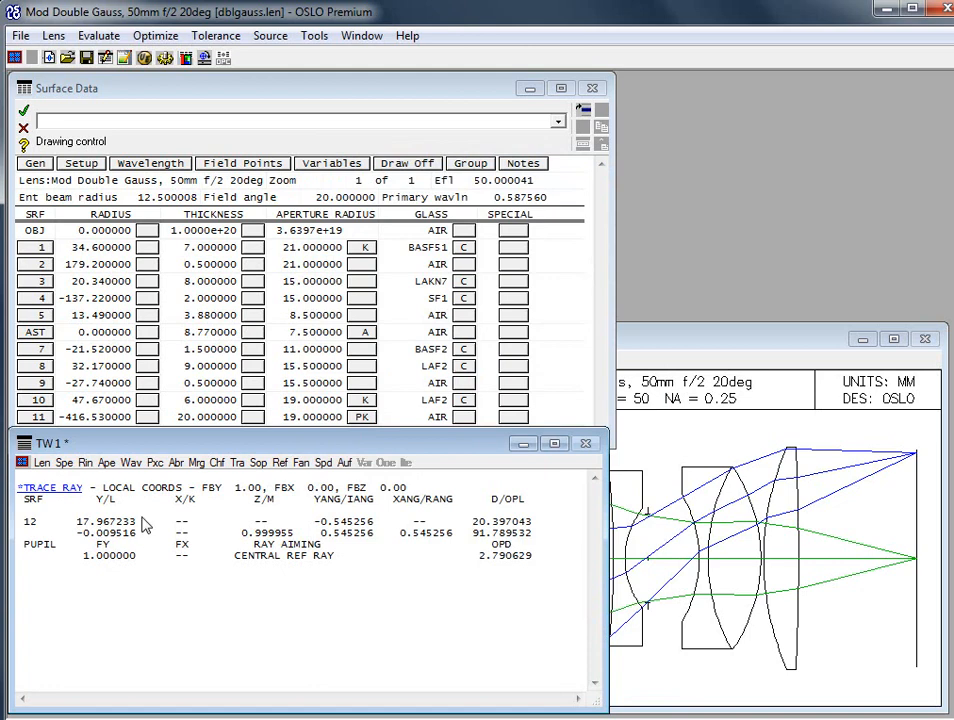
click(120, 122)
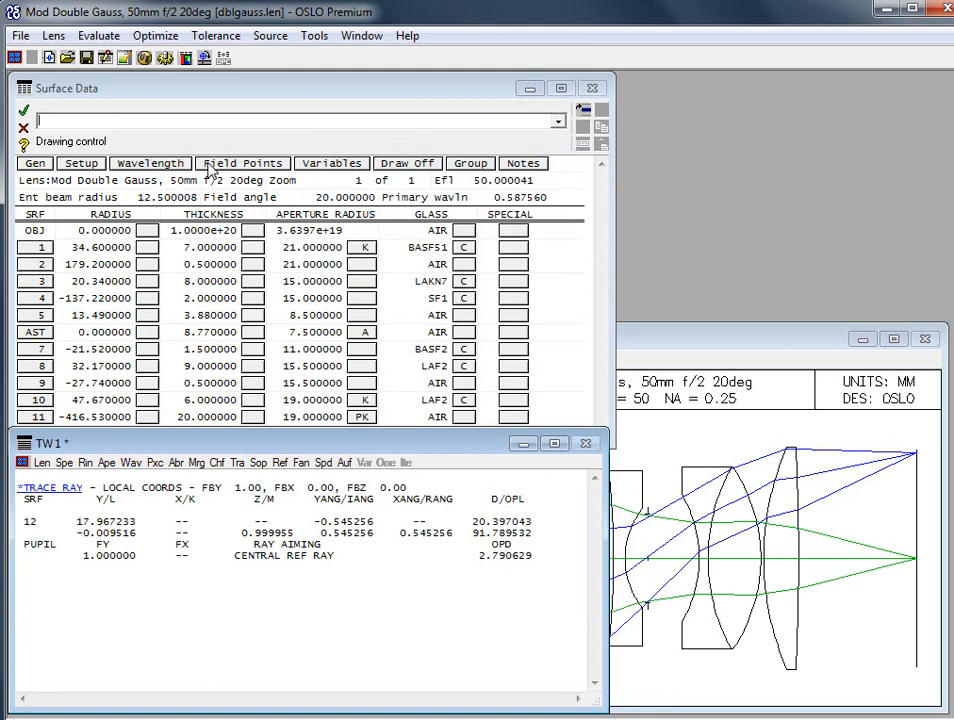
click(242, 164)
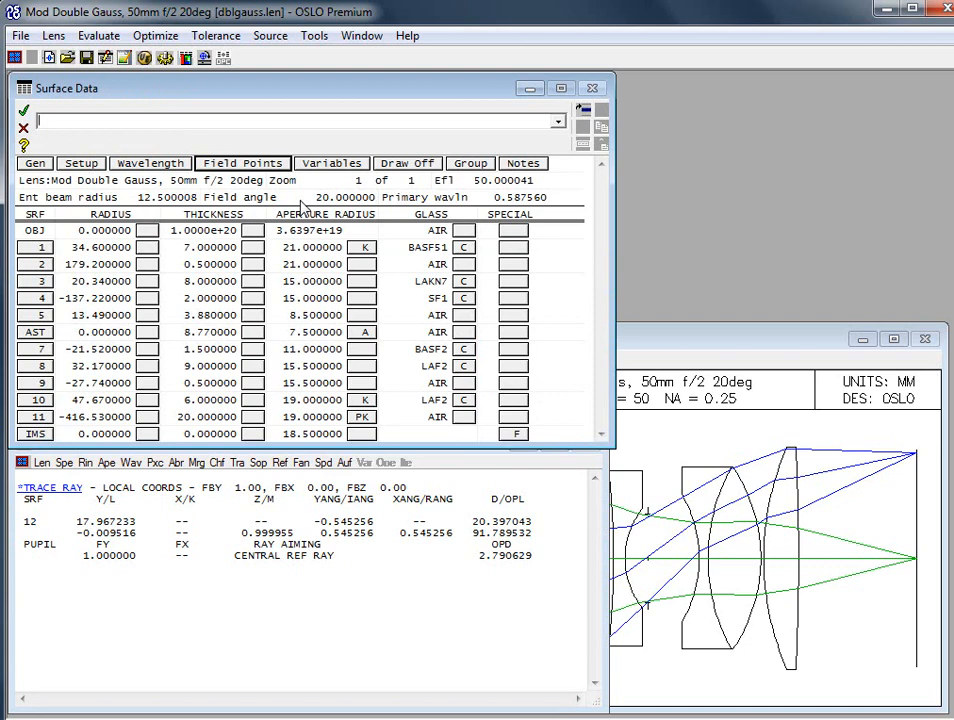
mouse_move(148, 62)
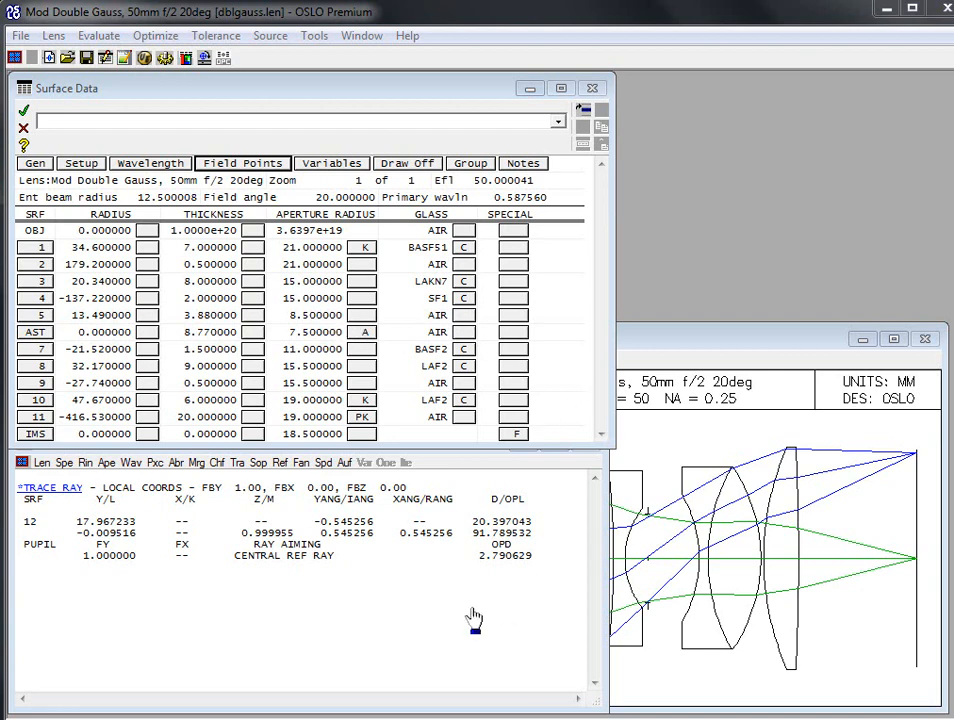
- Clear the text window and reduce surface 10's aperture radius from 19 to 18
right_click(472, 624)
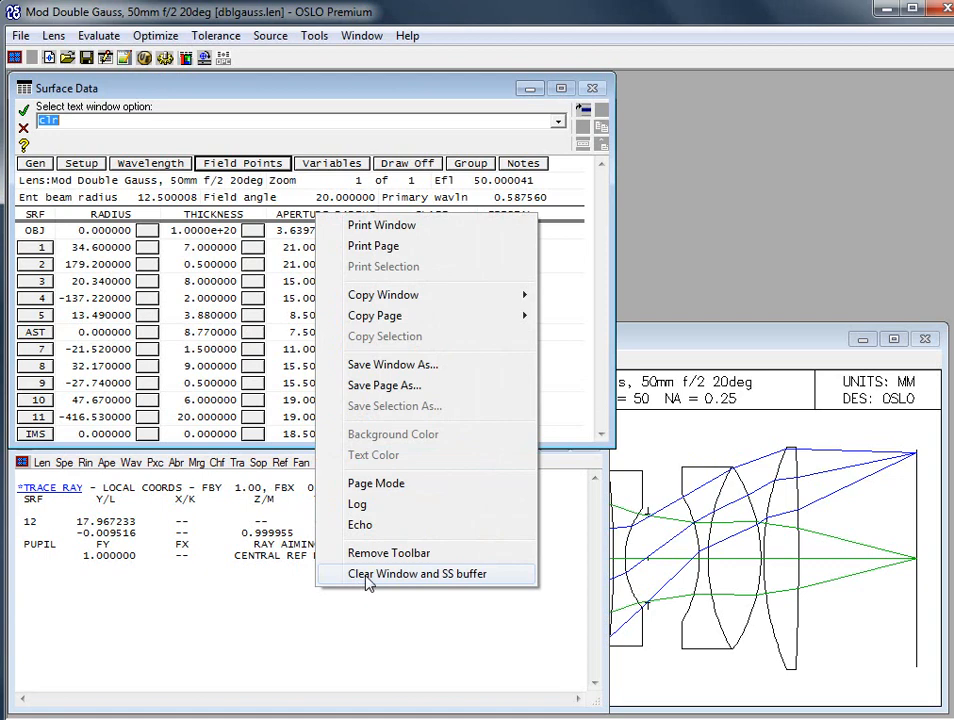
click(418, 572)
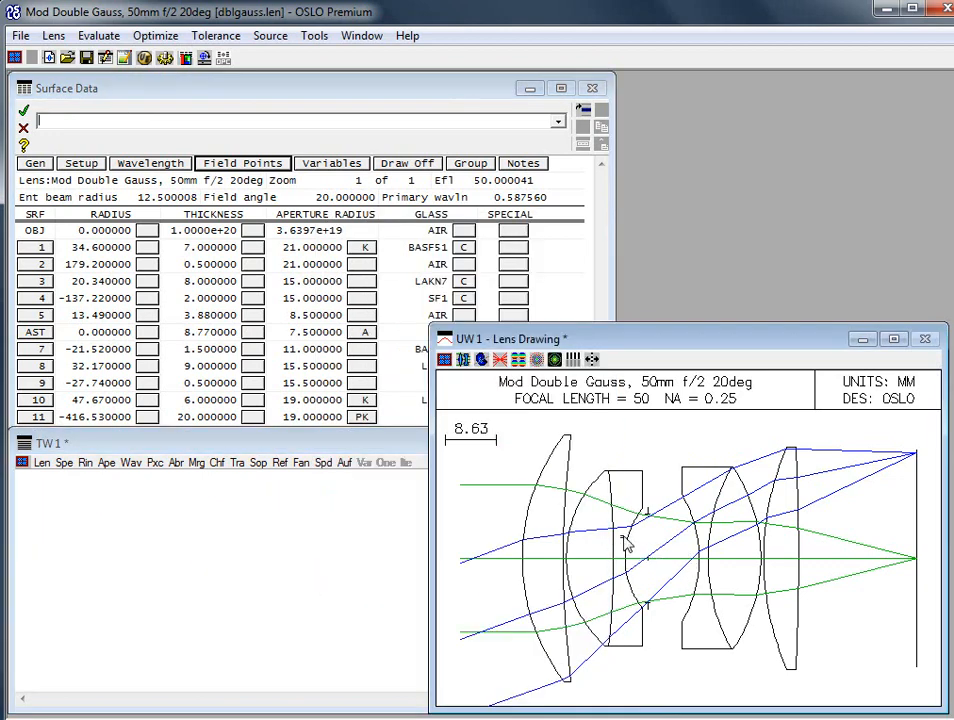
mouse_move(480, 436)
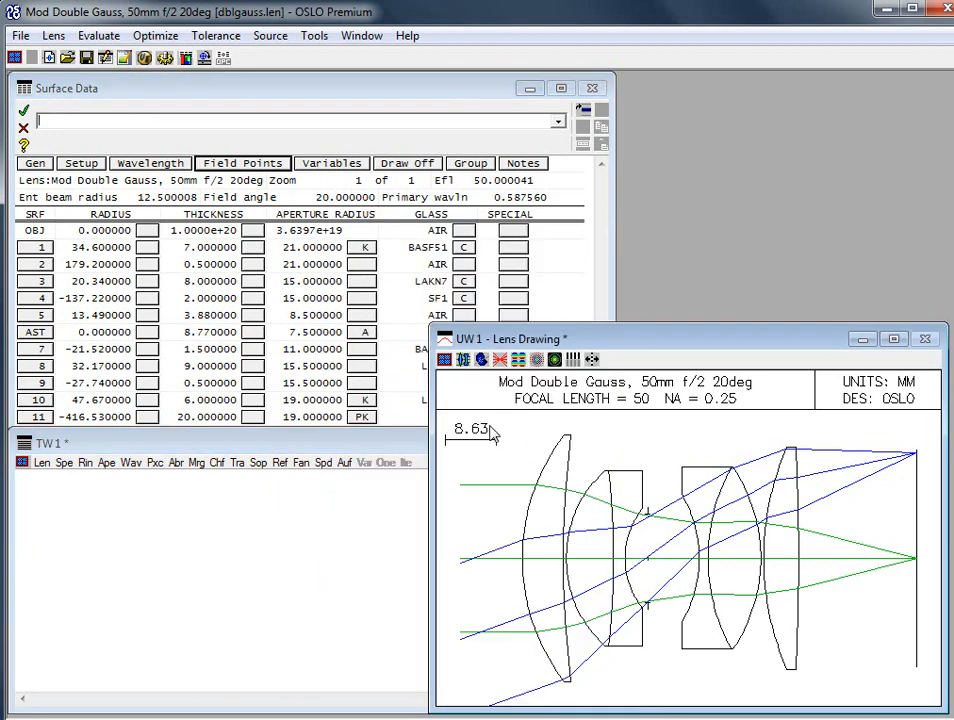
mouse_move(556, 470)
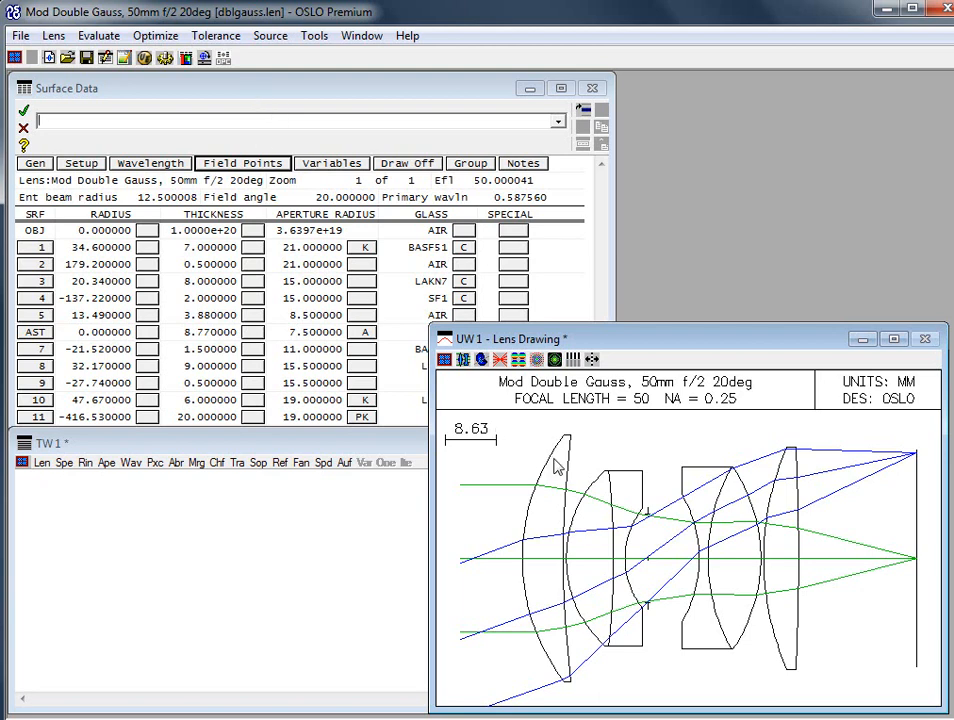
mouse_move(402, 338)
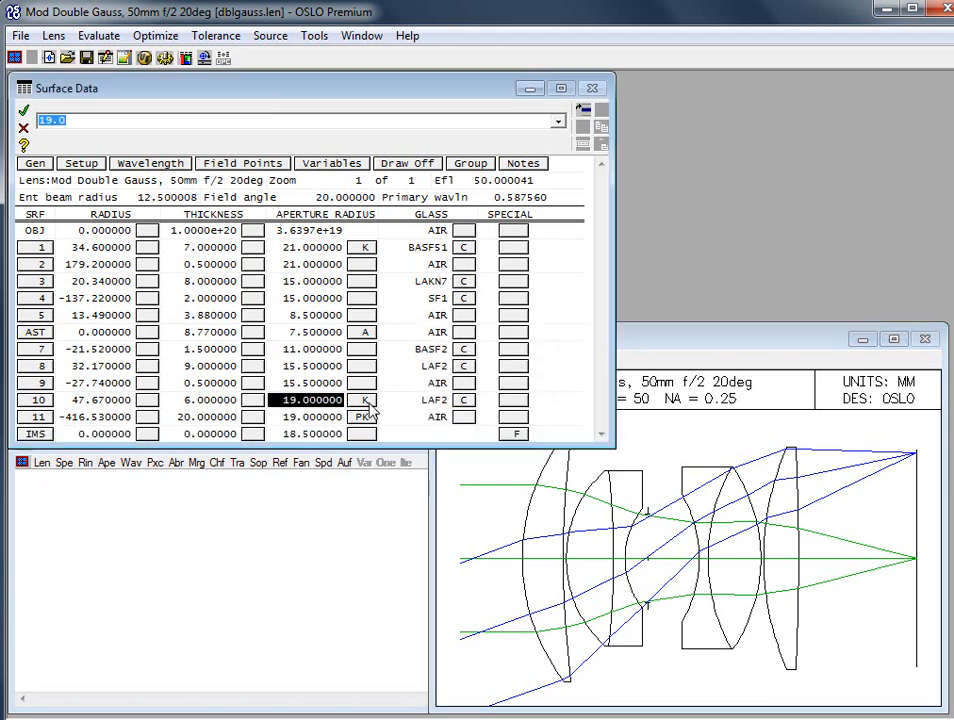
text(18)
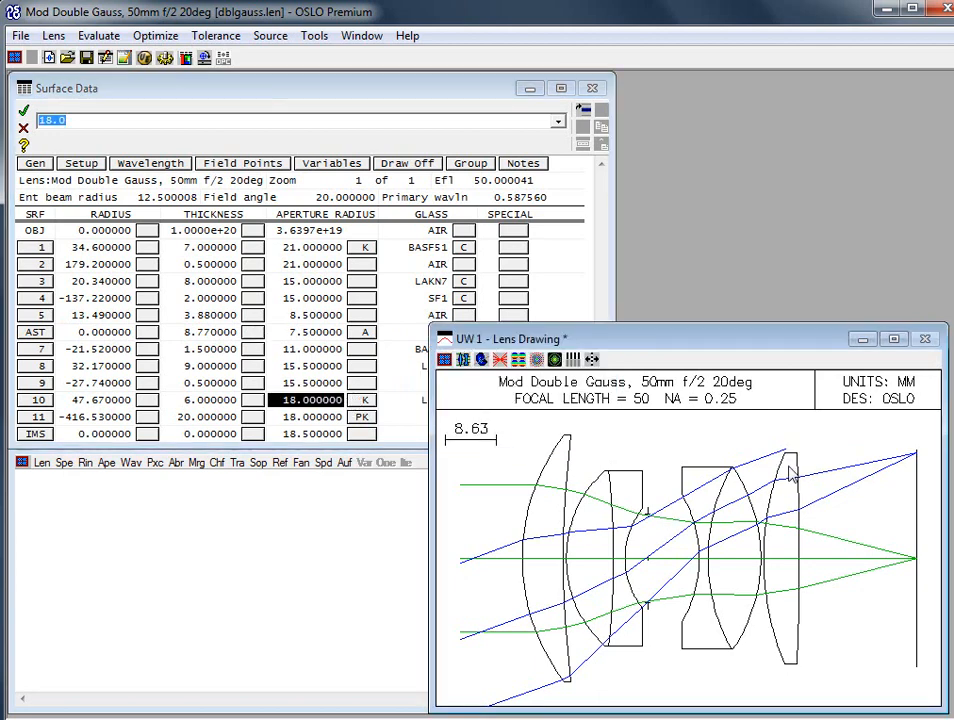
mouse_move(782, 476)
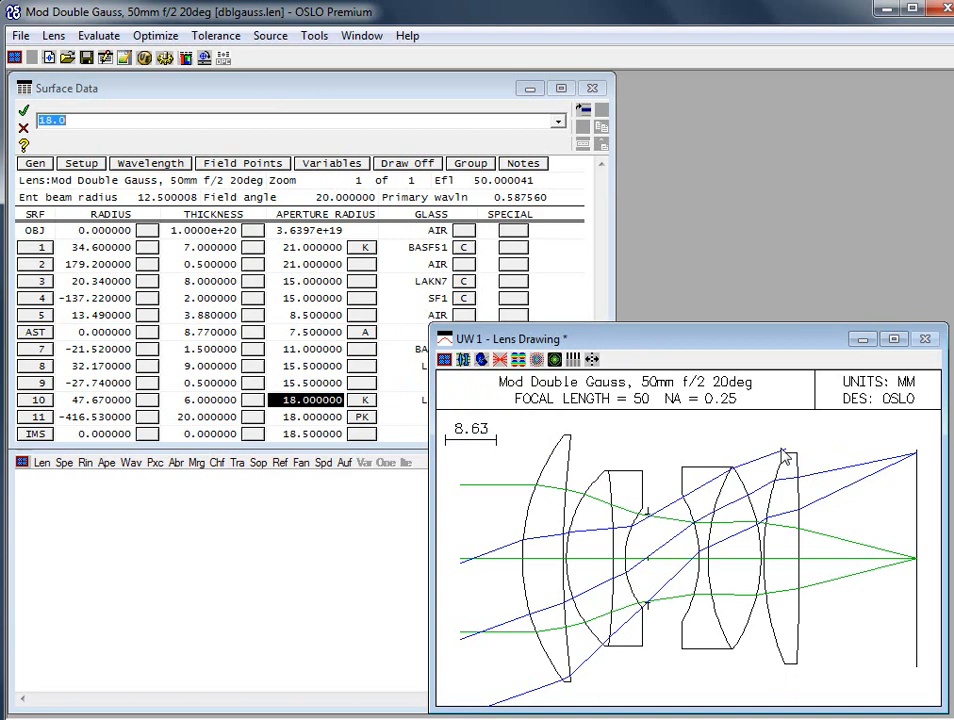
mouse_move(300, 416)
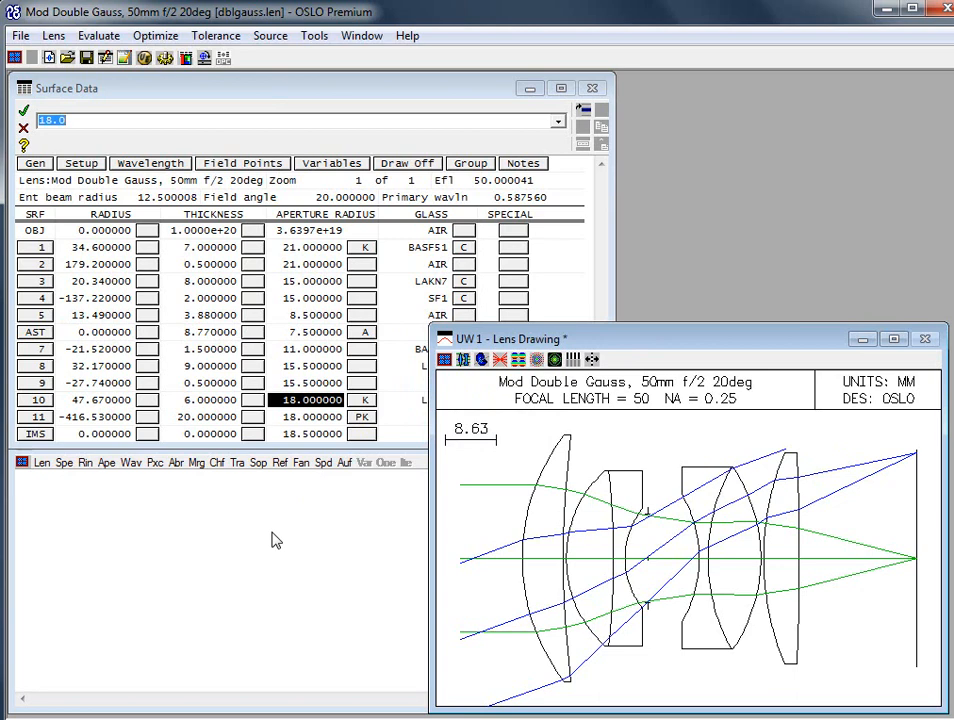
mouse_move(236, 464)
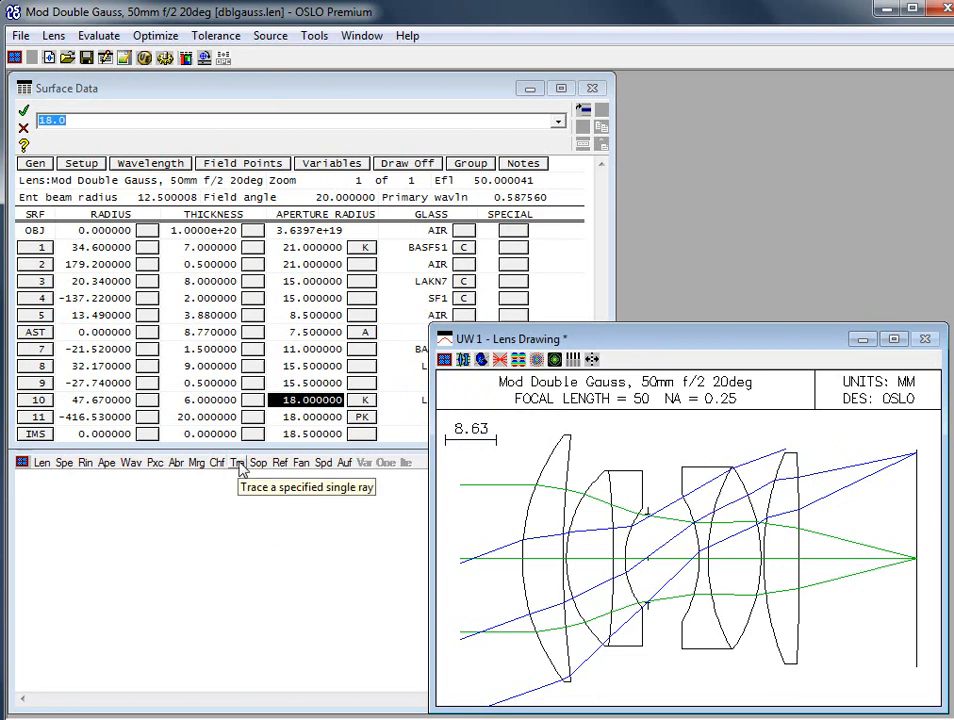
- Trace the FY 1 ray with full output, which fails outside the aperture at surface 10
click(98, 36)
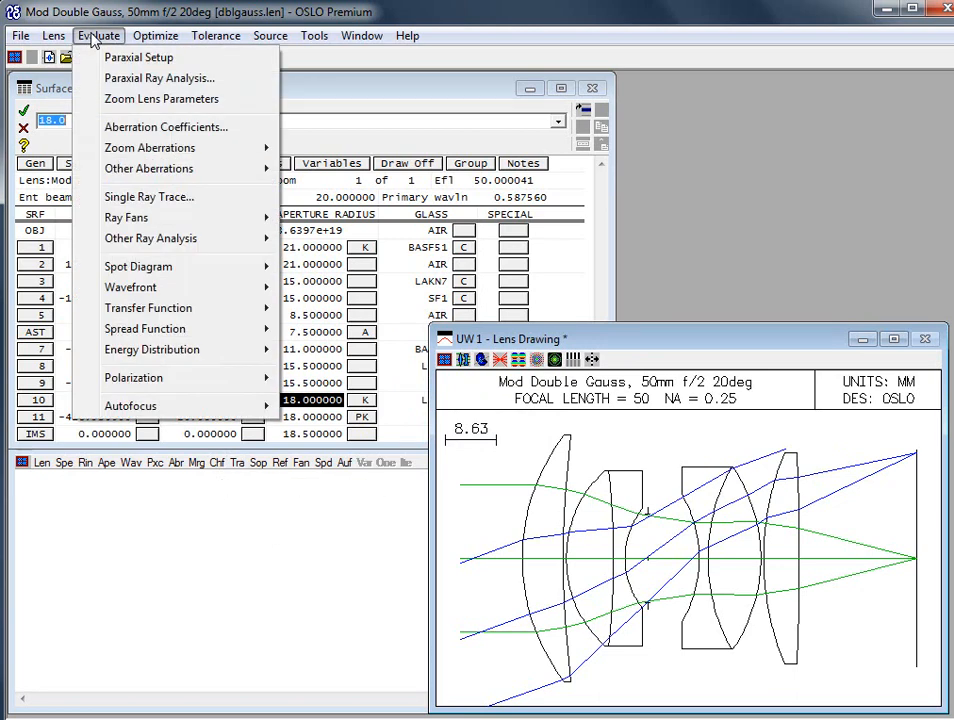
click(148, 196)
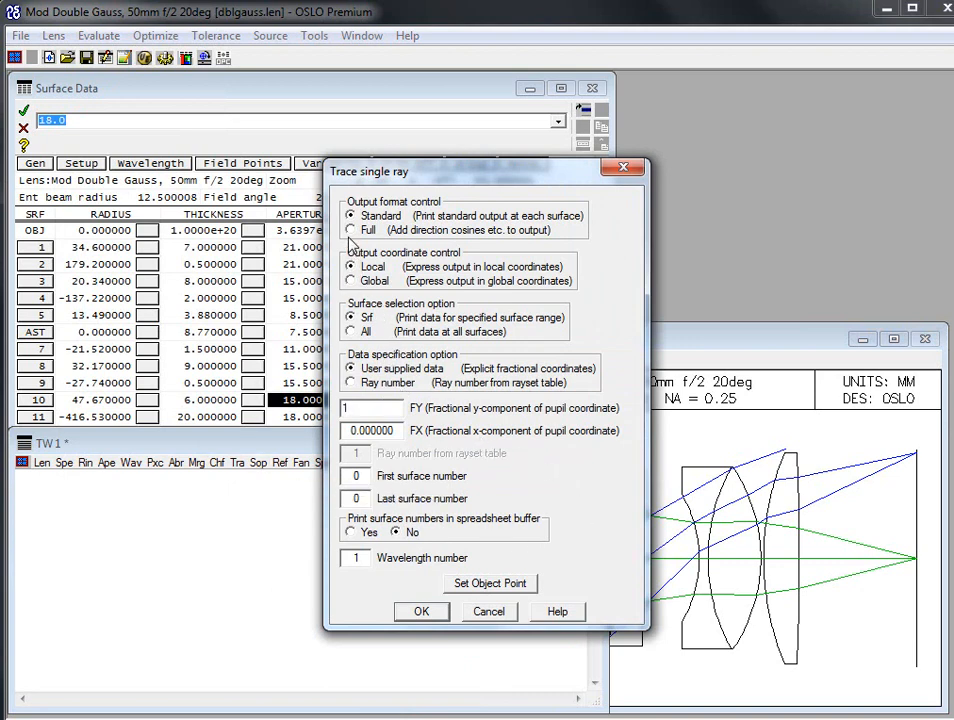
click(352, 230)
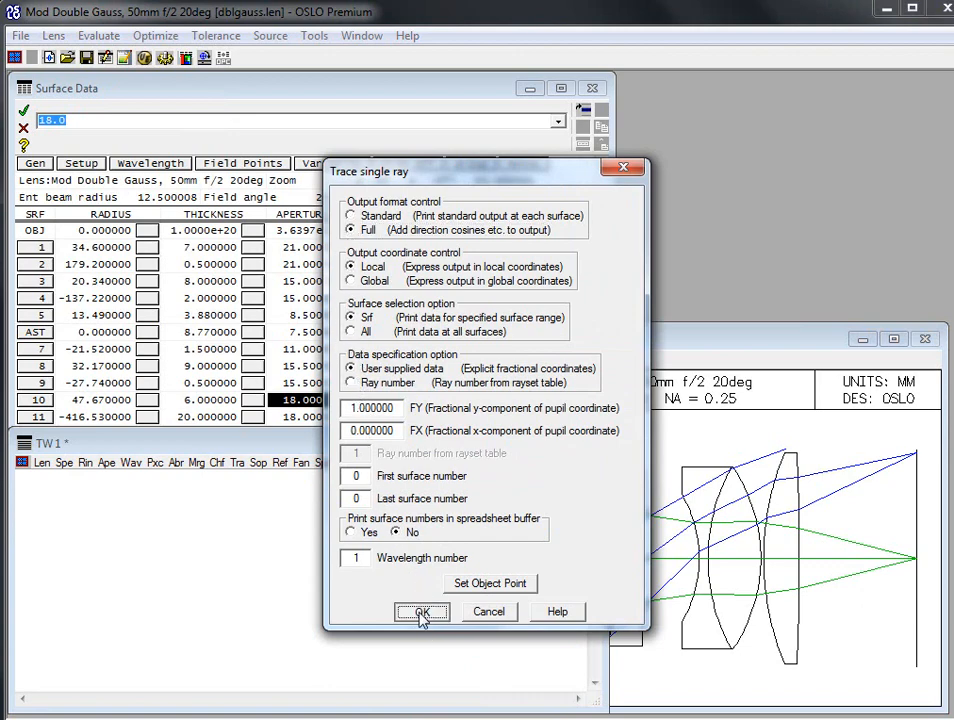
click(420, 612)
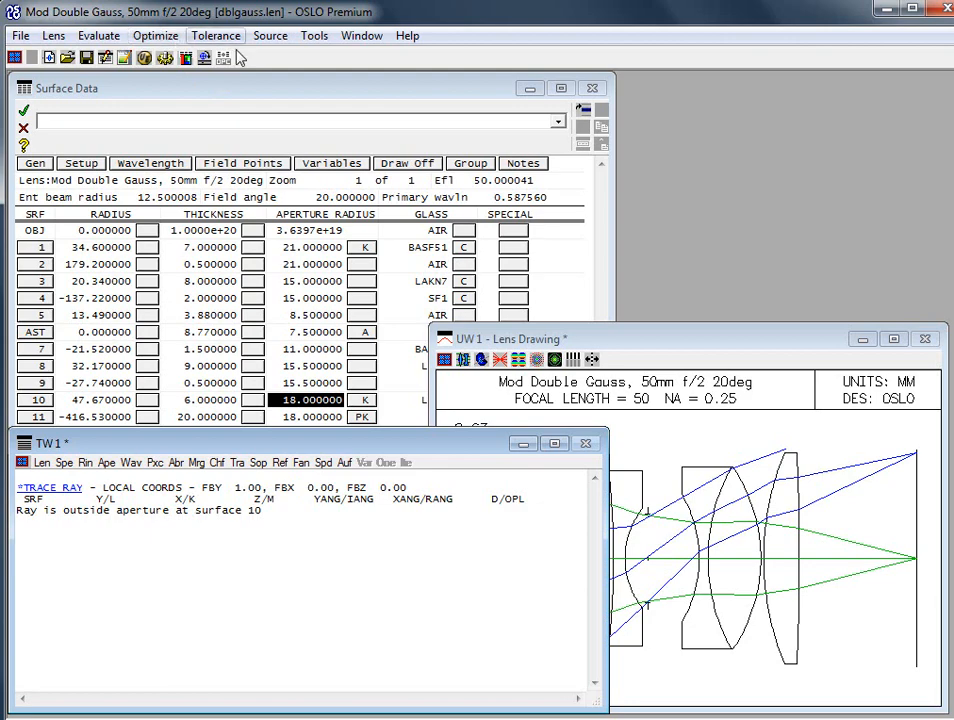
click(98, 36)
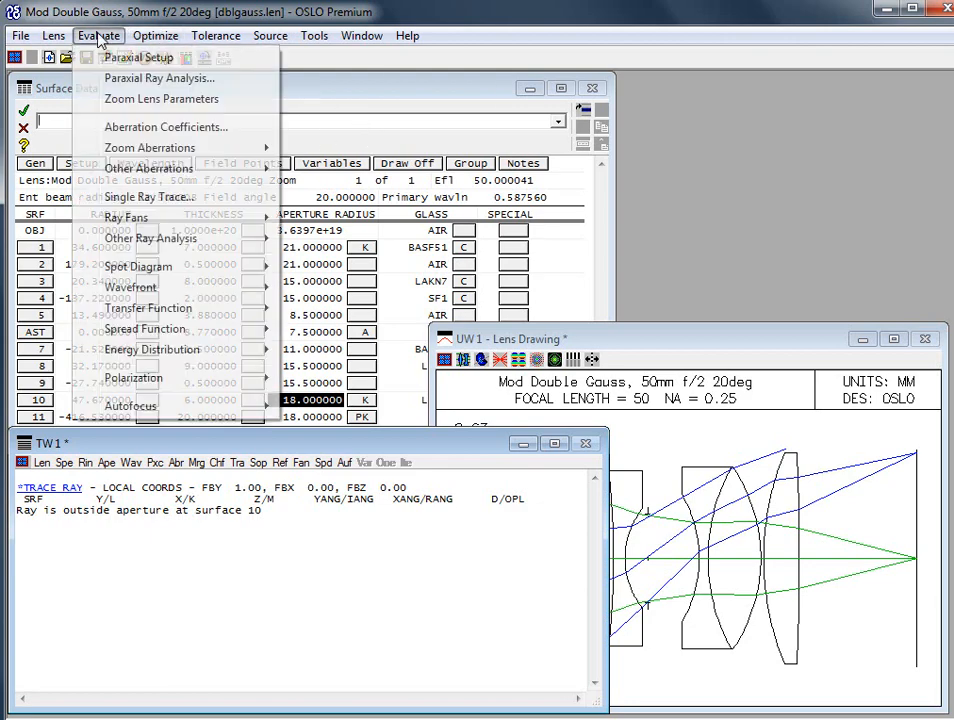
- Retrace the ray with full data at all surfaces, listing values until it fails at surface 10
click(150, 198)
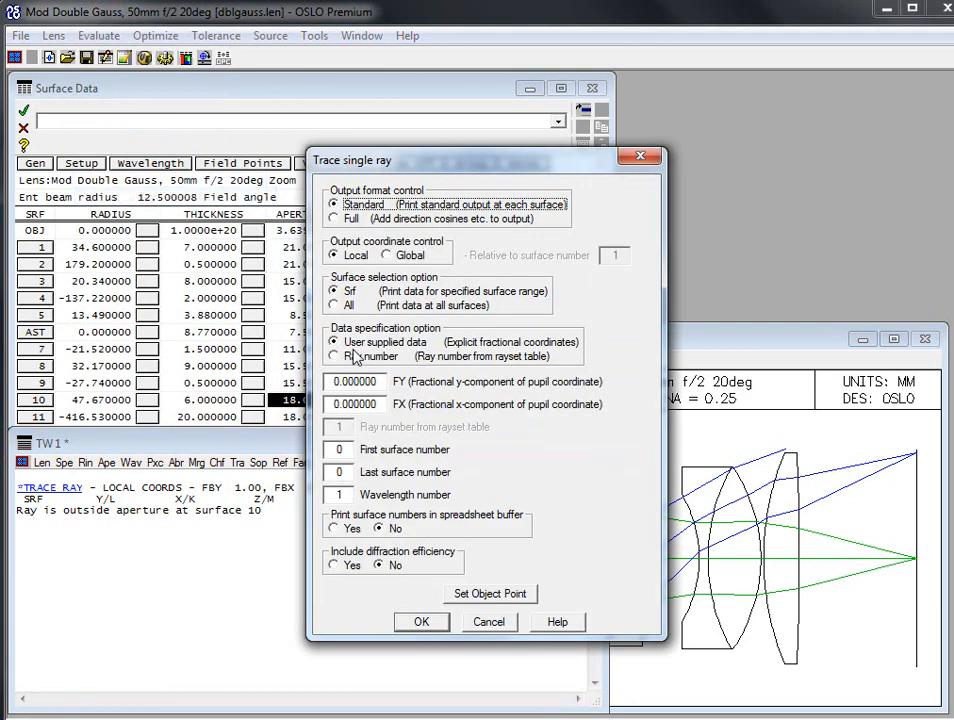
click(336, 304)
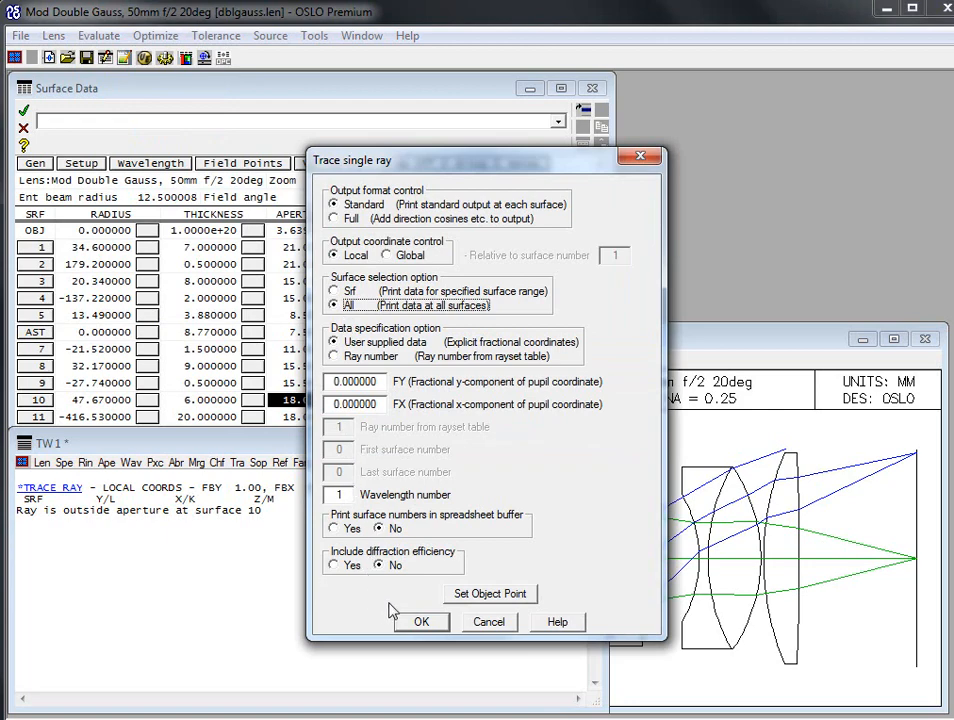
click(336, 218)
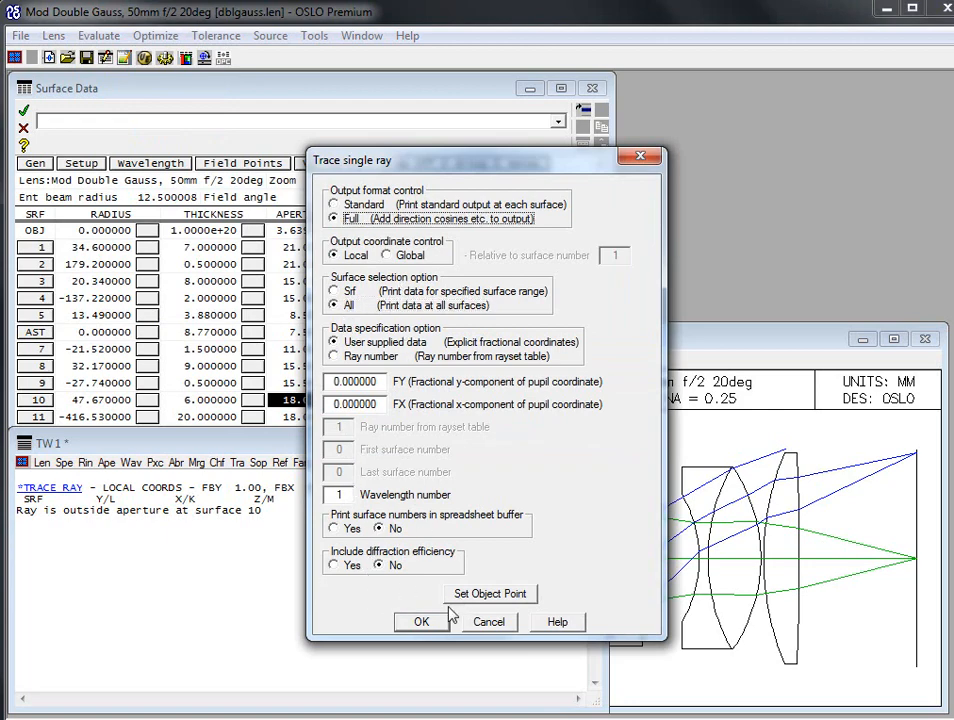
click(422, 620)
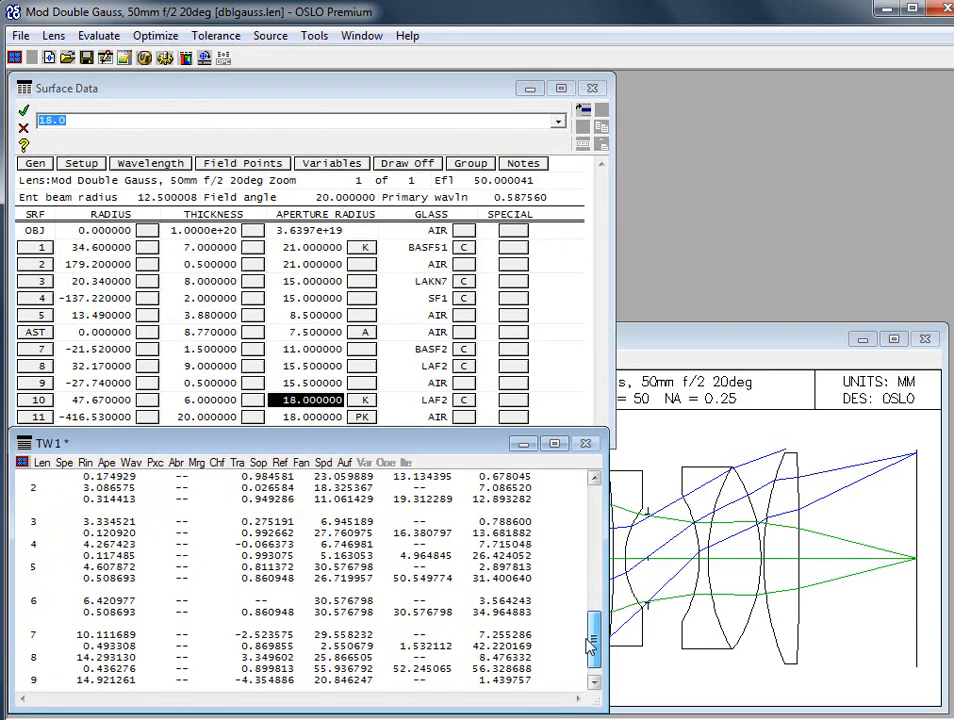
scroll(down, 3)
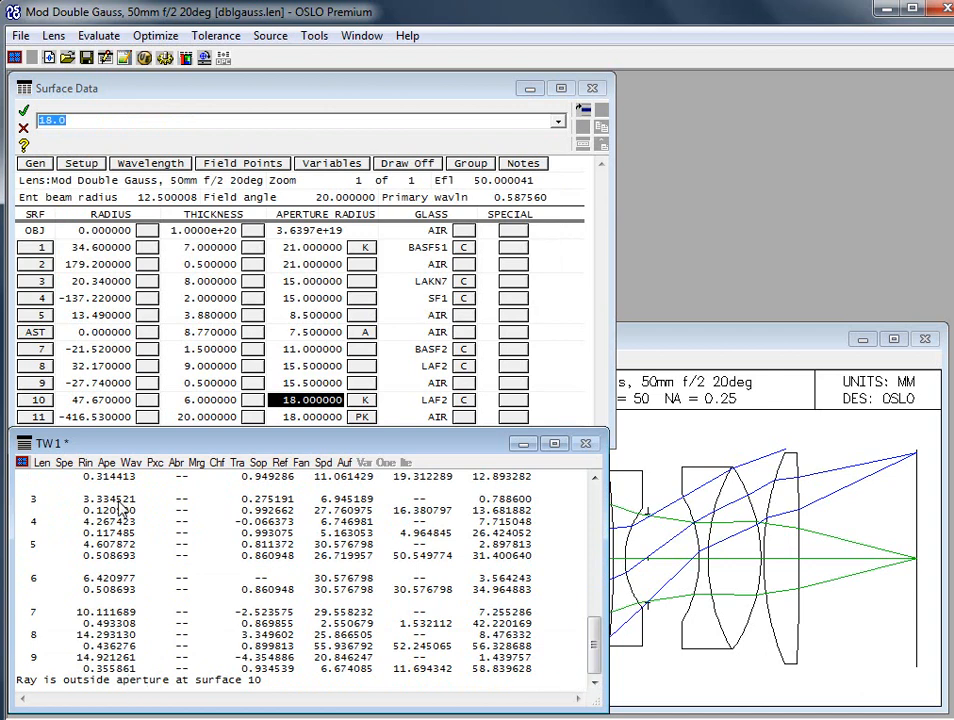
mouse_move(326, 370)
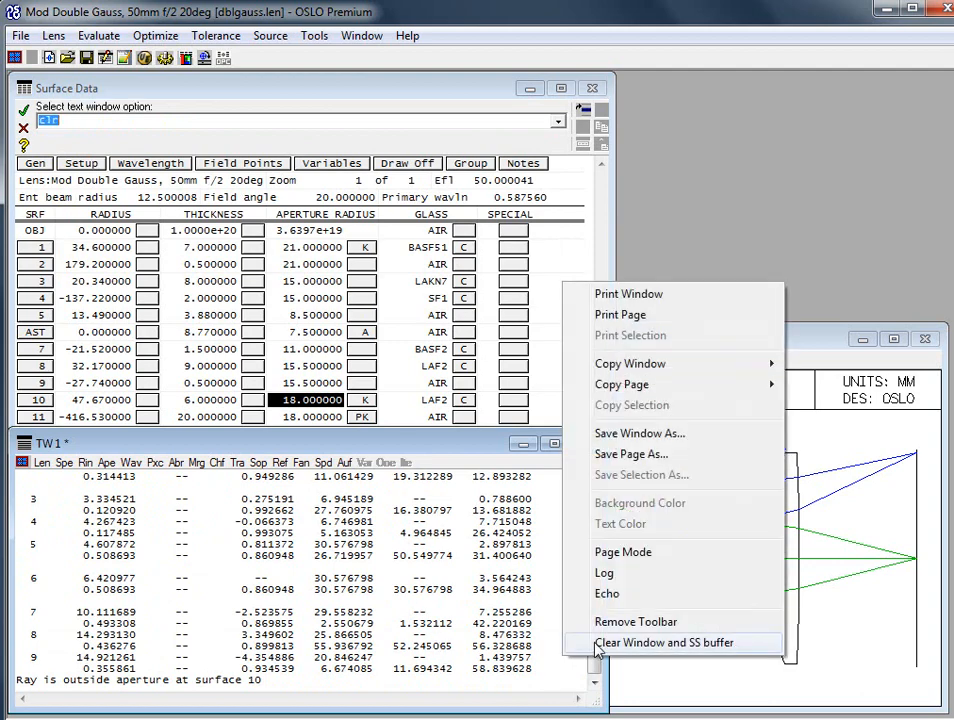
- Clear the failed ray trace listing from the text output window
click(666, 642)
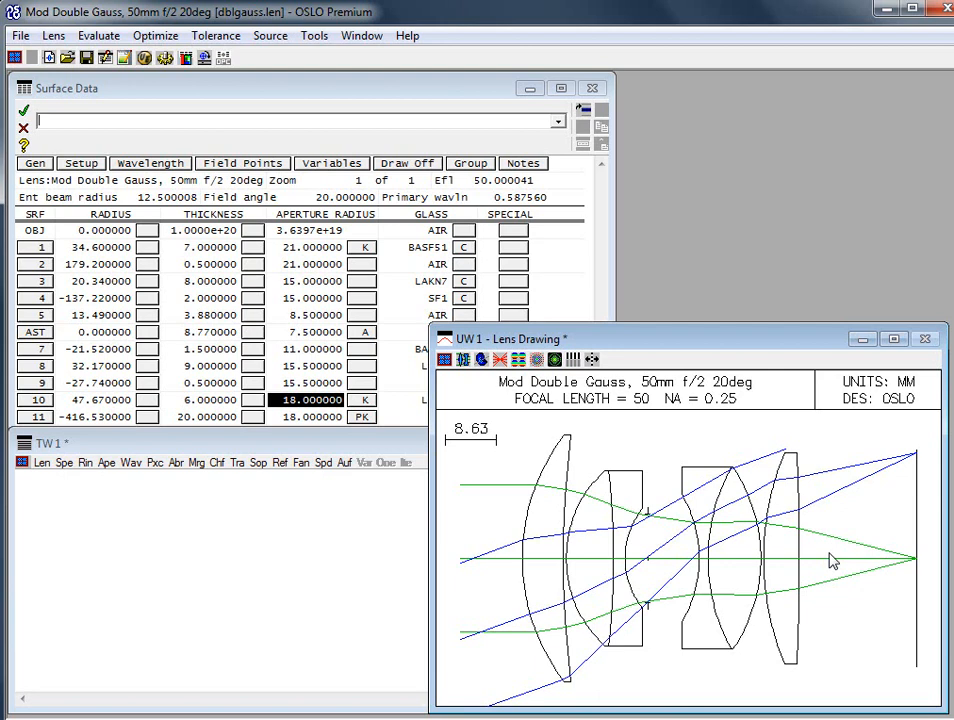
mouse_move(840, 508)
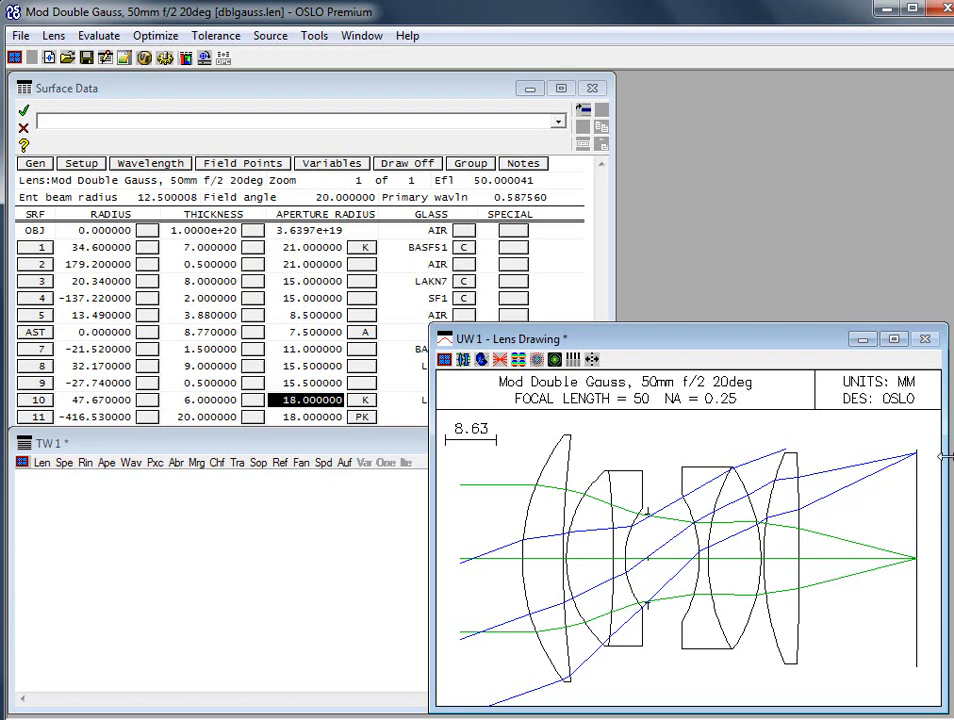
mouse_move(744, 680)
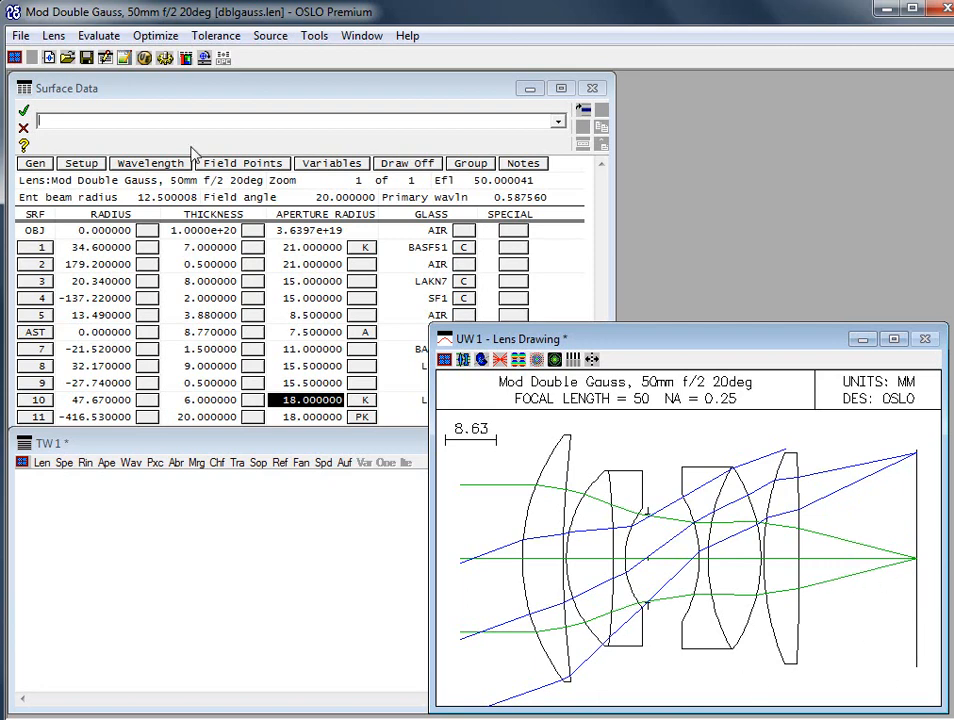
mouse_move(174, 116)
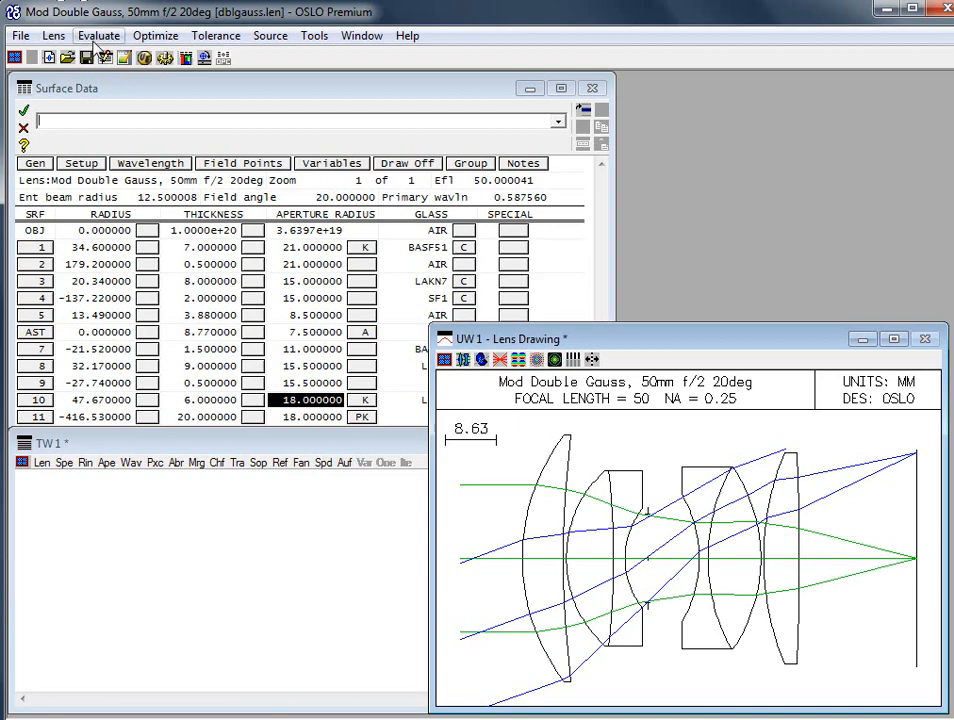
- Trace a single ray at the top of the pupil through the Double Gauss lens, then close Surface Data
click(98, 36)
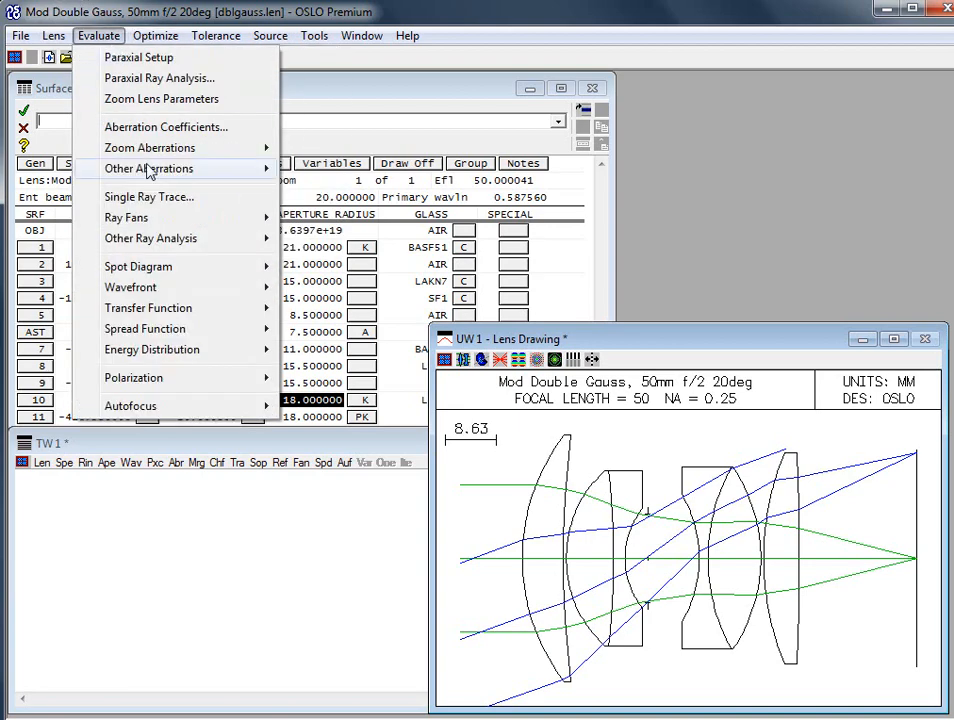
mouse_move(136, 216)
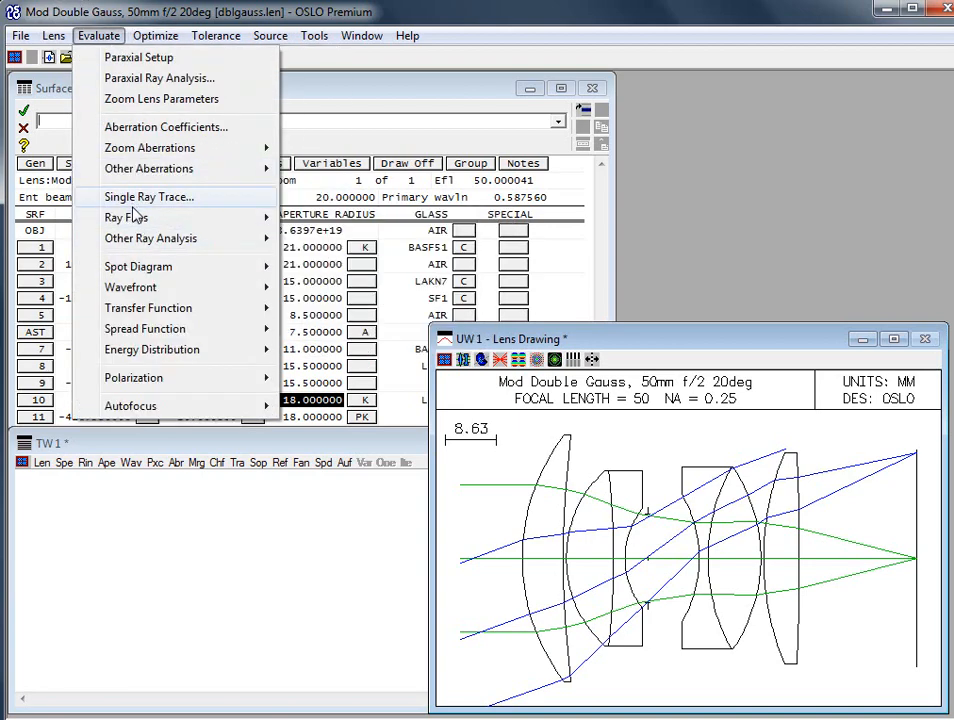
click(148, 196)
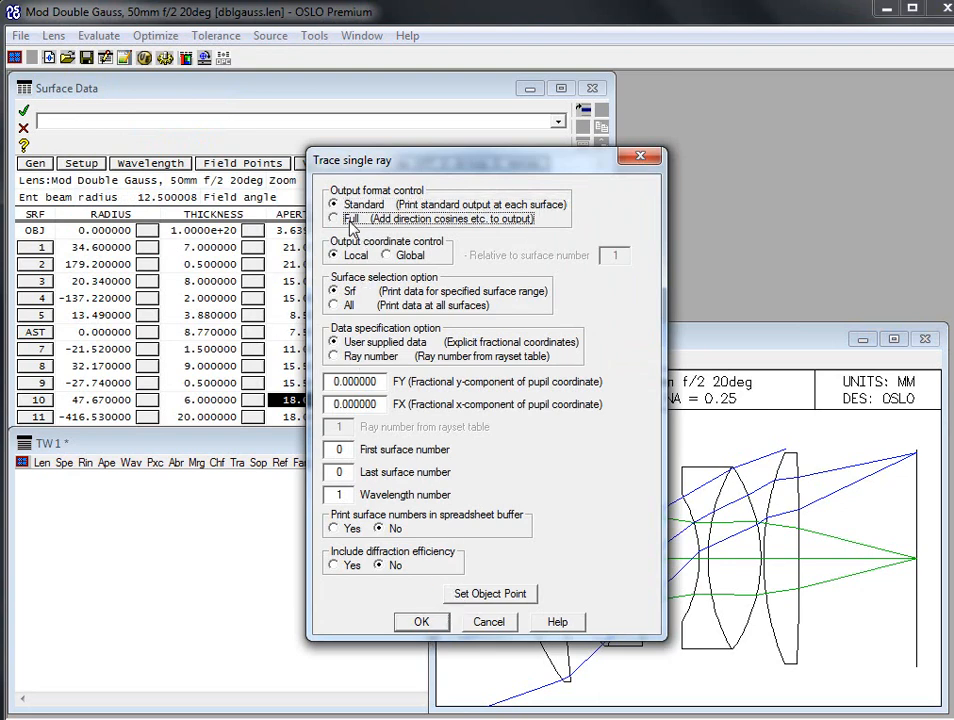
click(420, 620)
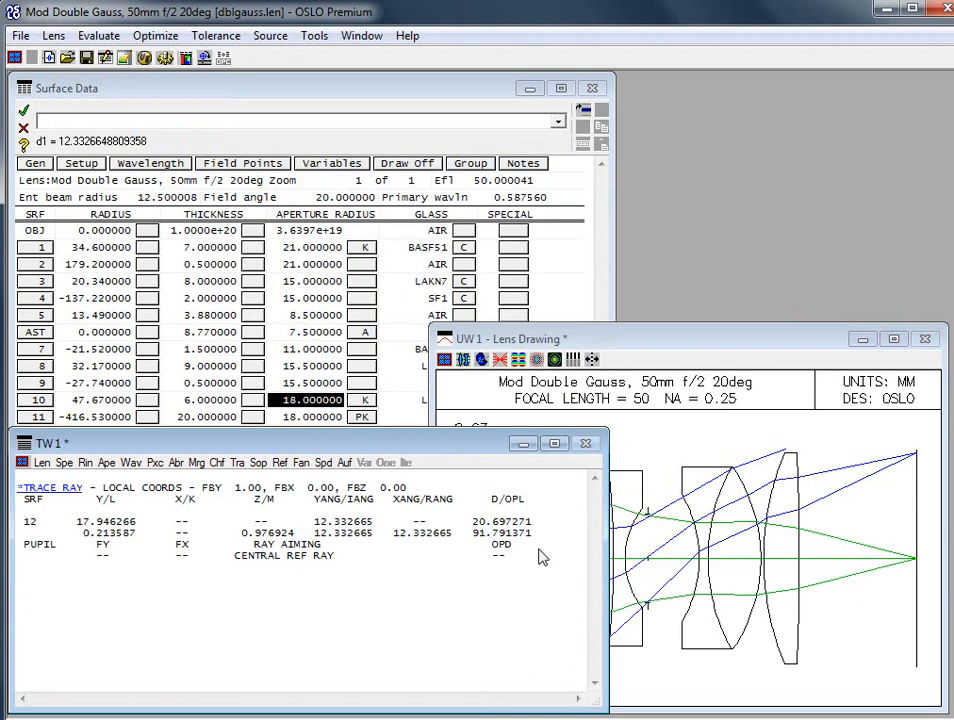
mouse_move(884, 522)
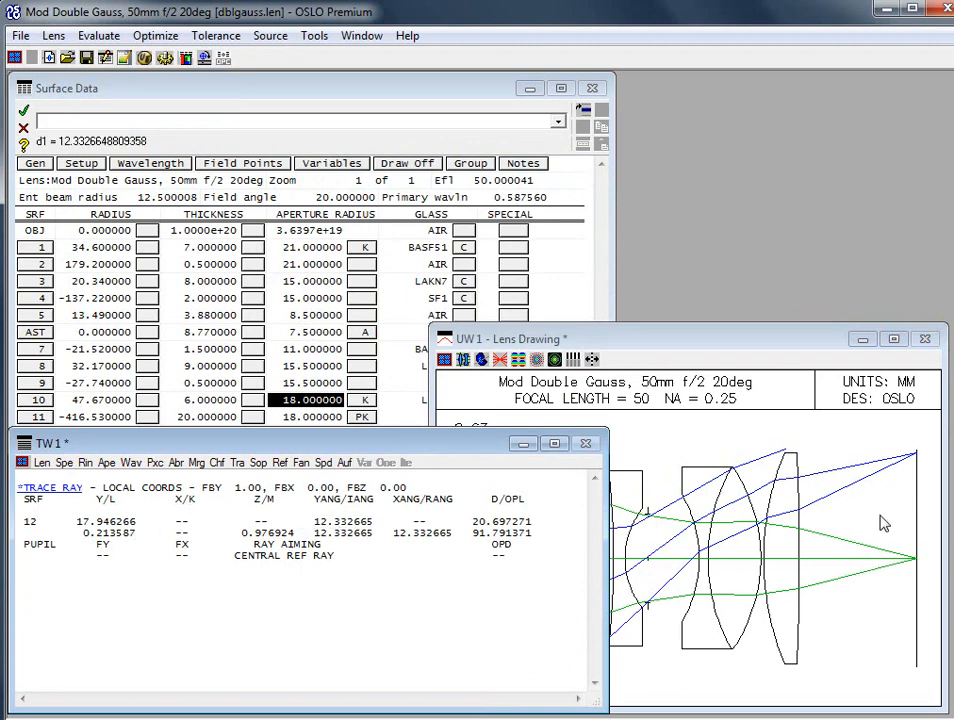
mouse_move(912, 474)
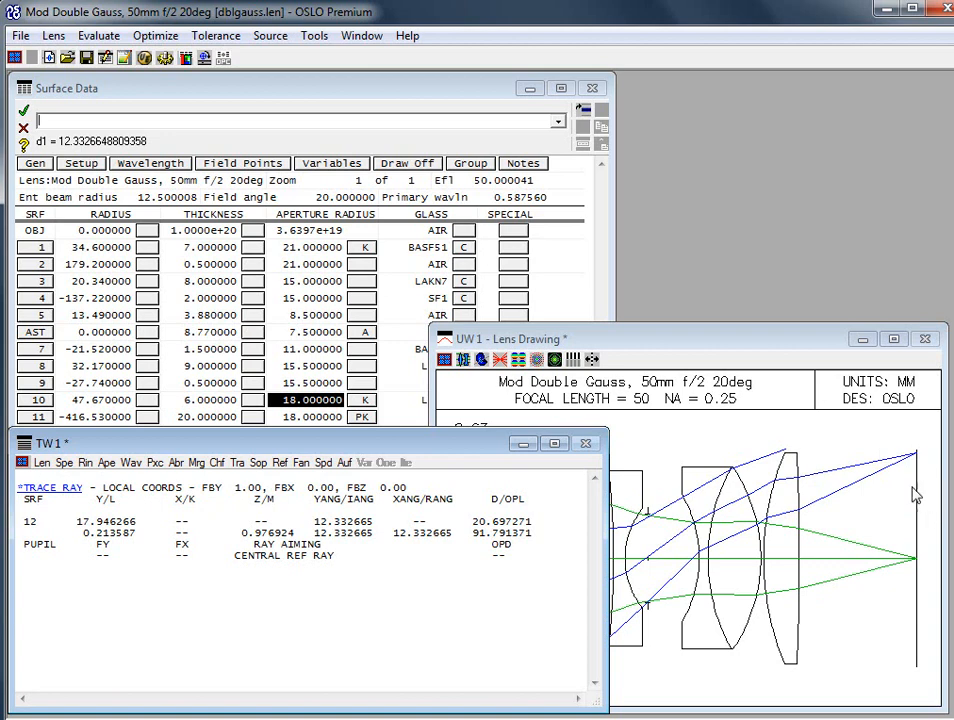
mouse_move(36, 170)
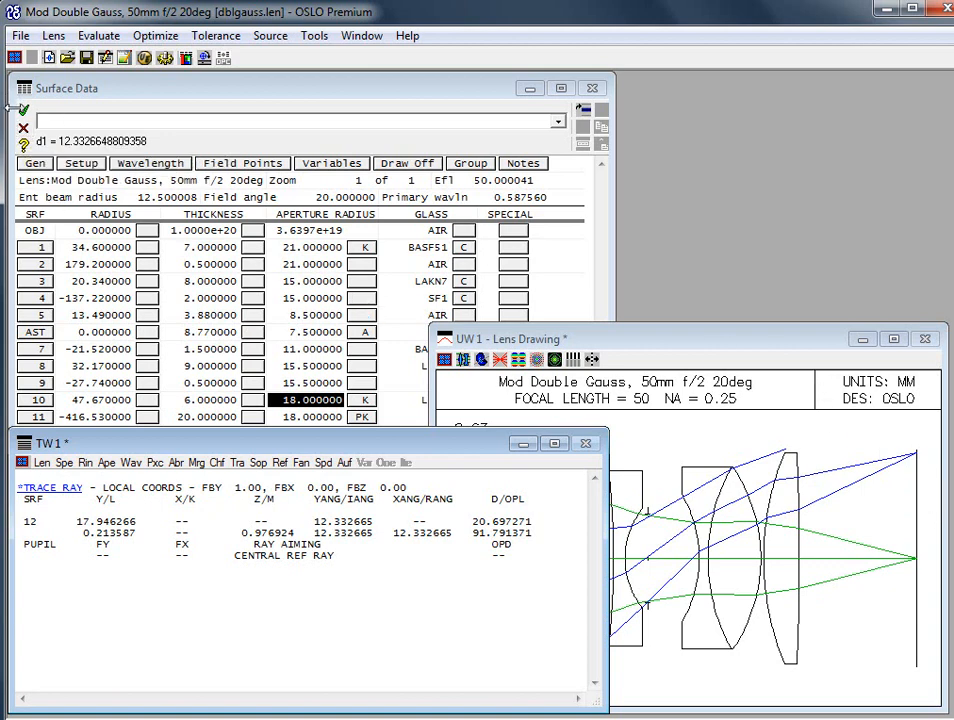
click(592, 86)
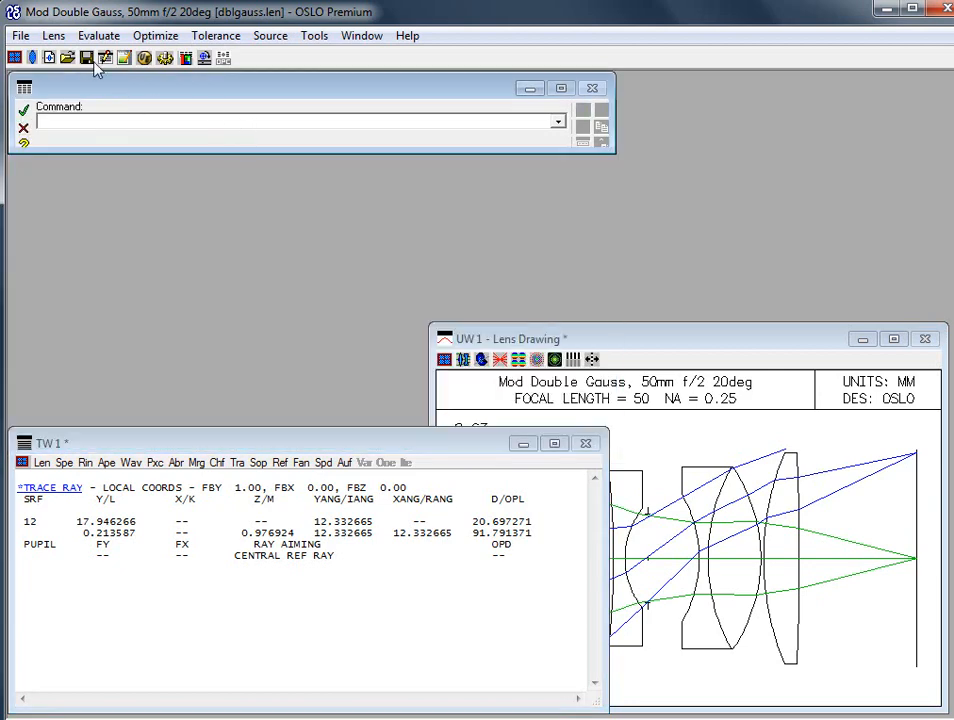
- Load the recent TIR_Calculator_Example.len and list its surface data (ls)
click(14, 36)
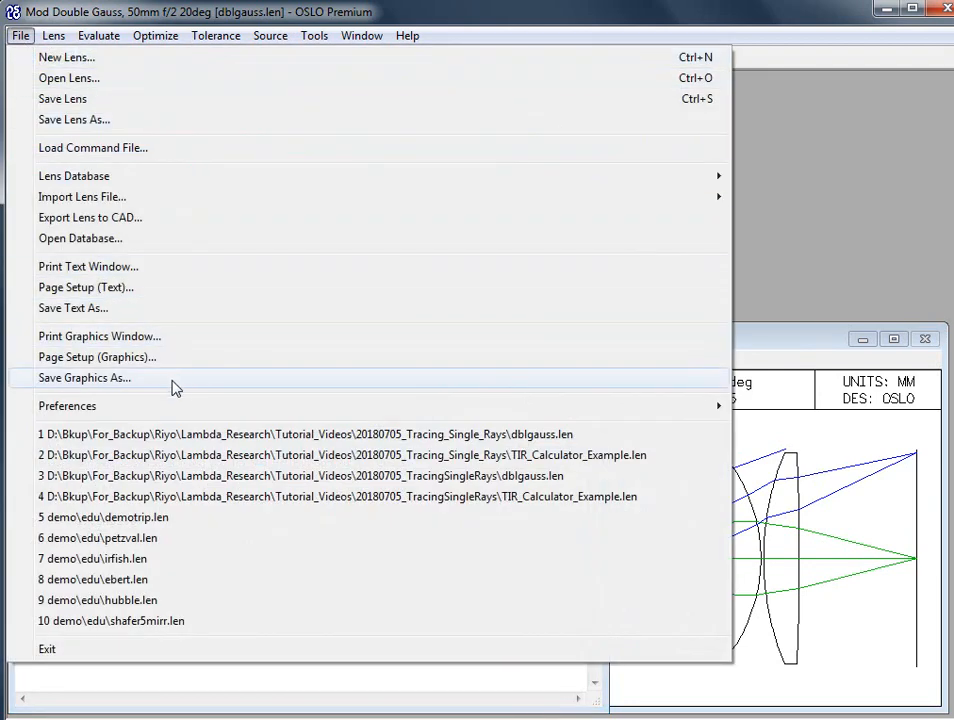
mouse_move(780, 340)
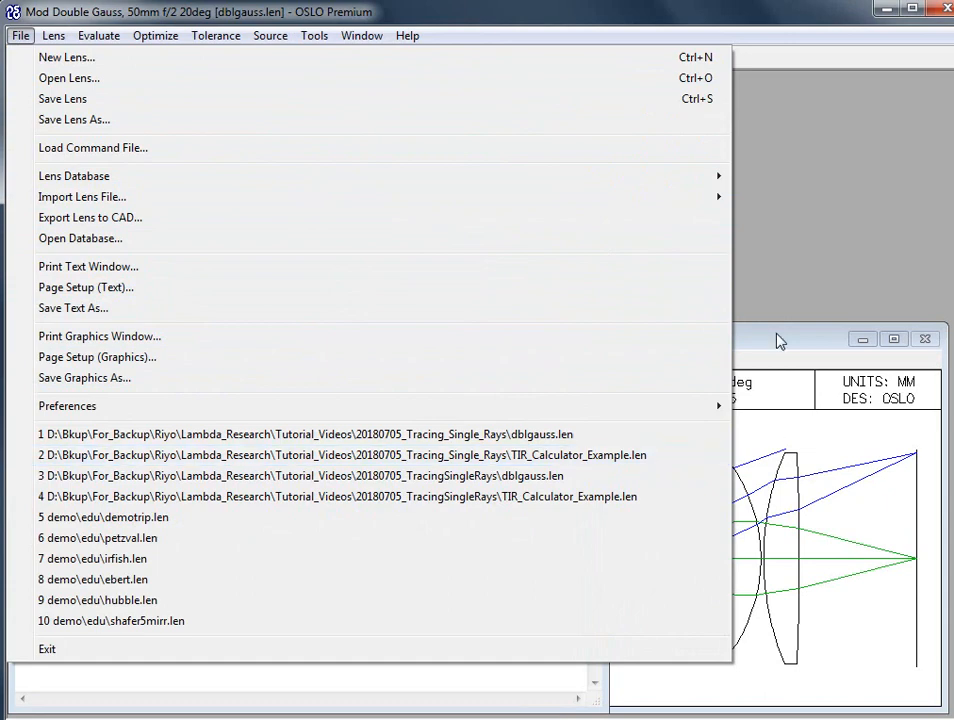
mouse_move(604, 456)
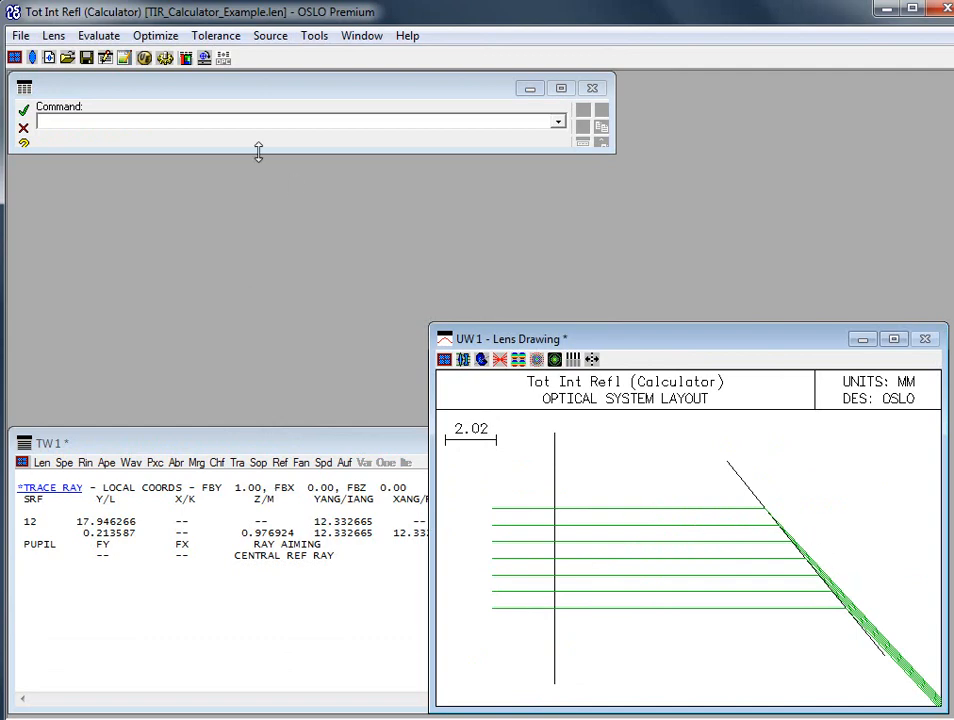
text(ls)
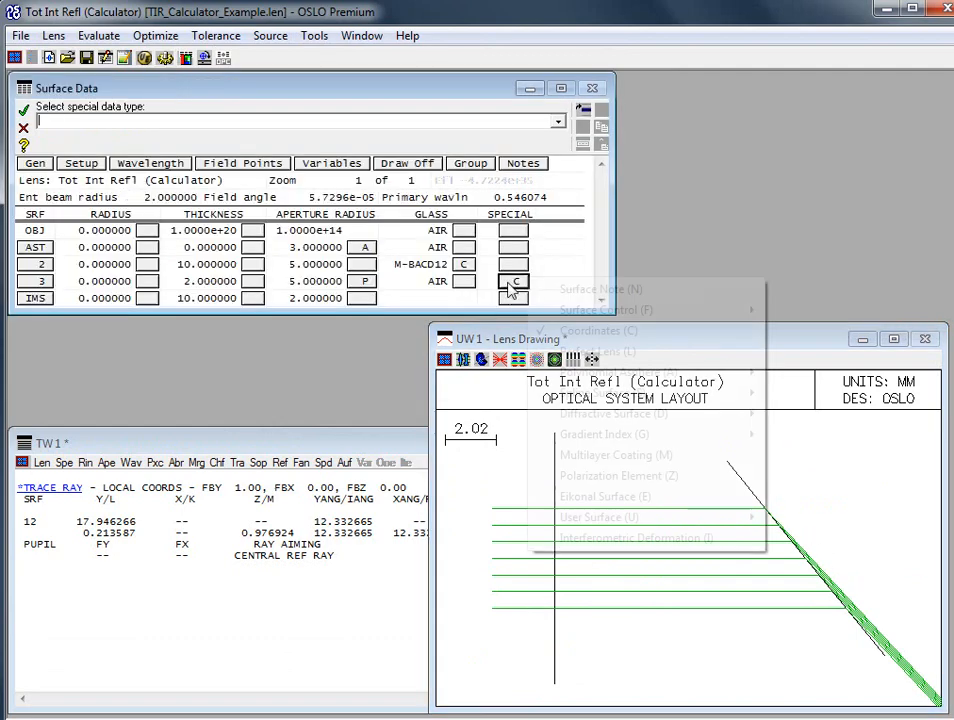
- Review surface 3's coordinate data (TLA = 39) and return to the TIR surface data
click(596, 330)
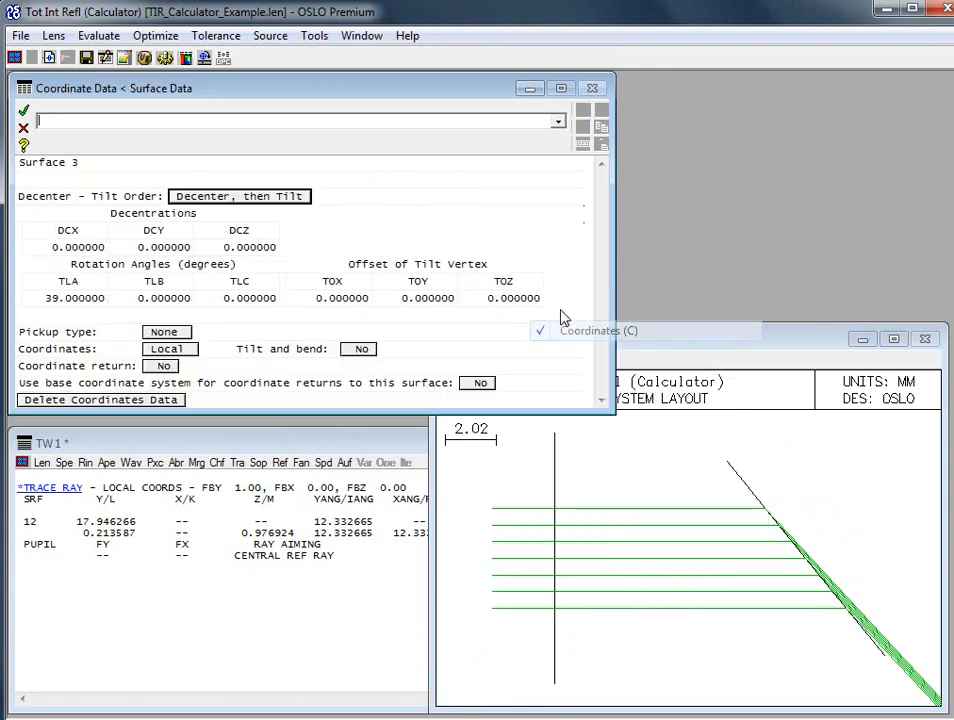
click(68, 298)
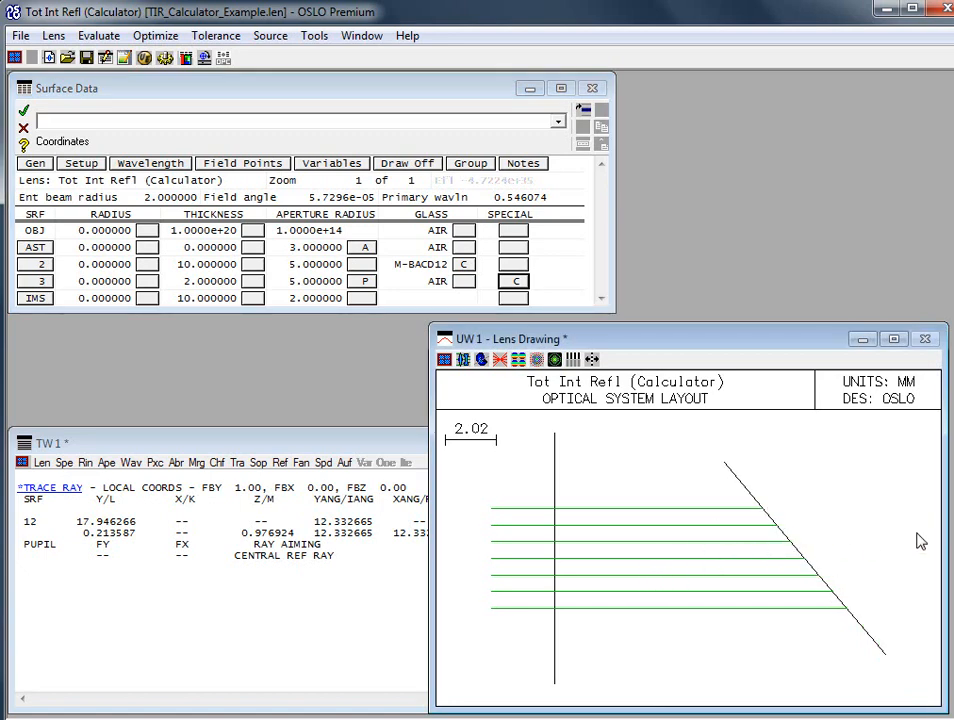
mouse_move(236, 420)
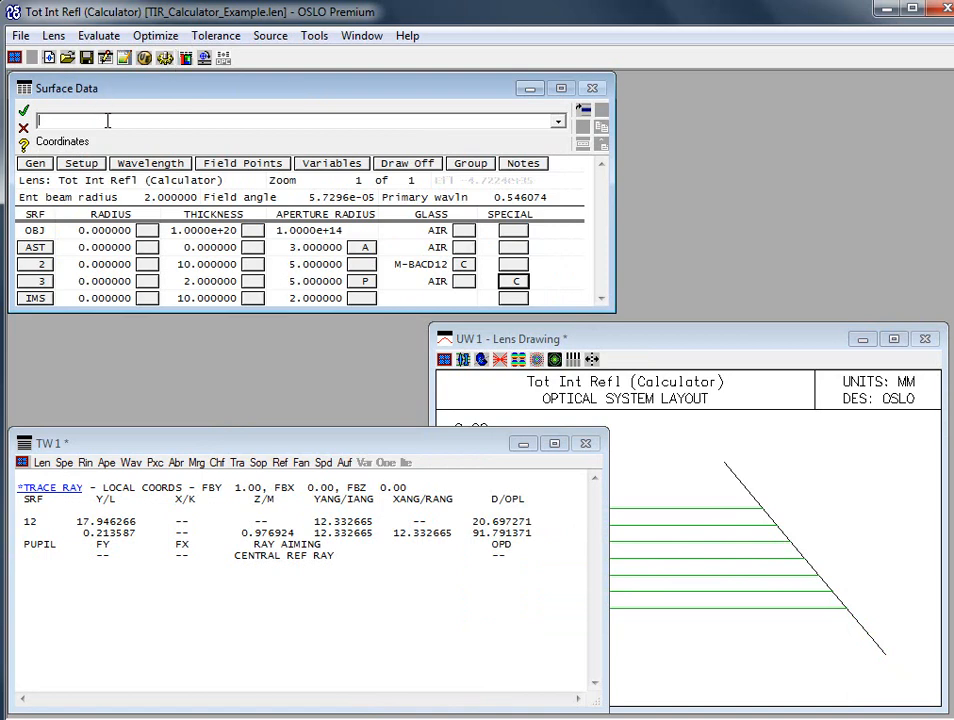
mouse_move(240, 464)
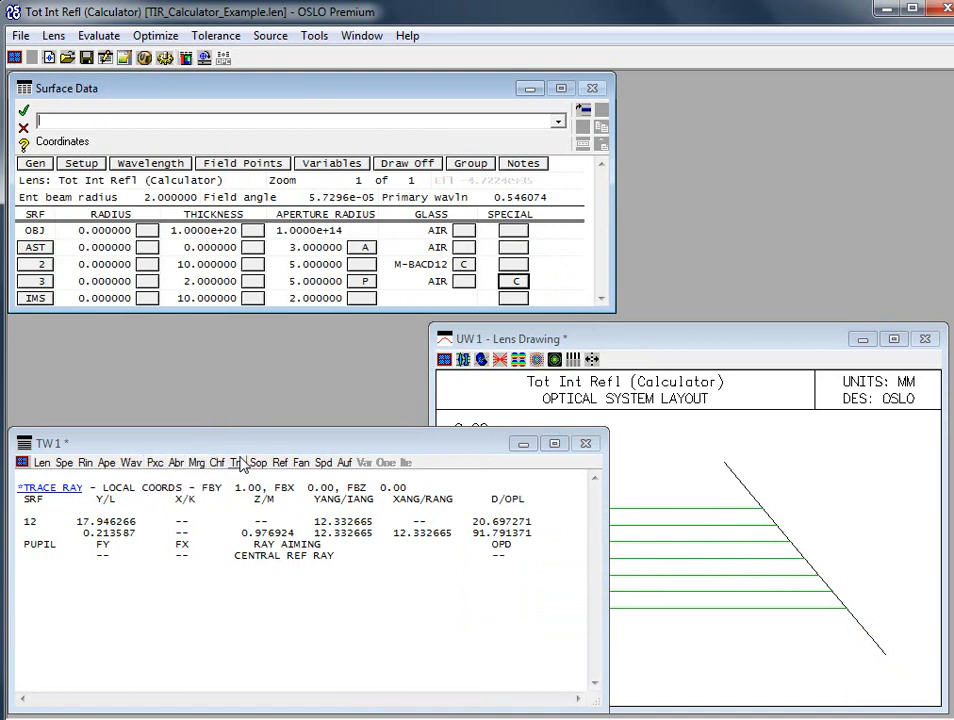
- Trace the on-axis ray through the TIR lens, then retrace it reporting data at all surfaces
click(236, 462)
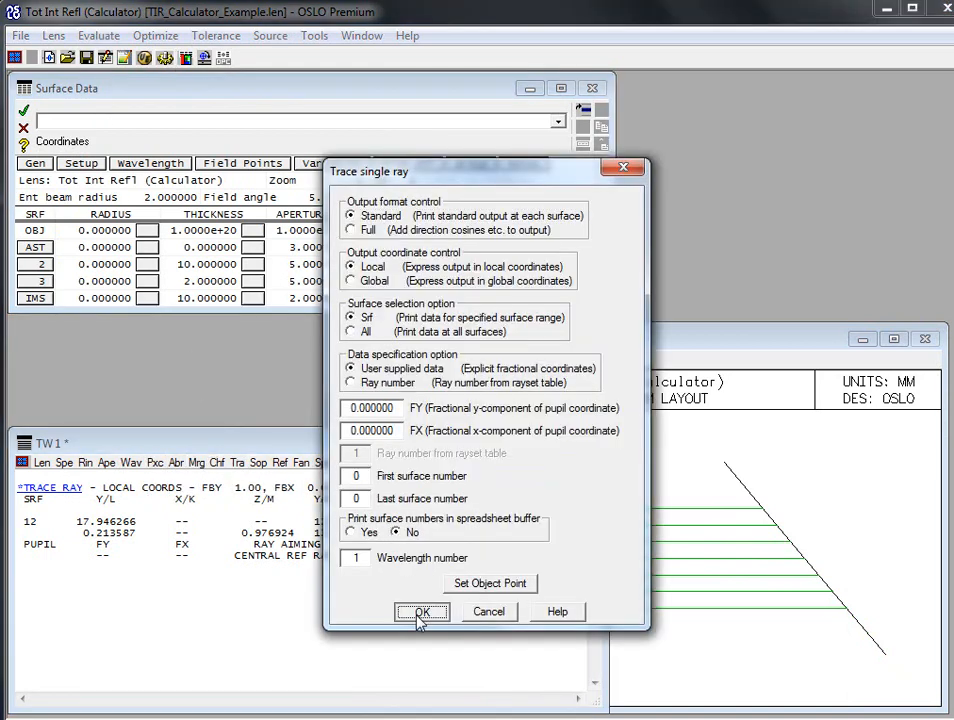
click(424, 612)
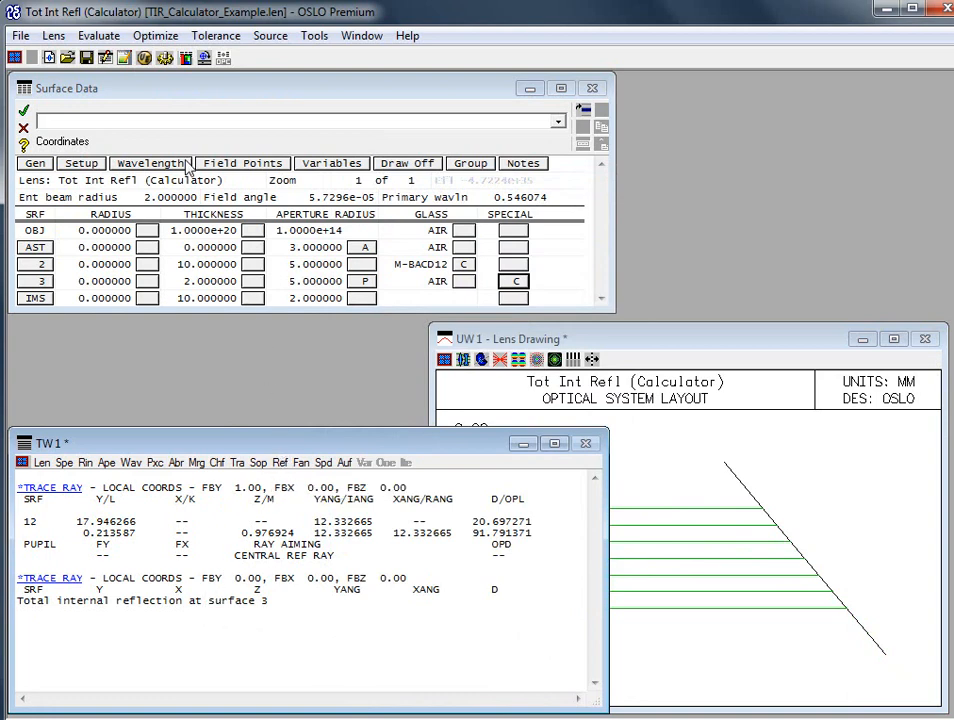
click(98, 36)
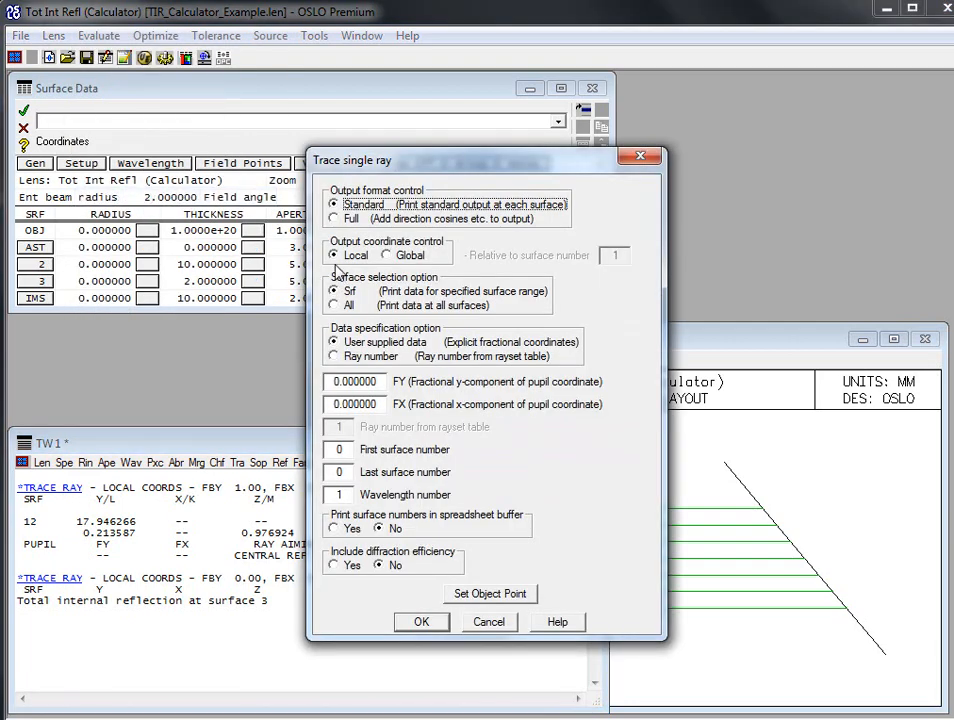
click(336, 304)
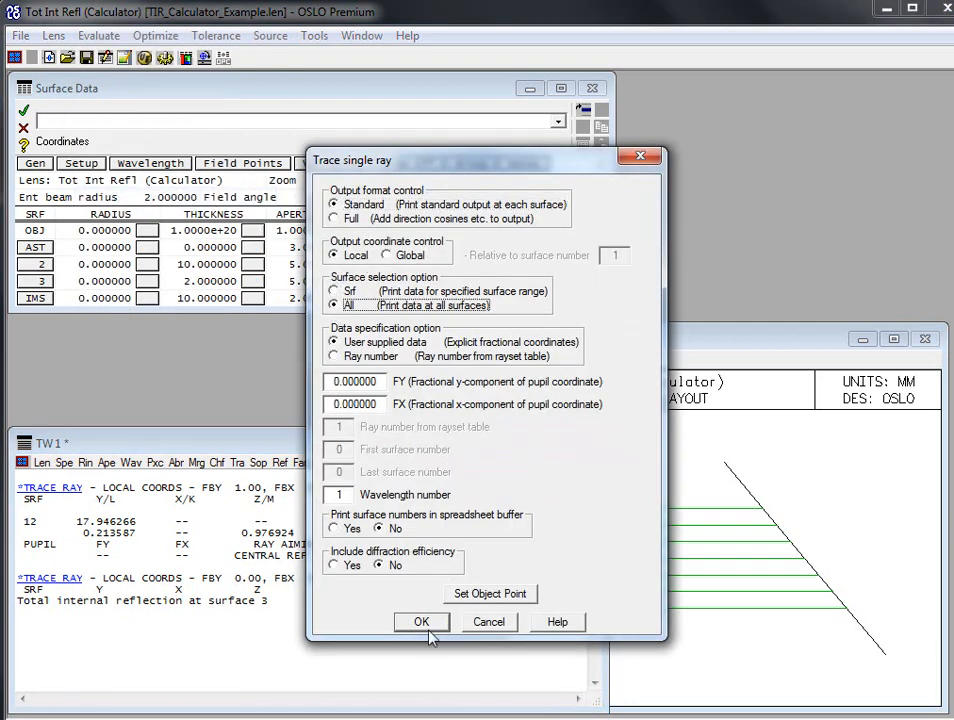
click(420, 620)
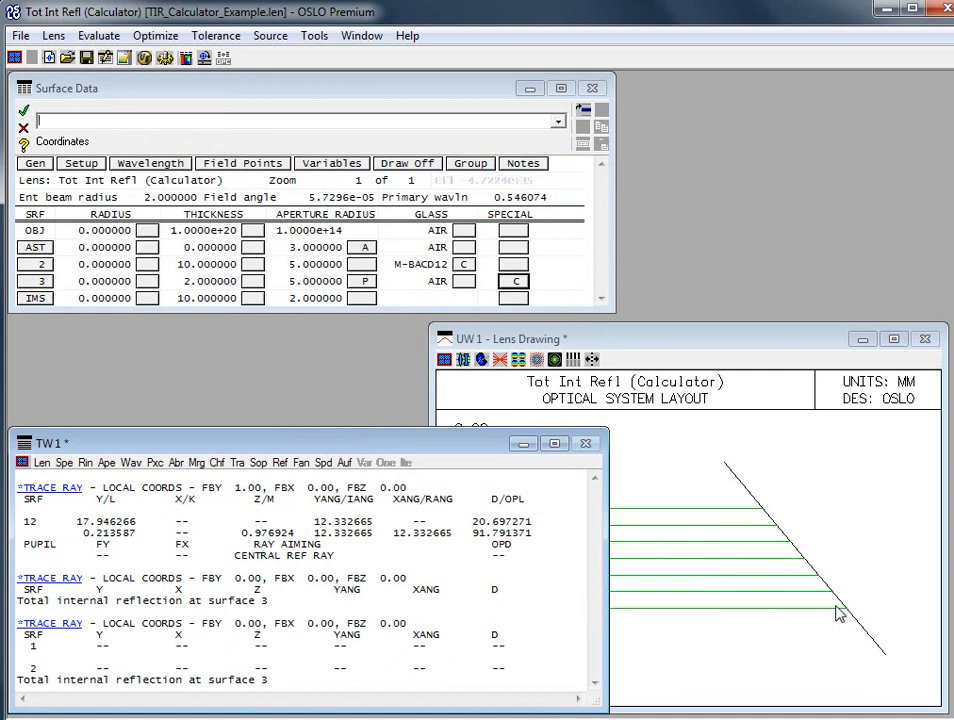
mouse_move(112, 444)
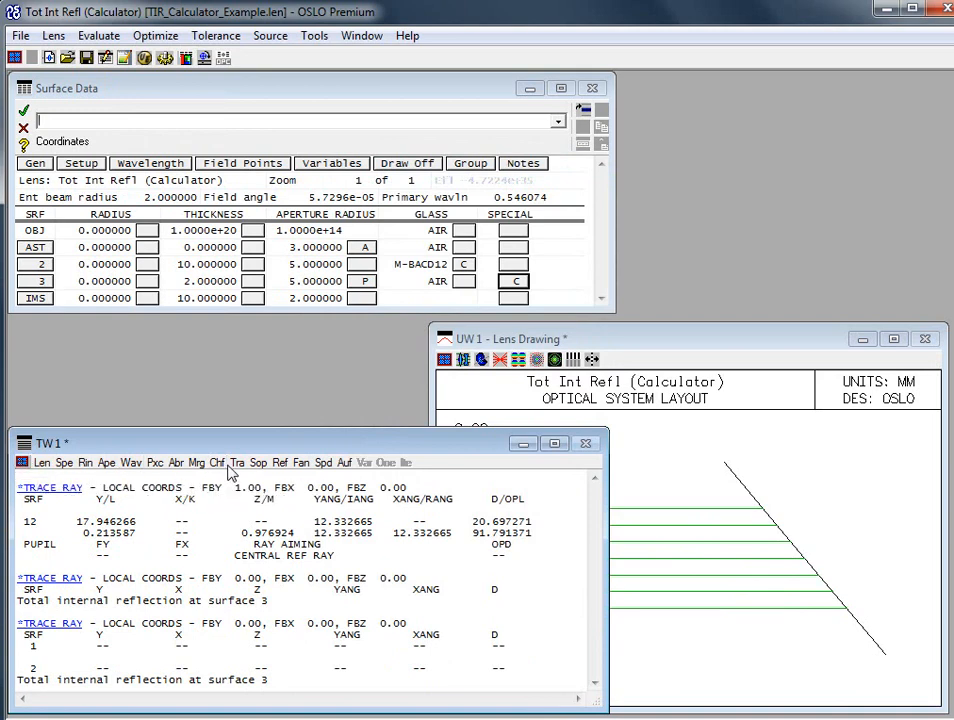
mouse_move(24, 462)
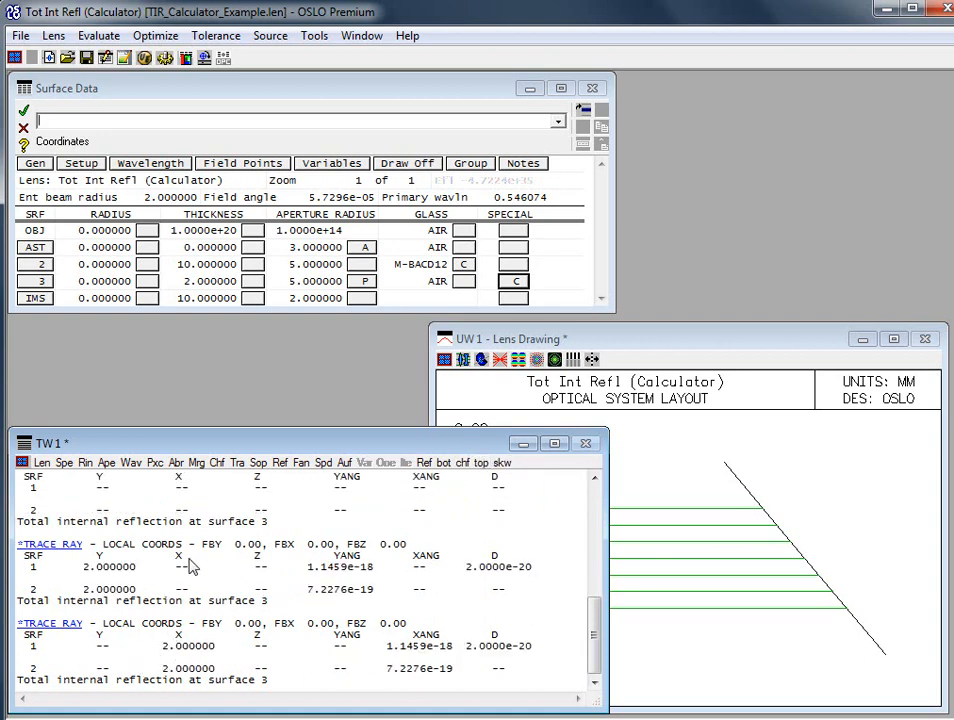
mouse_move(132, 568)
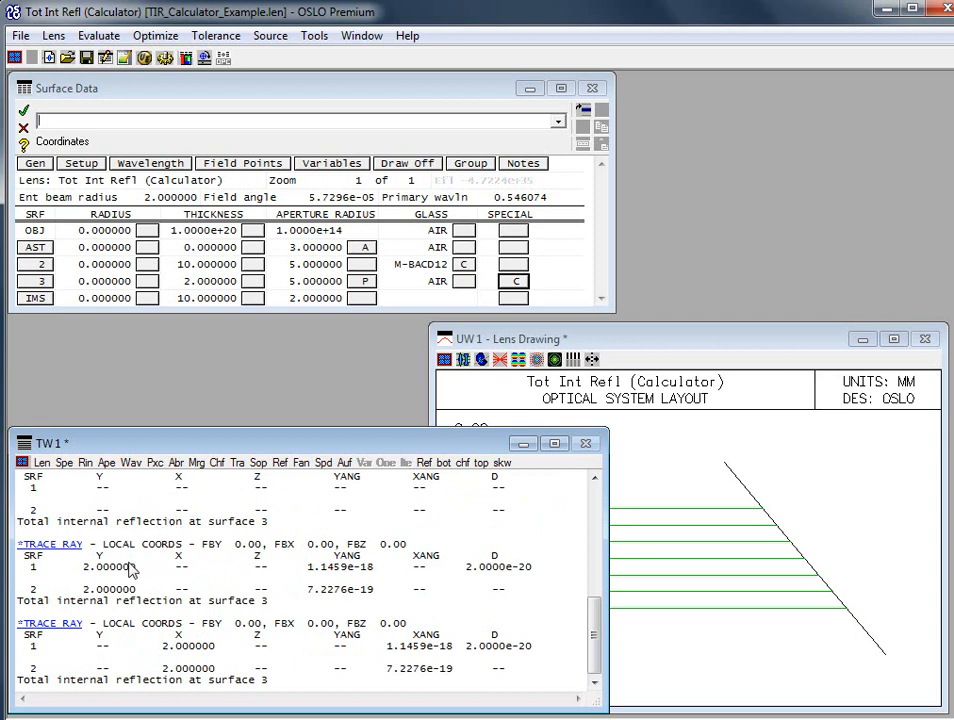
mouse_move(176, 660)
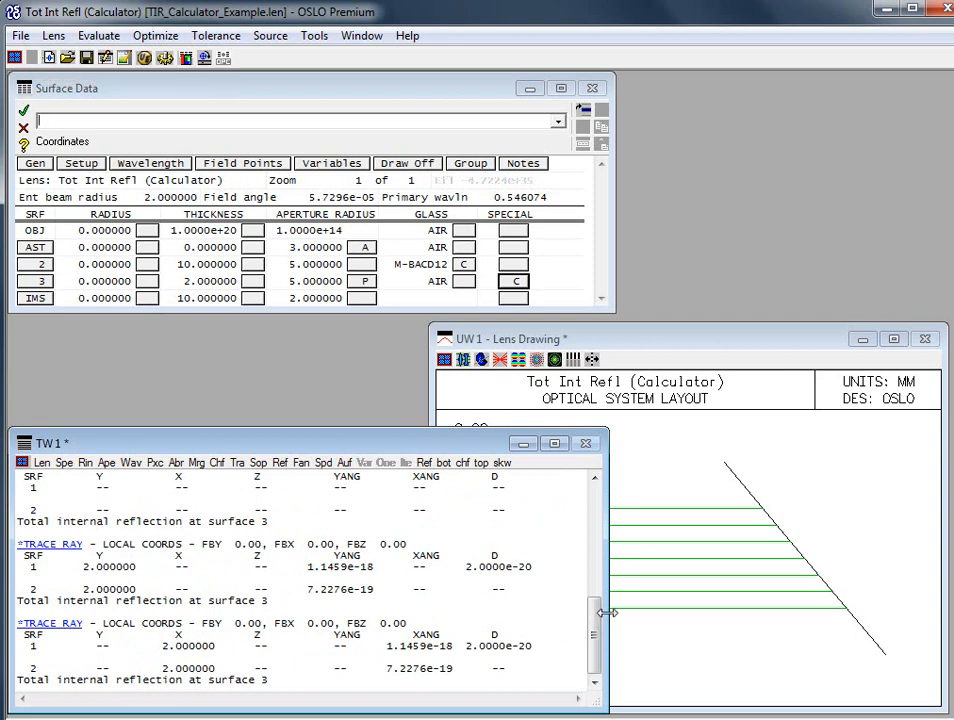
- Begin opening a different lens file, raising the save-changes prompt for the TIR example
click(16, 36)
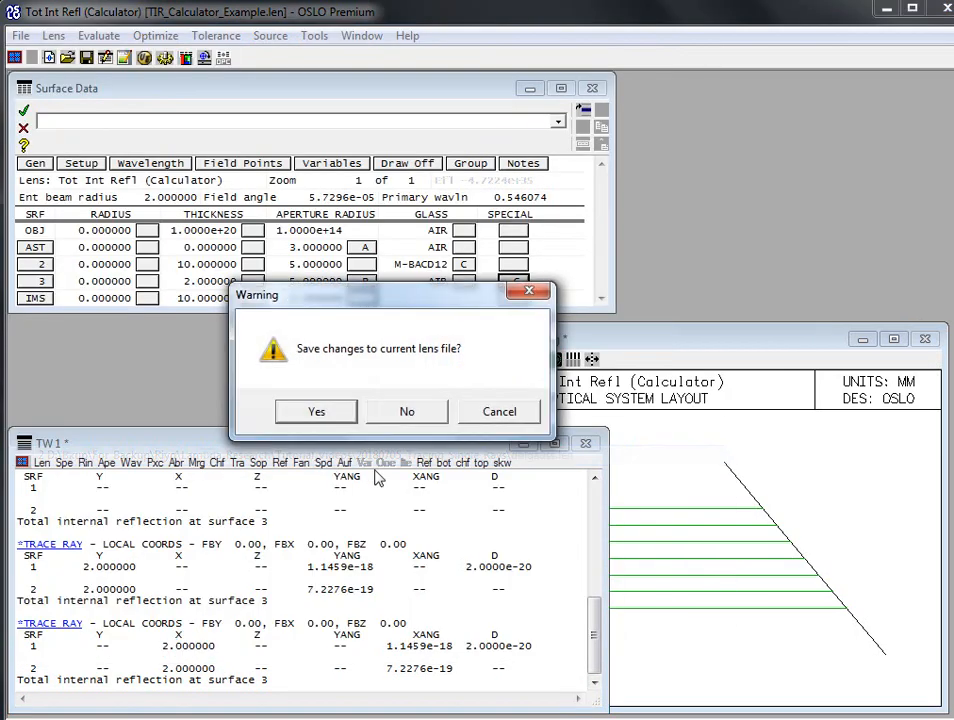
- Discard the TIR example changes, reload dblgauss.len and dismiss the text window tool options
click(406, 412)
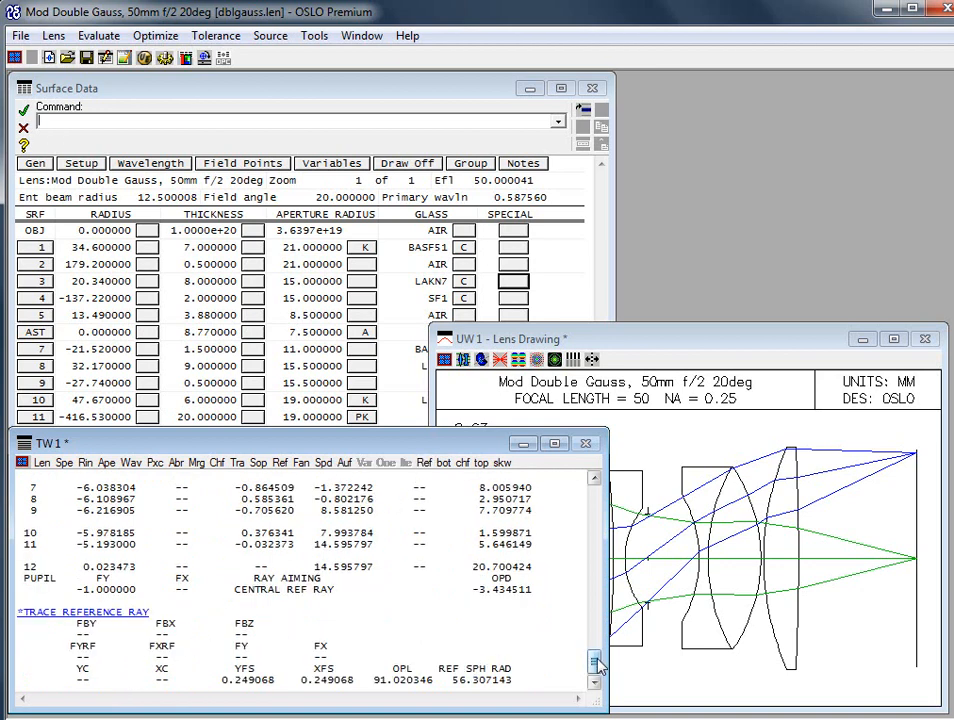
mouse_move(22, 464)
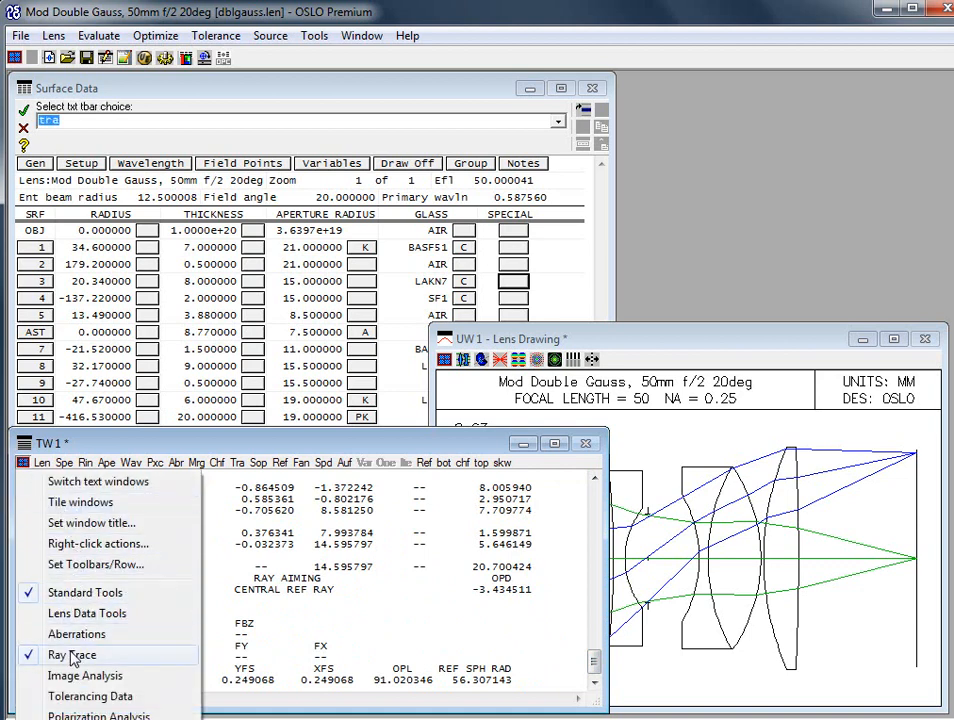
click(72, 654)
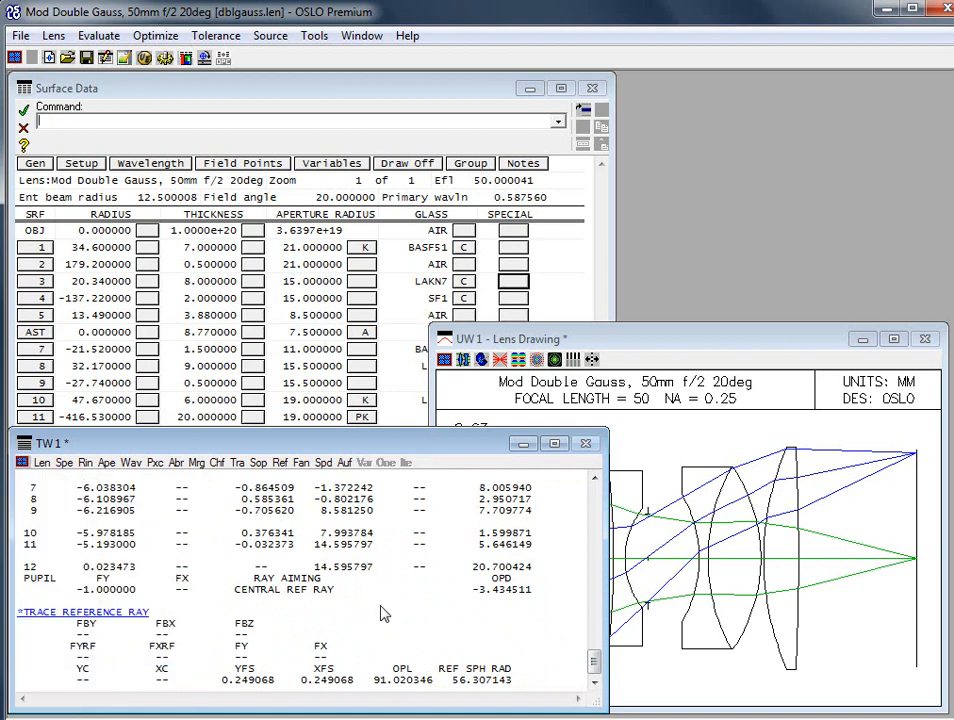